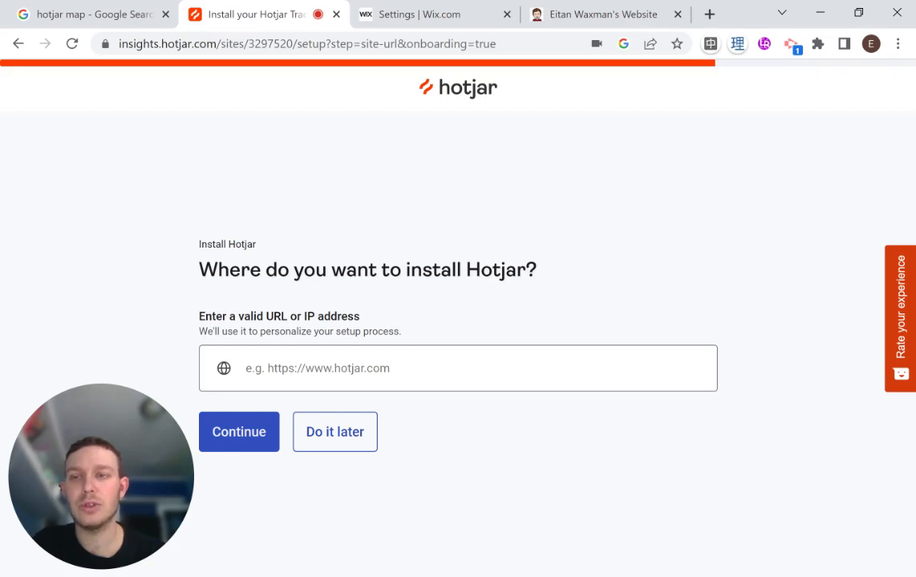
Enter the personal website address eitanwaxman.com in Hotjar's setup and continue.
{"action": "left_click", "coordinate": [88, 14]}
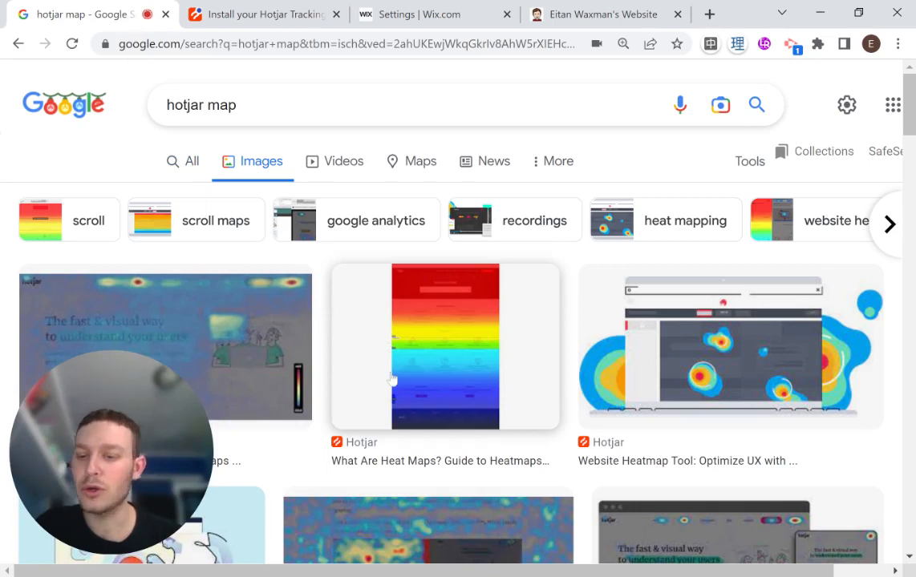
{"action": "scroll", "scroll_direction": "down", "scroll_amount": 3}
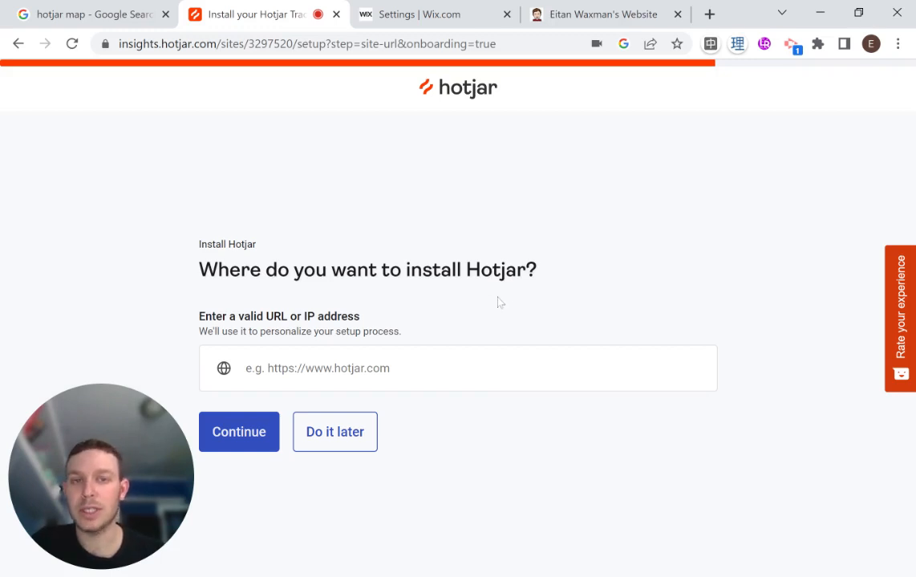
{"action": "left_click", "coordinate": [597, 13]}
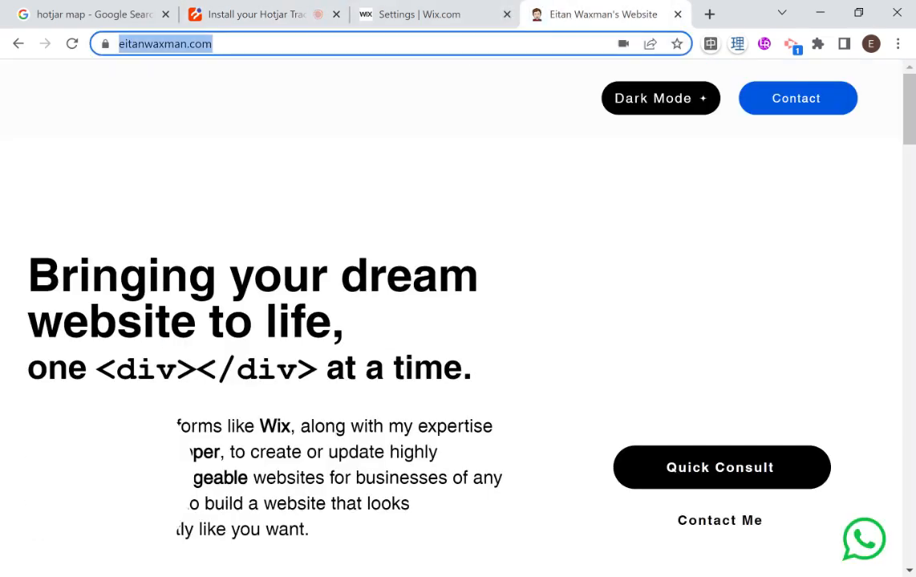
{"action": "left_click", "coordinate": [249, 13]}
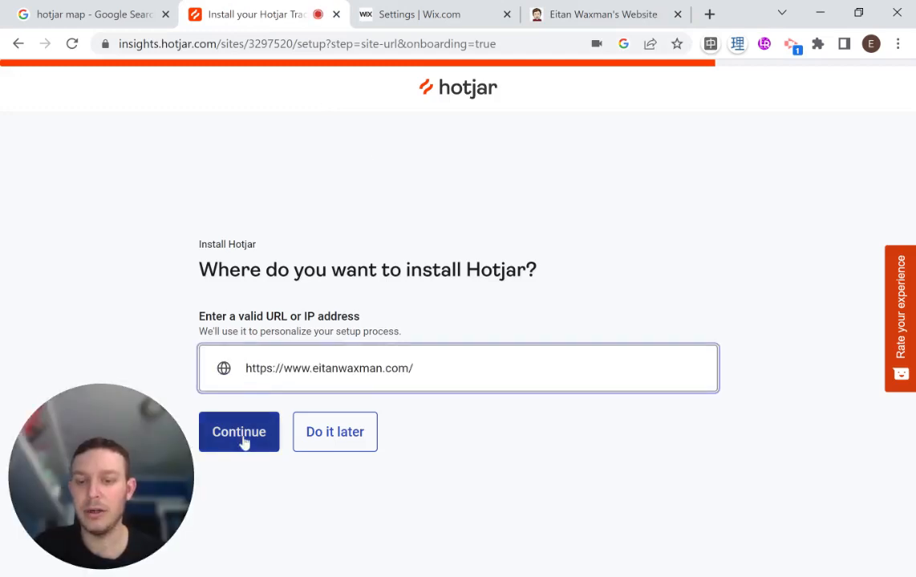
{"action": "left_click", "coordinate": [237, 431]}
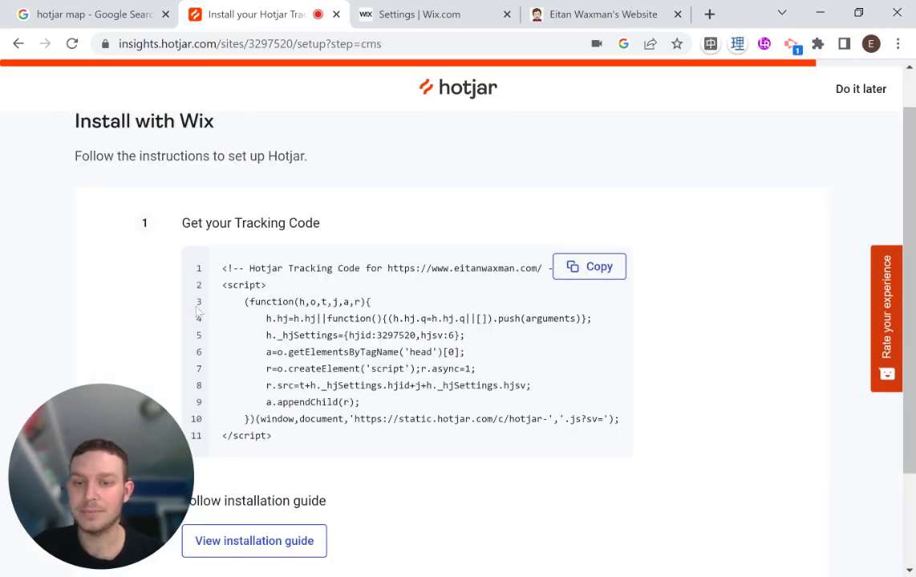
{"action": "mouse_move", "coordinate": [158, 174]}
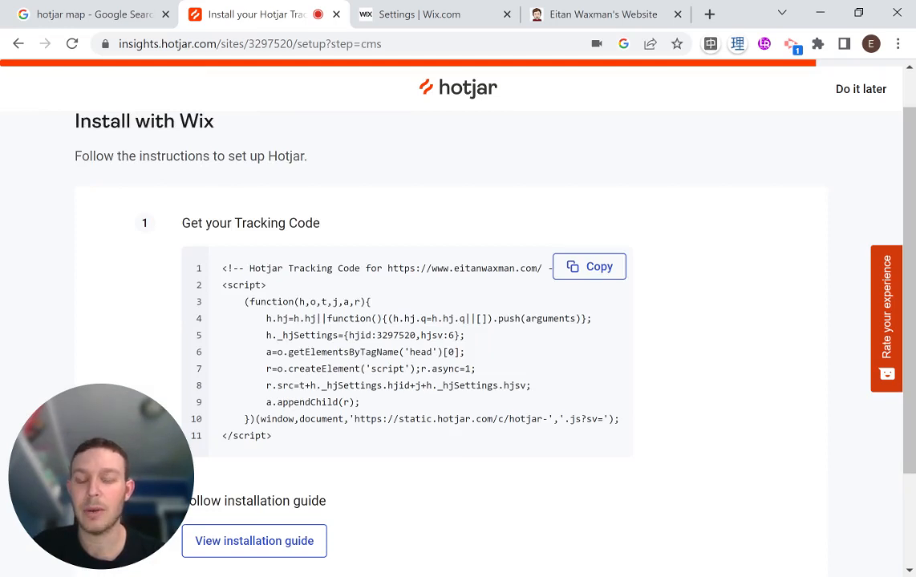
Copy the Hotjar tracking code from the Wix install page.
{"action": "scroll", "scroll_direction": "down", "scroll_amount": 3}
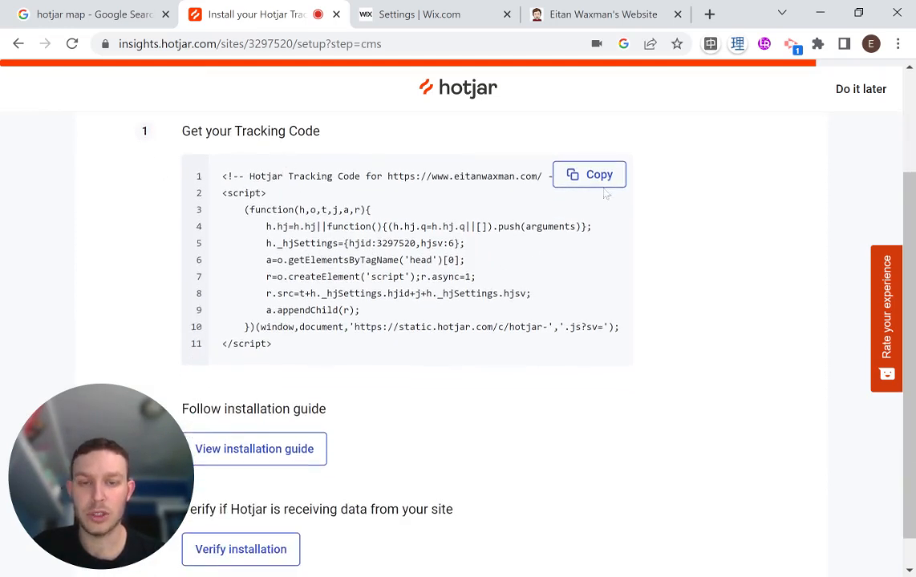
{"action": "left_click", "coordinate": [589, 174]}
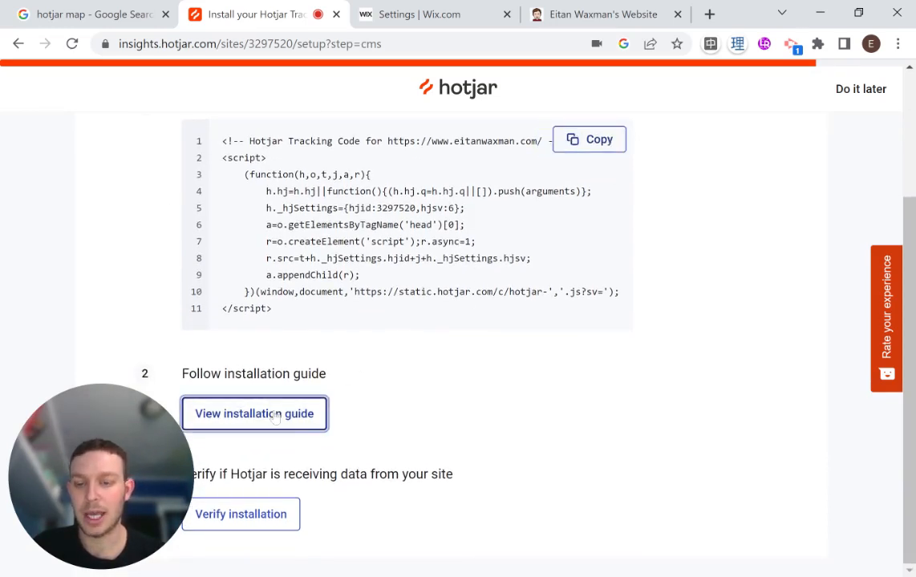
Read through all nine steps of Hotjar's Wix installation guide.
{"action": "left_click", "coordinate": [254, 414]}
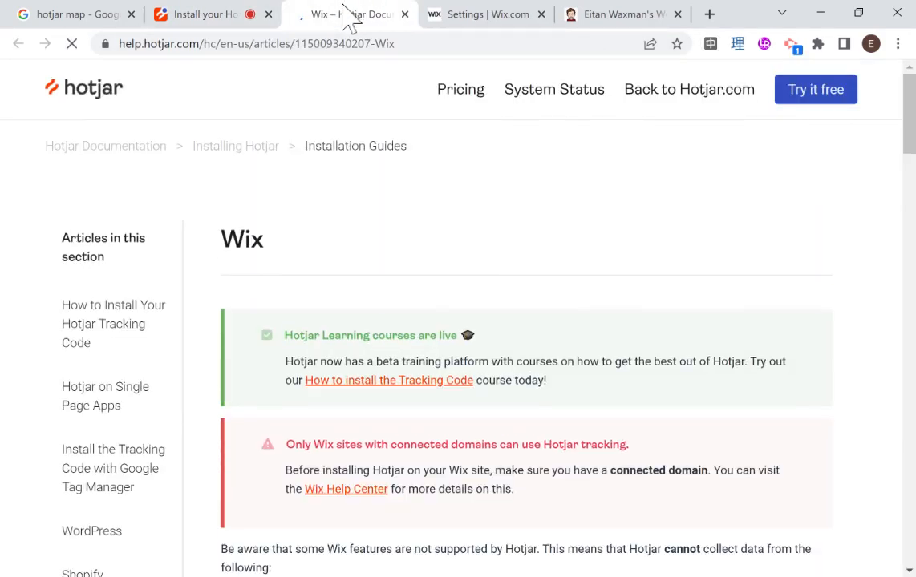
{"action": "scroll", "scroll_direction": "down", "scroll_amount": 3}
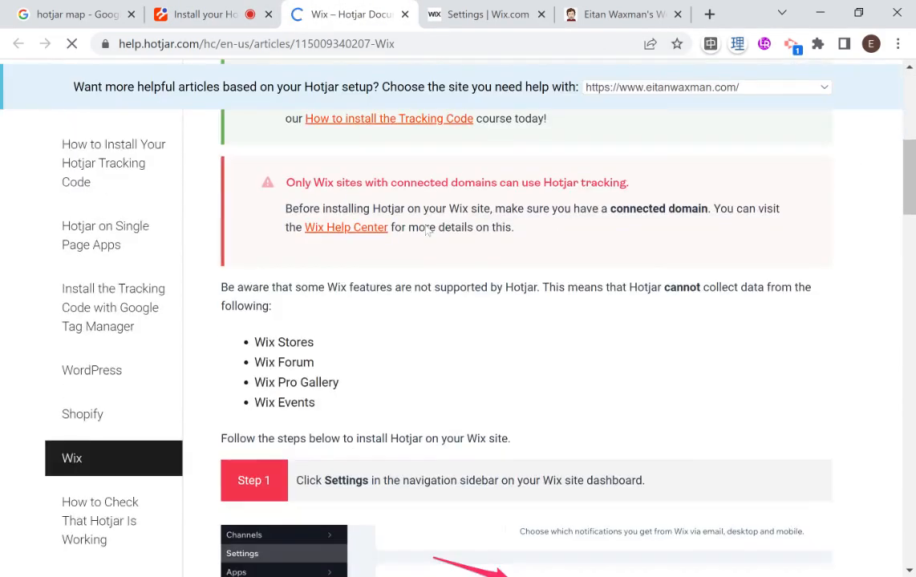
{"action": "scroll", "scroll_direction": "down", "scroll_amount": 3}
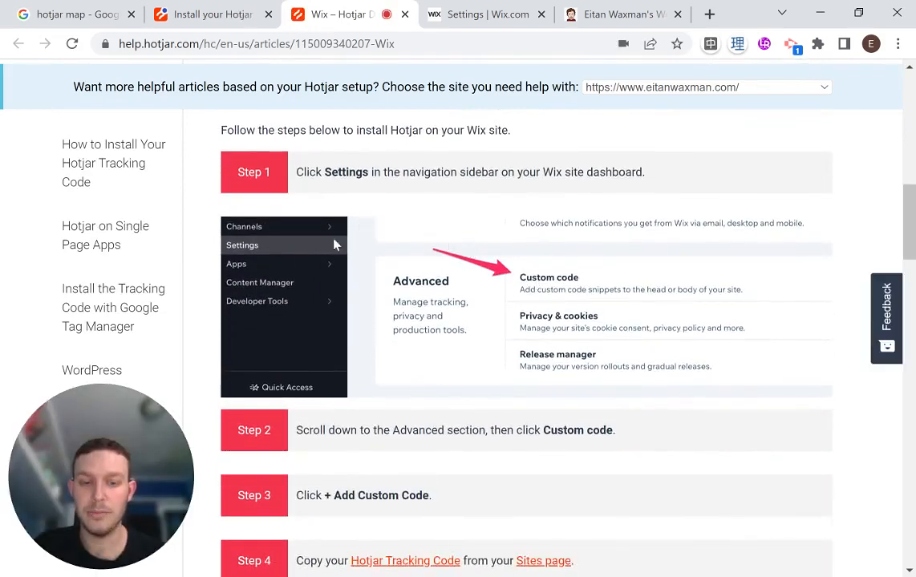
{"action": "scroll", "scroll_direction": "down", "scroll_amount": 3}
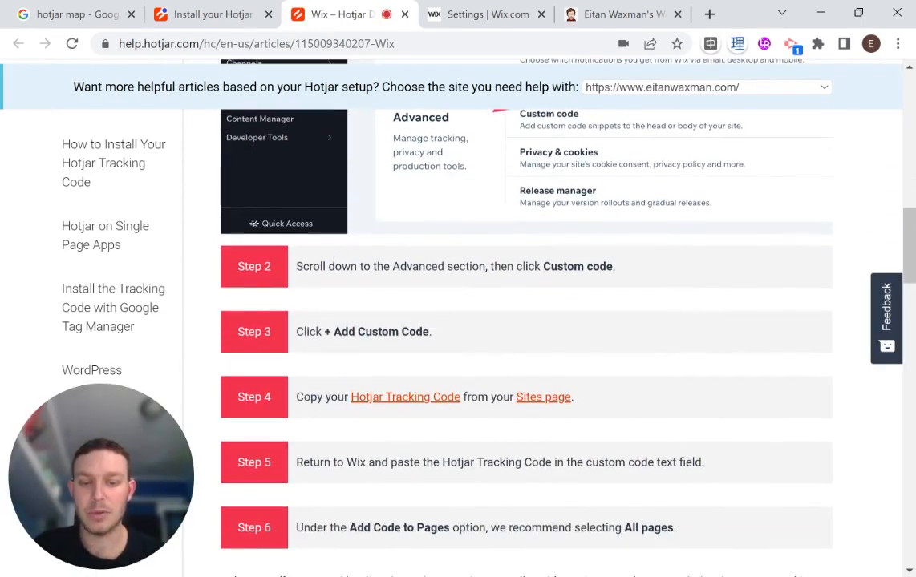
{"action": "scroll", "scroll_direction": "down", "scroll_amount": 3}
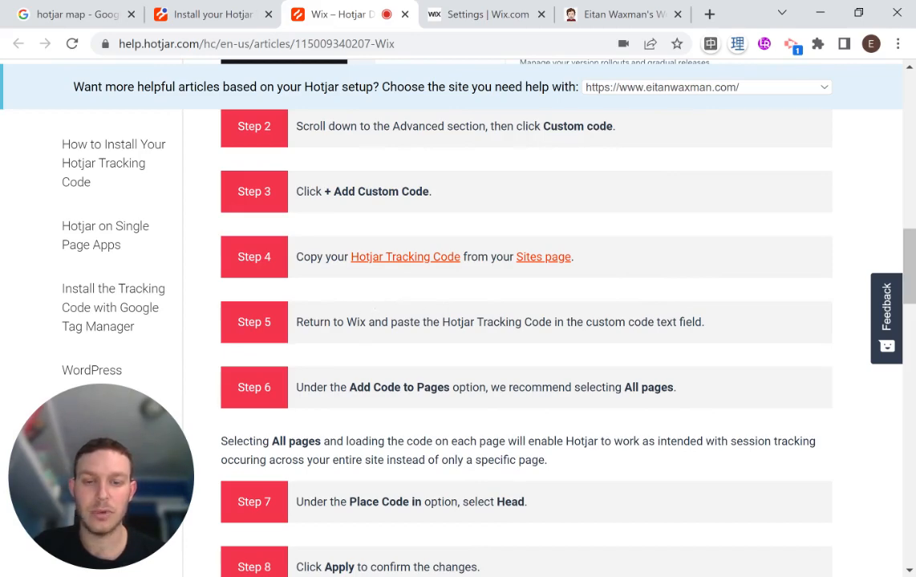
{"action": "scroll", "scroll_direction": "down", "scroll_amount": 3}
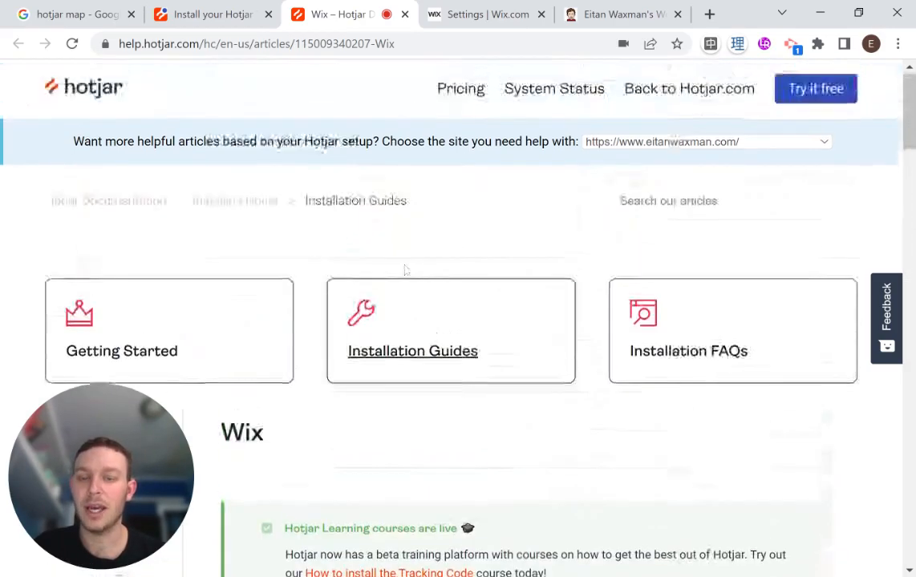
{"action": "scroll", "scroll_direction": "down", "scroll_amount": 3}
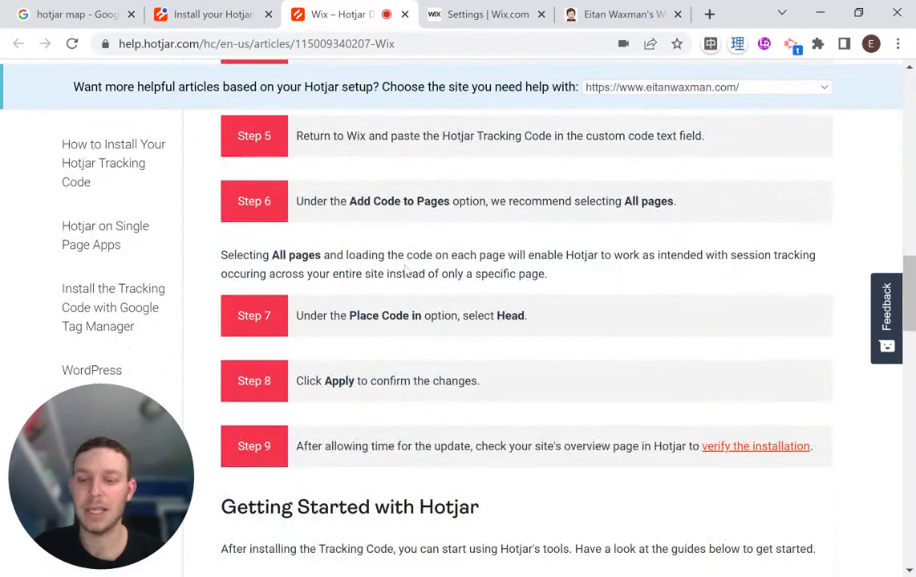
{"action": "scroll", "scroll_direction": "down", "scroll_amount": 3}
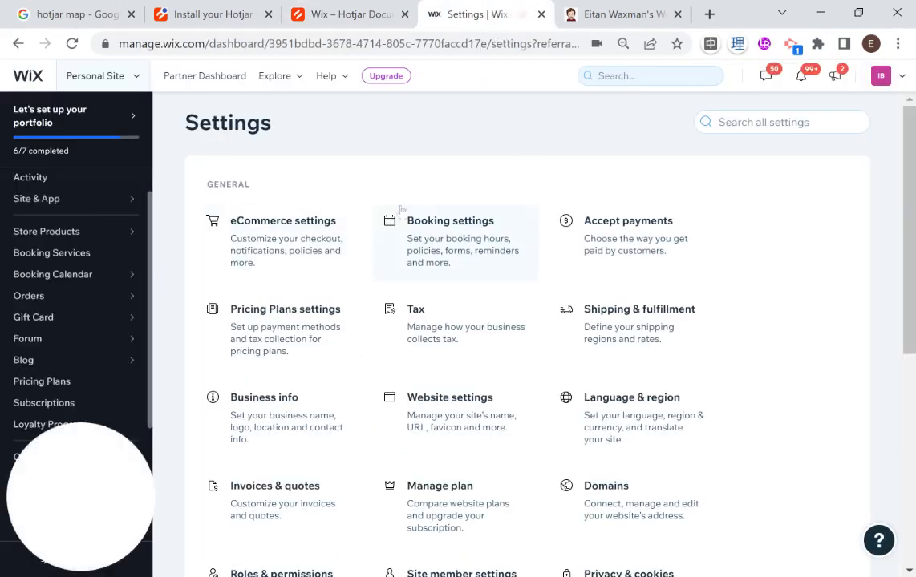
Reach Wix's Custom Code settings under Advanced, listing existing head and body snippets.
{"action": "scroll", "scroll_direction": "down", "scroll_amount": 3}
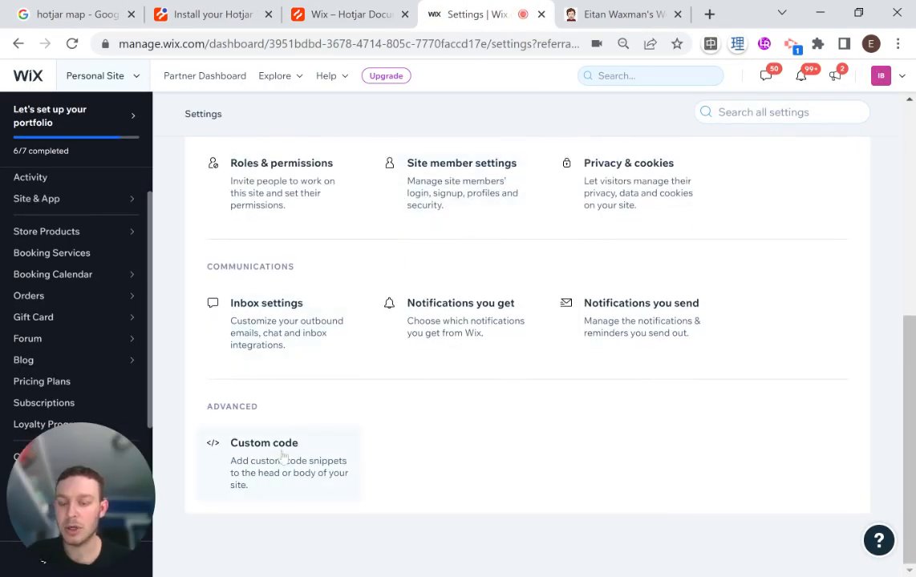
{"action": "left_click", "coordinate": [263, 443]}
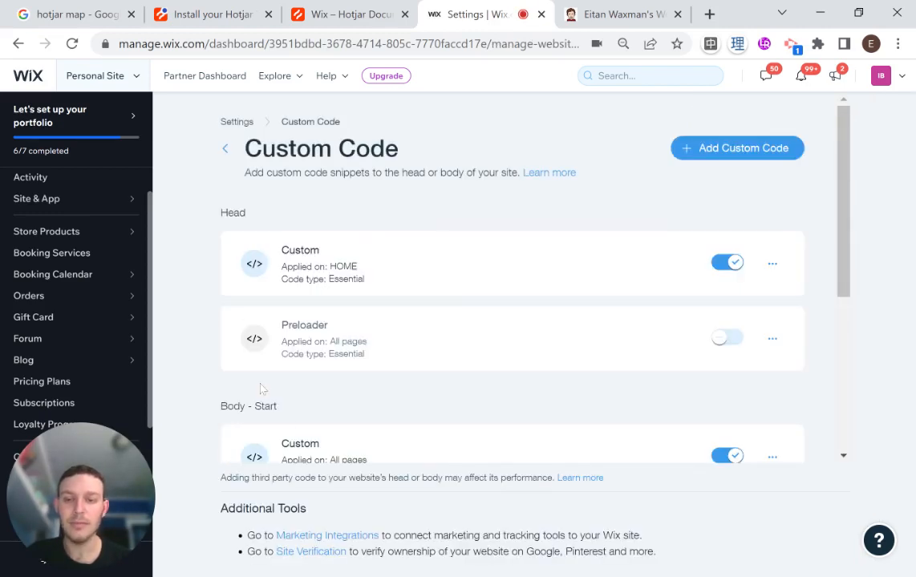
{"action": "mouse_move", "coordinate": [281, 383]}
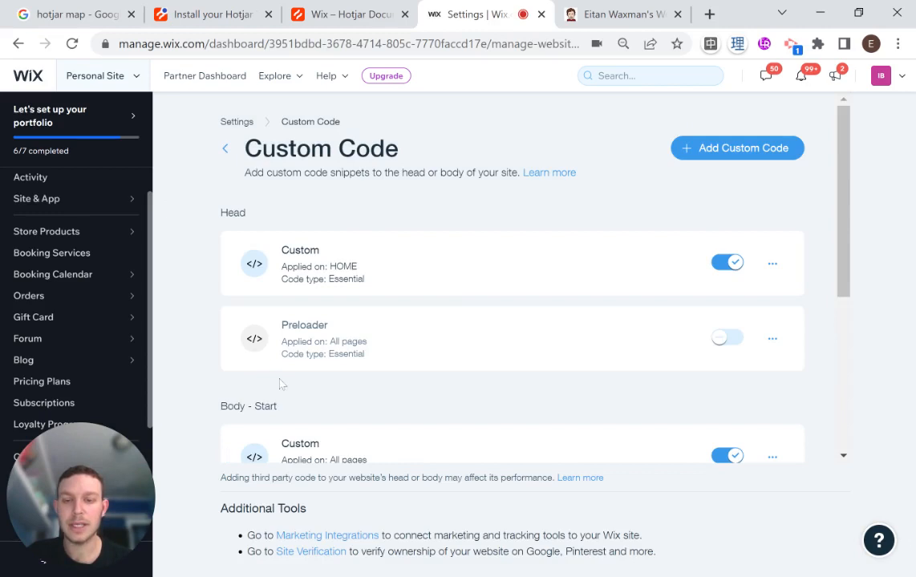
{"action": "scroll", "scroll_direction": "down", "scroll_amount": 3}
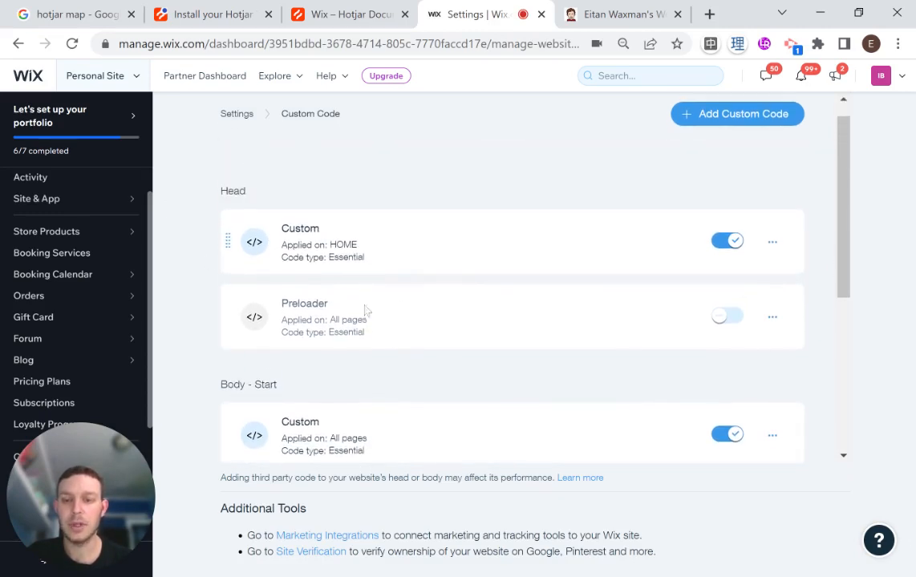
{"action": "mouse_move", "coordinate": [552, 249]}
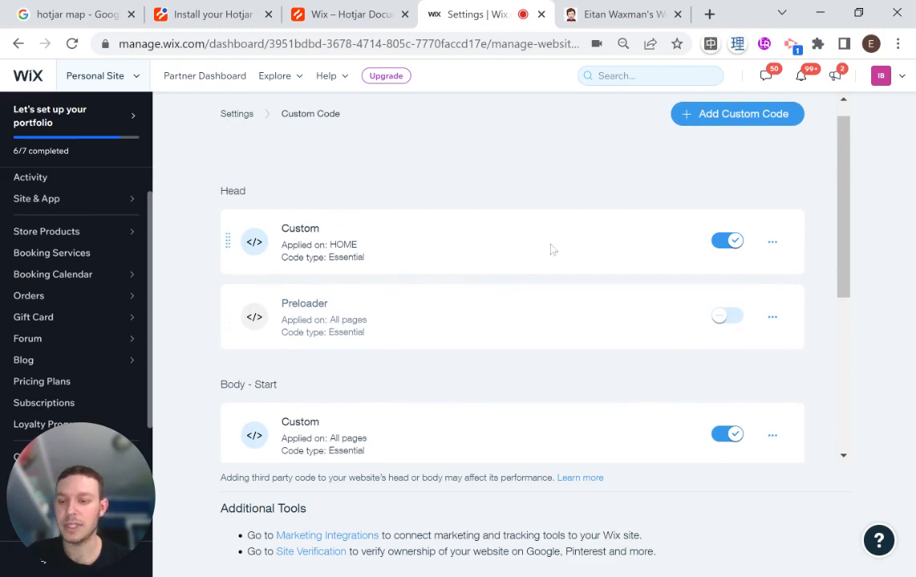
{"action": "mouse_move", "coordinate": [565, 269]}
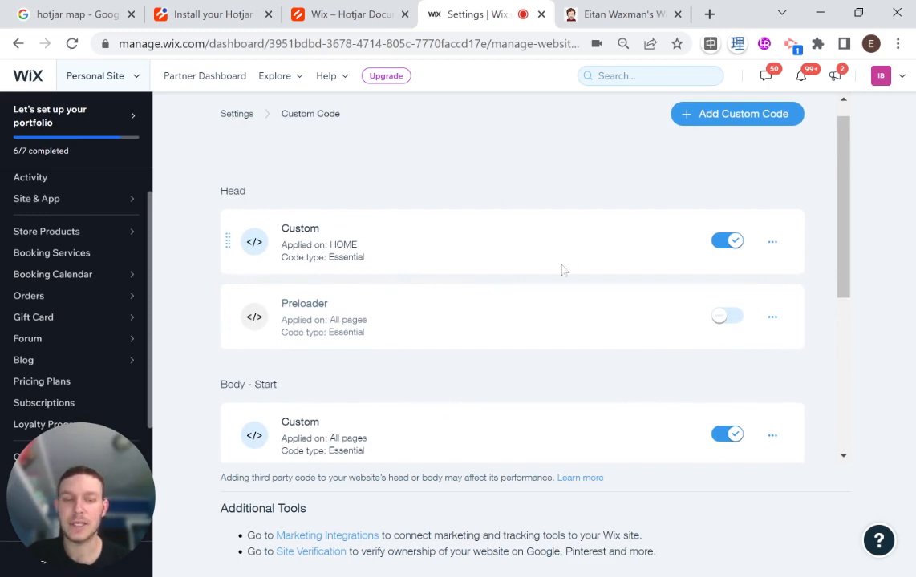
Add the Hotjar snippet named Hotjar, loaded once on all pages in the head, and apply it.
{"action": "left_click", "coordinate": [737, 112]}
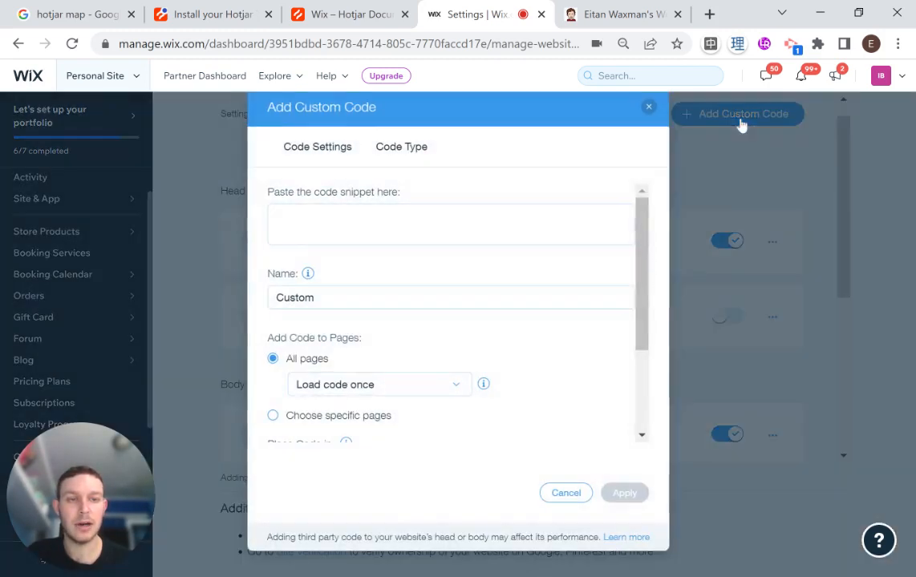
{"action": "left_click", "coordinate": [451, 225]}
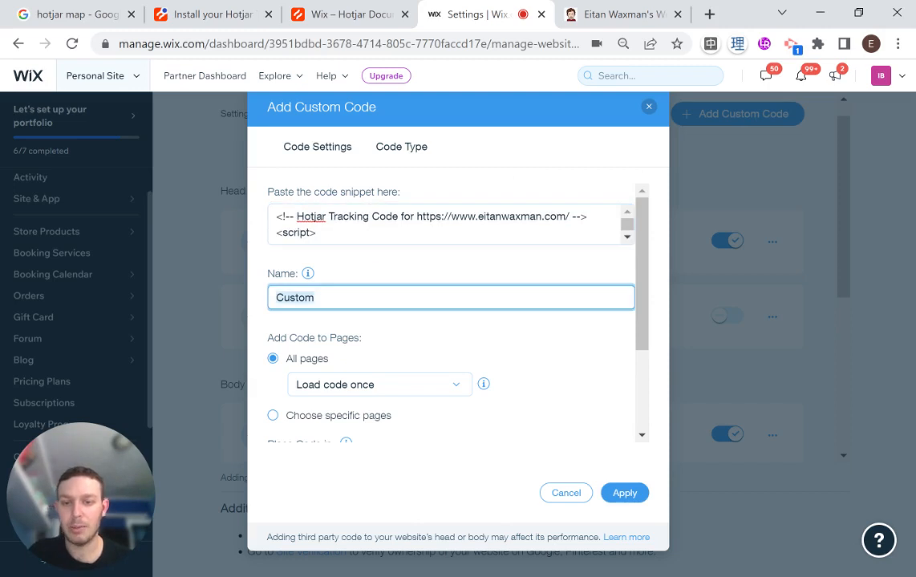
{"action": "type", "text": "Hotjar"}
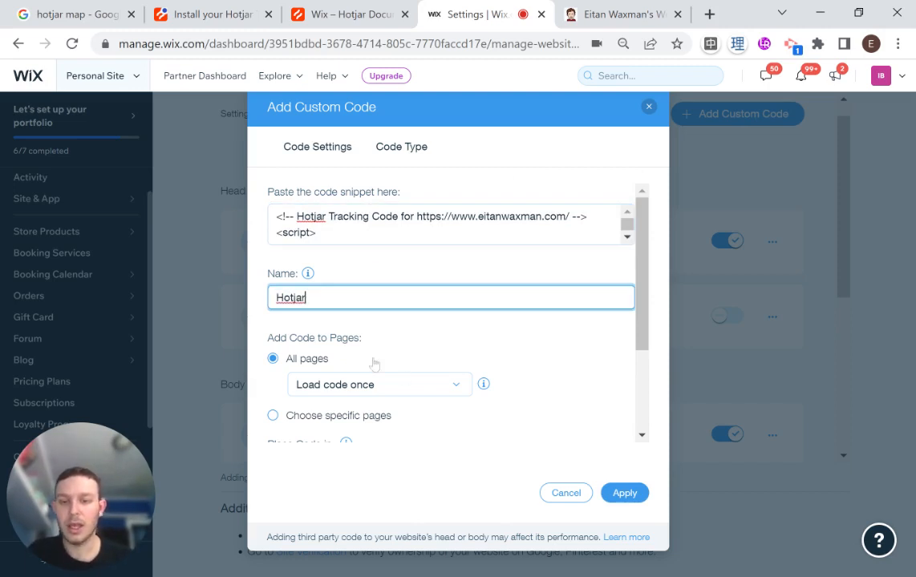
{"action": "mouse_move", "coordinate": [420, 372]}
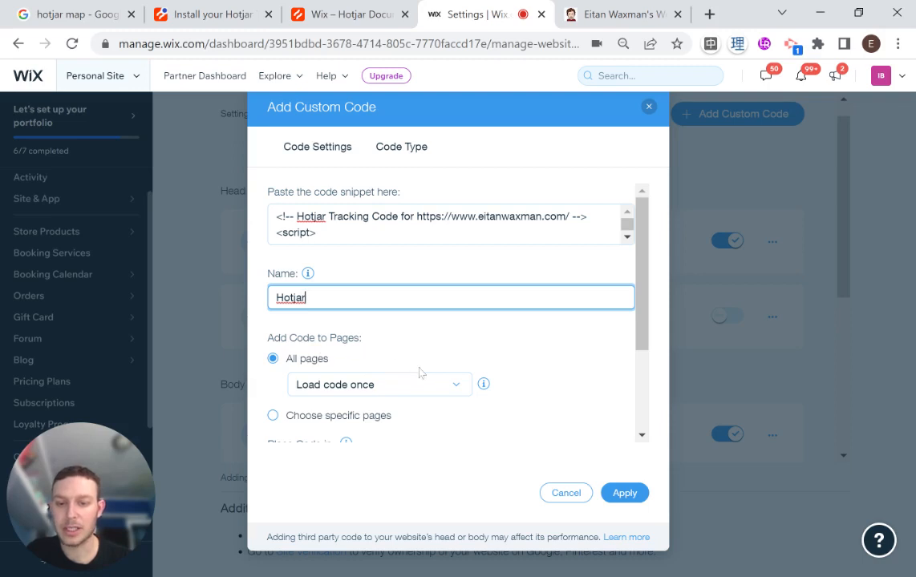
{"action": "scroll", "scroll_direction": "down", "scroll_amount": 3}
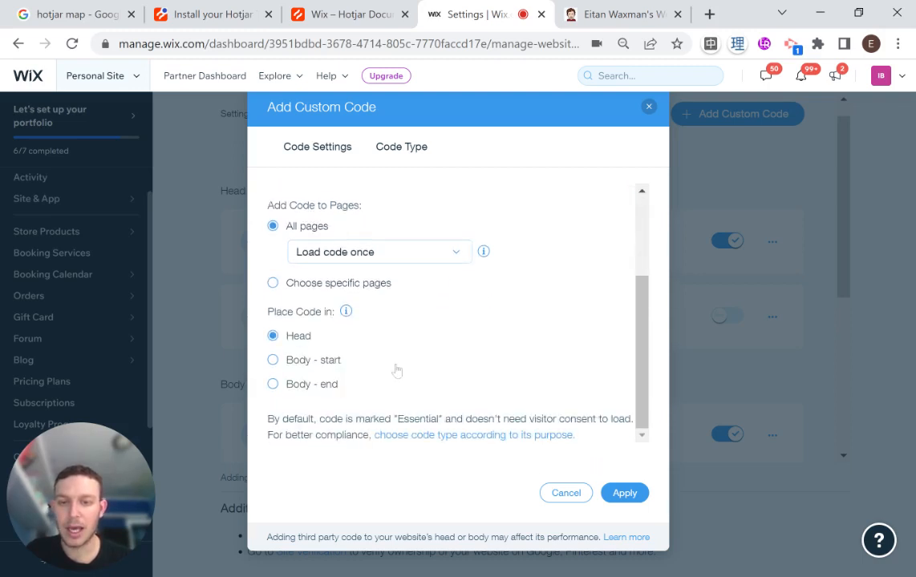
{"action": "mouse_move", "coordinate": [439, 367]}
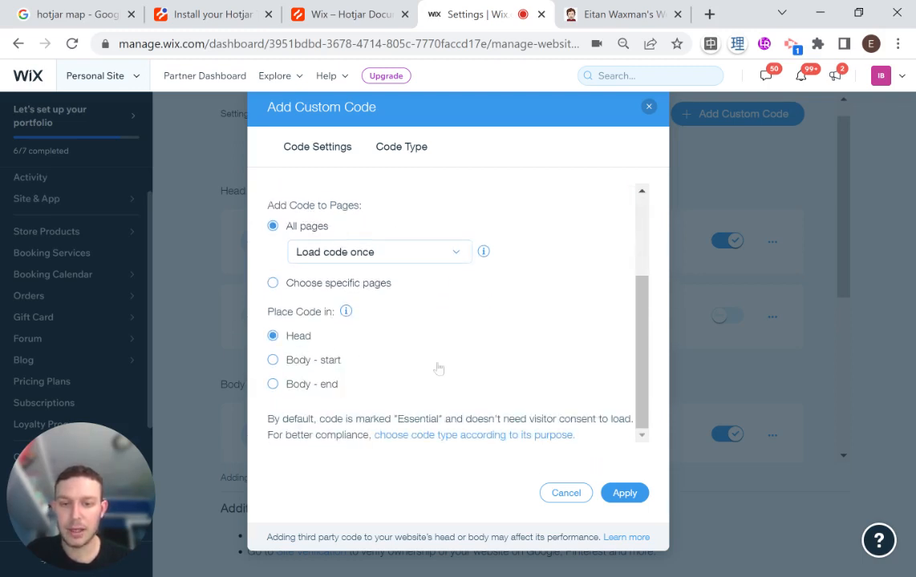
{"action": "left_click", "coordinate": [401, 147]}
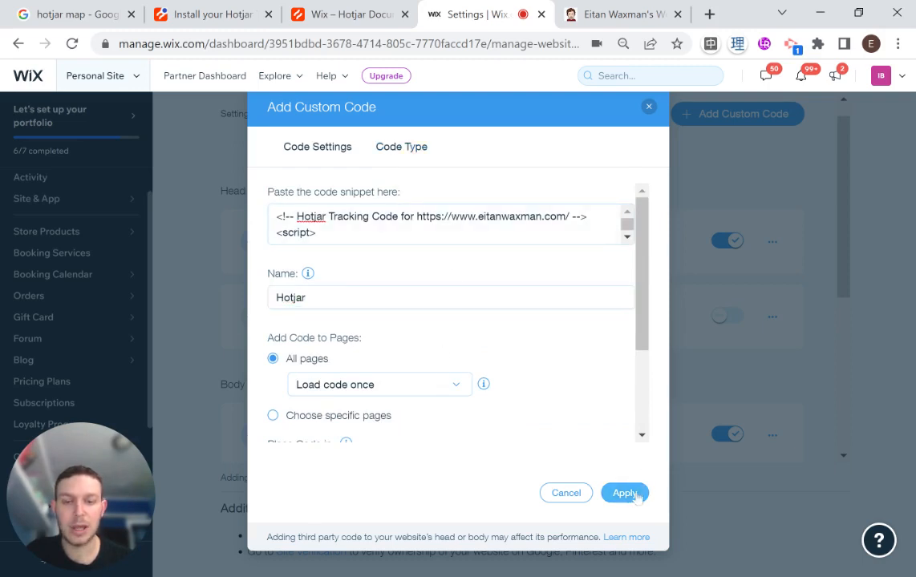
{"action": "left_click", "coordinate": [623, 494]}
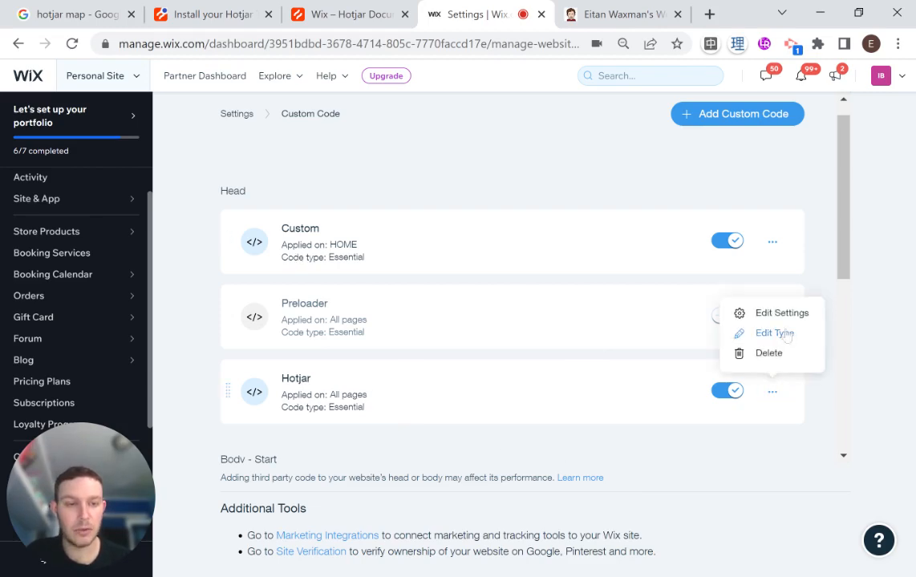
Change the Hotjar code's type from Essential to Analytics via Edit Type and apply.
{"action": "left_click", "coordinate": [773, 334]}
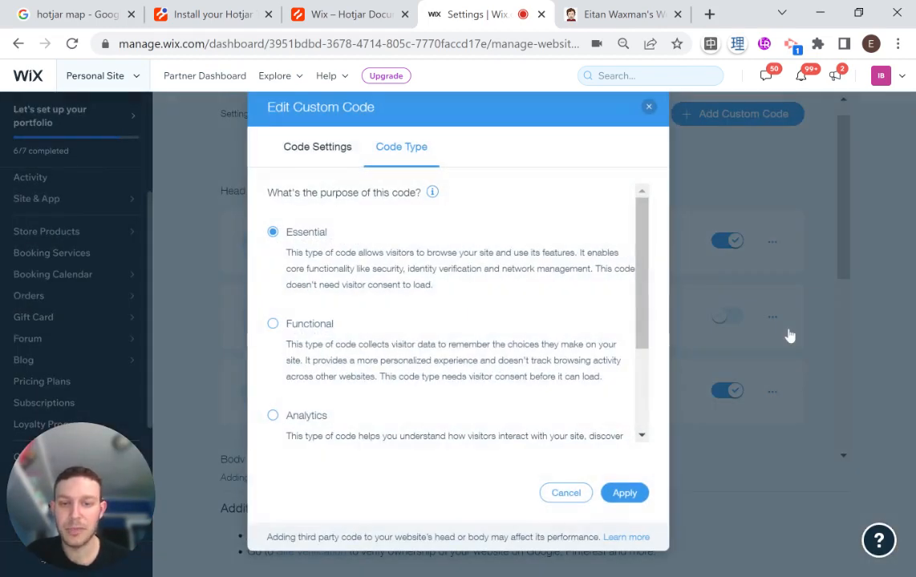
{"action": "mouse_move", "coordinate": [350, 234]}
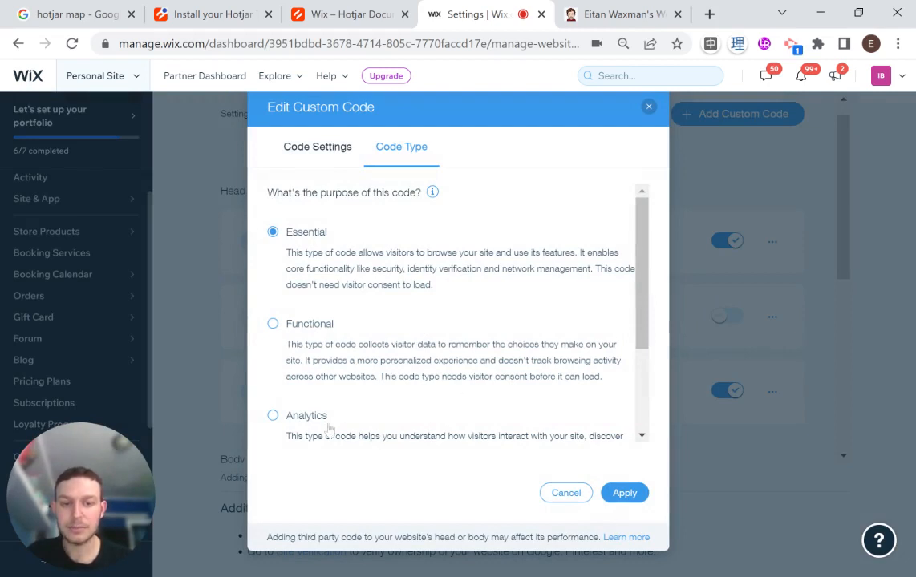
{"action": "scroll", "scroll_direction": "down", "scroll_amount": 3}
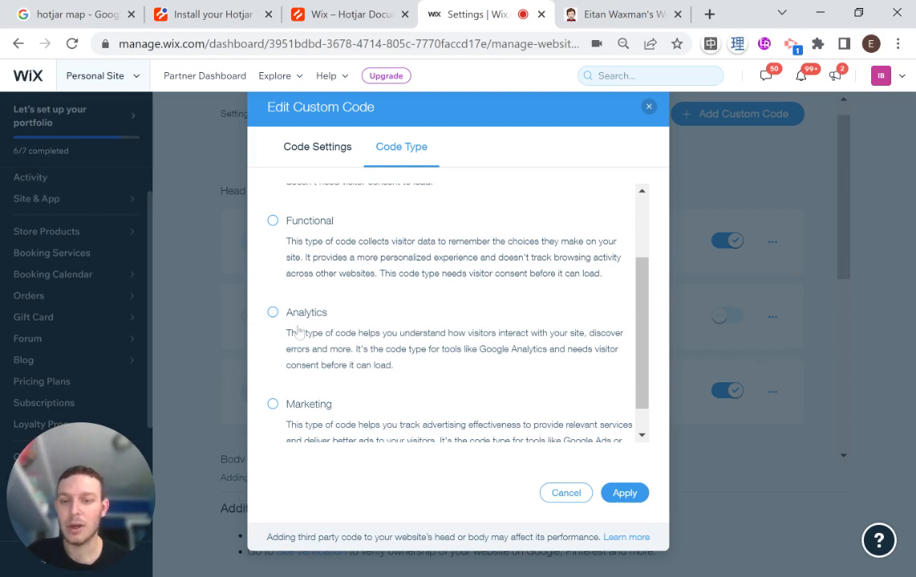
{"action": "left_click", "coordinate": [273, 311]}
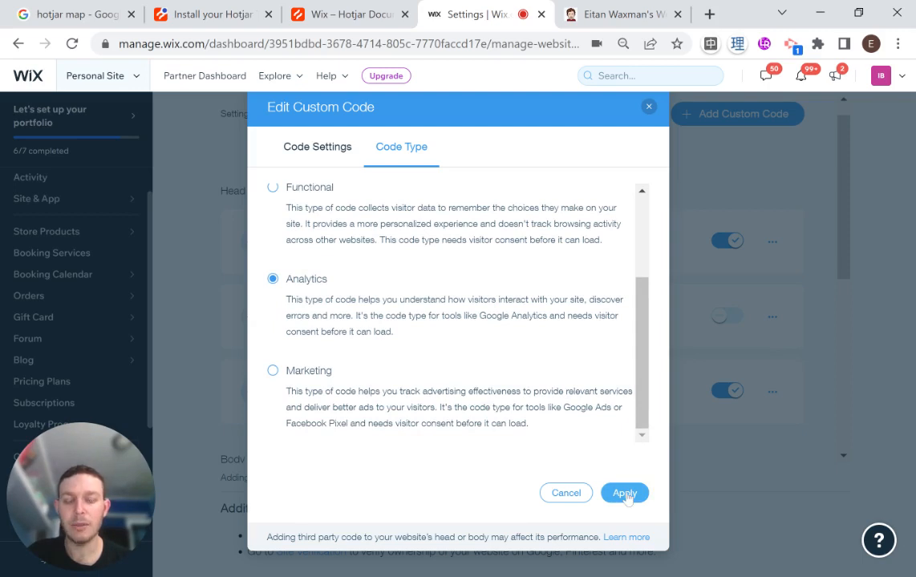
{"action": "left_click", "coordinate": [624, 494]}
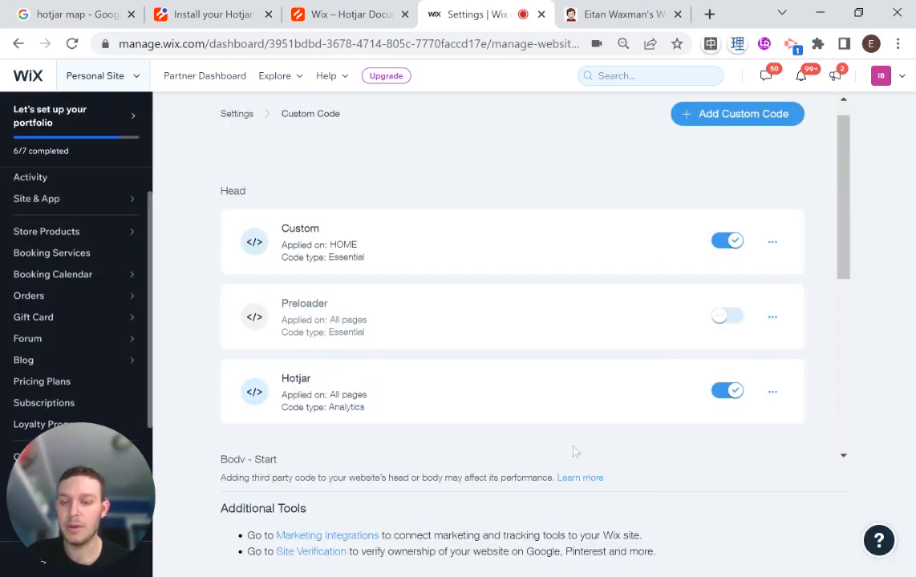
{"action": "mouse_move", "coordinate": [542, 454]}
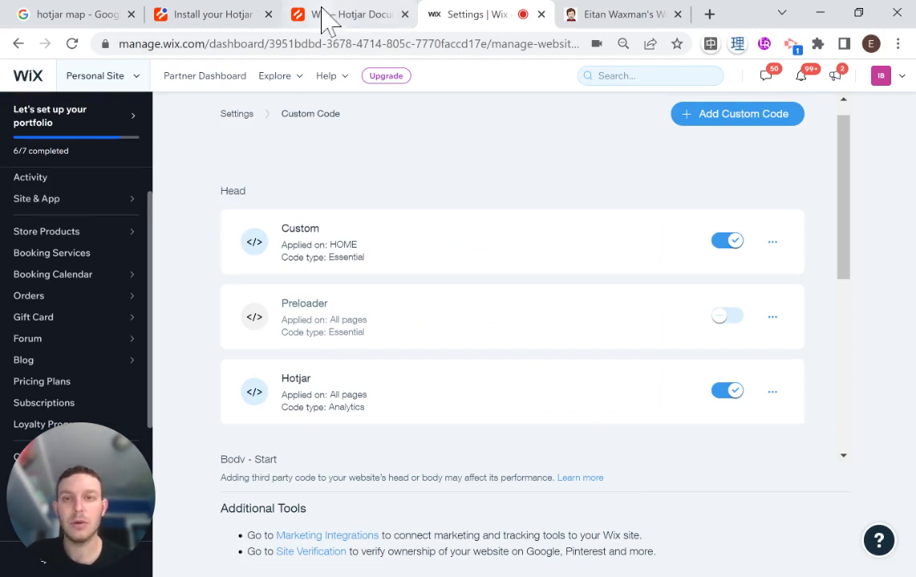
Run Hotjar's Verify installation check for eitanwaxman.com, then return to Wix's custom code list.
{"action": "left_click", "coordinate": [211, 13]}
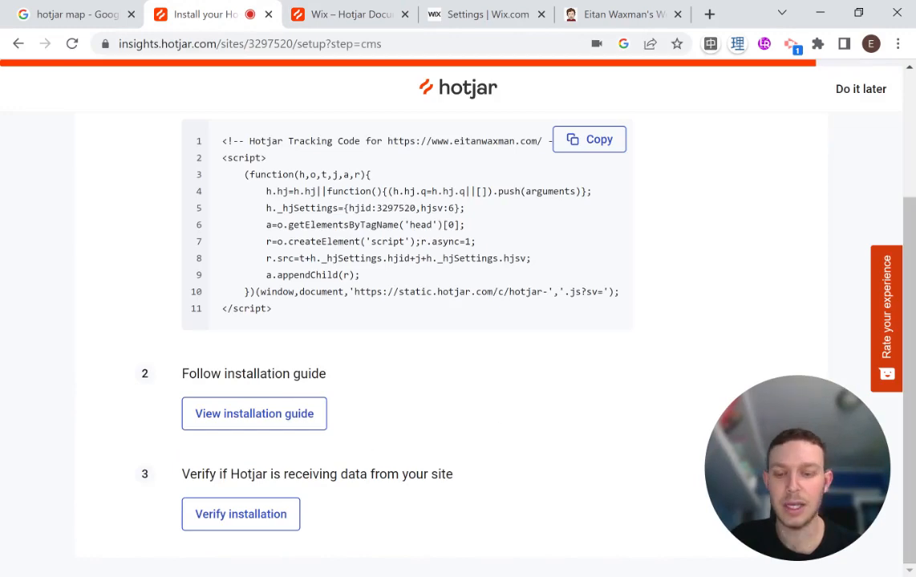
{"action": "left_click", "coordinate": [241, 514]}
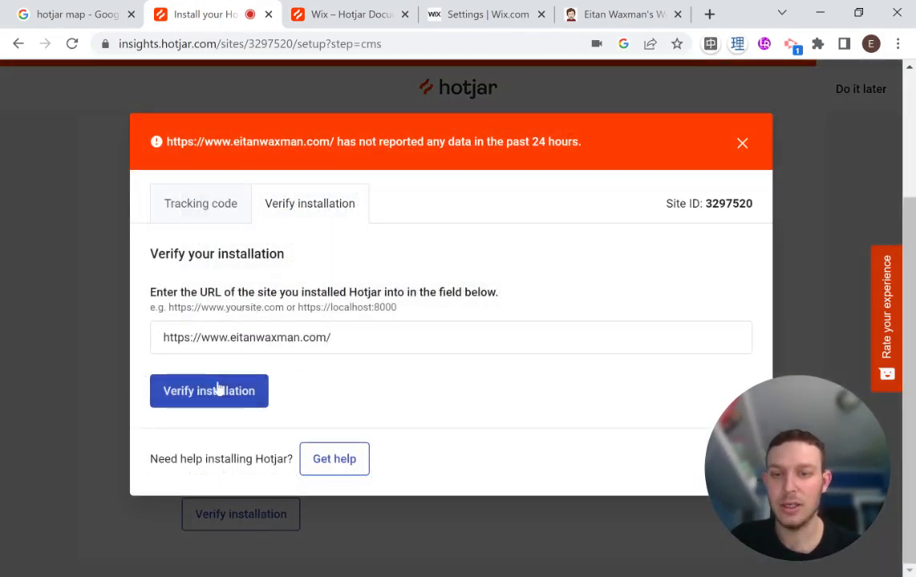
{"action": "left_click", "coordinate": [209, 391]}
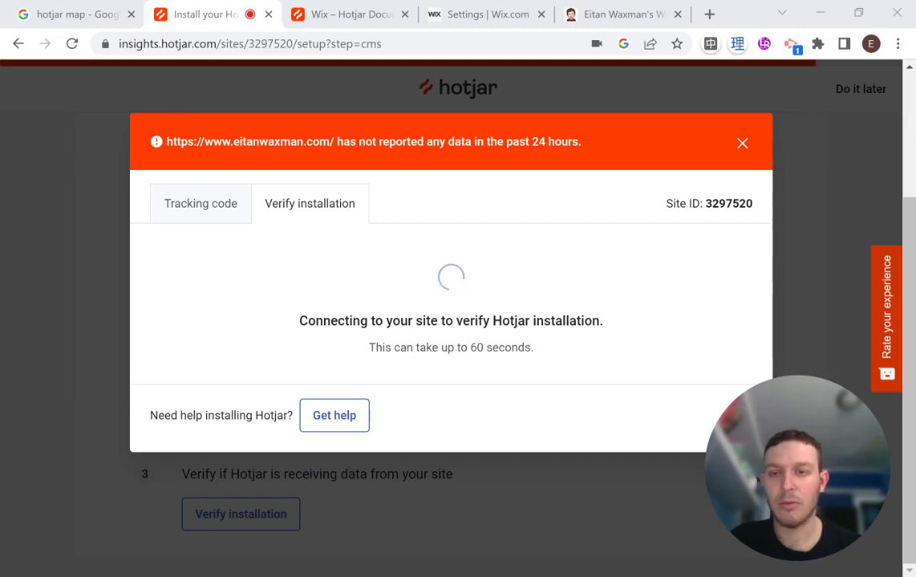
{"action": "left_click", "coordinate": [485, 14]}
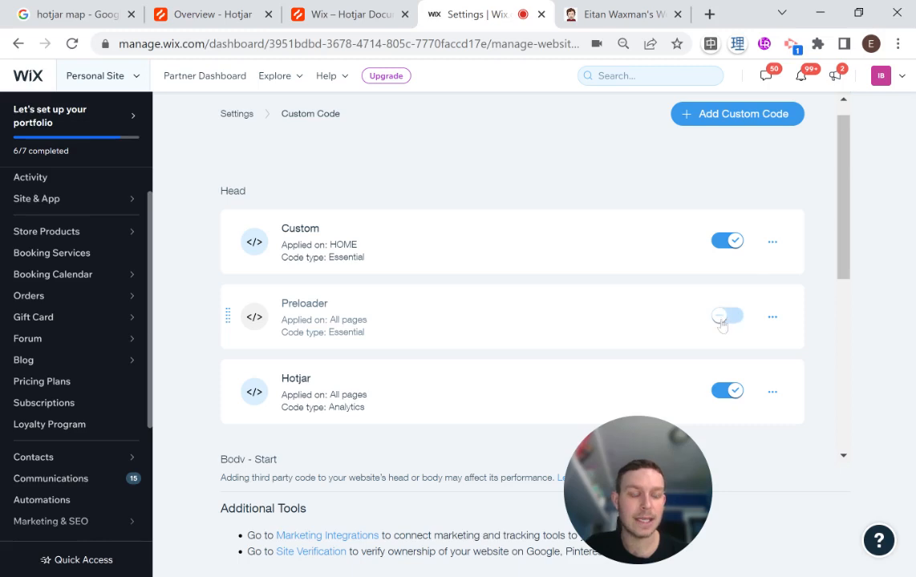
{"action": "left_click", "coordinate": [726, 316]}
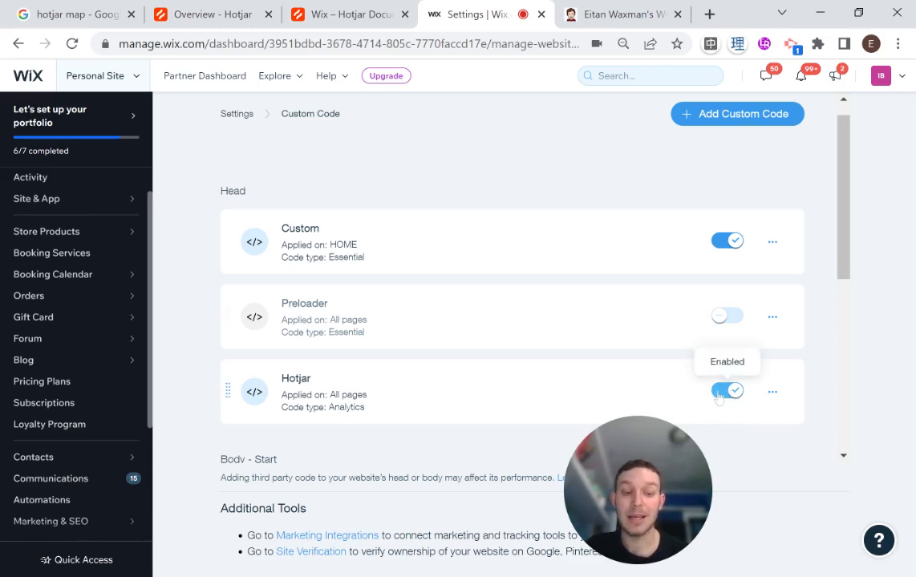
{"action": "mouse_move", "coordinate": [709, 407]}
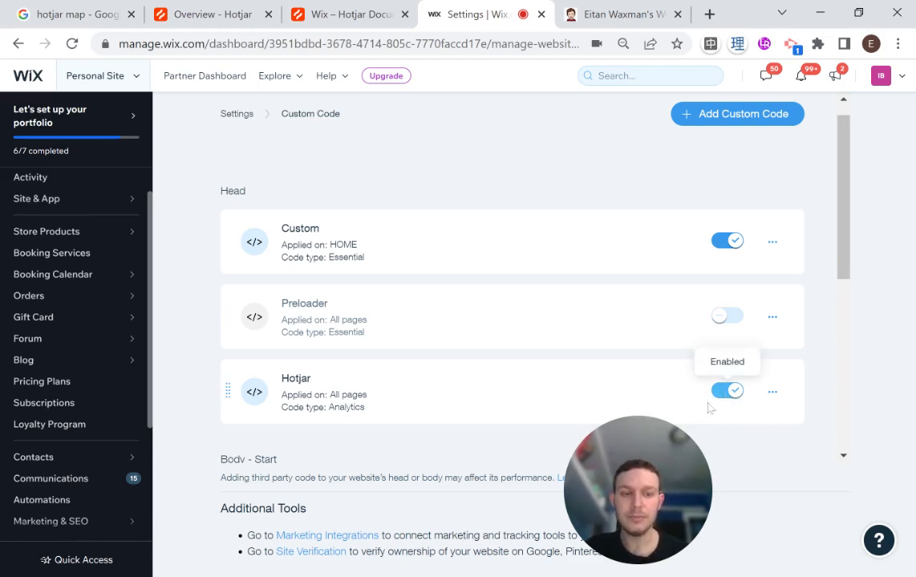
{"action": "mouse_move", "coordinate": [655, 404]}
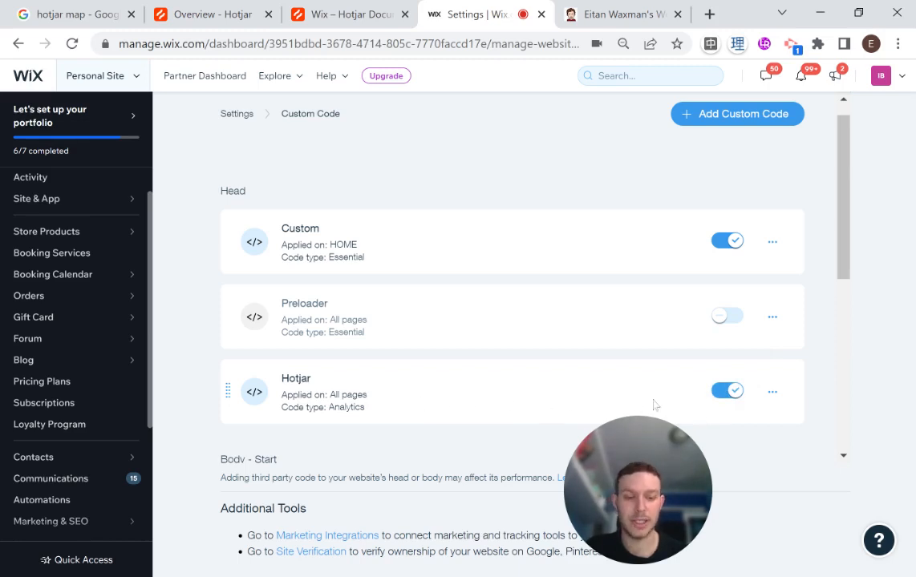
{"action": "mouse_move", "coordinate": [597, 385]}
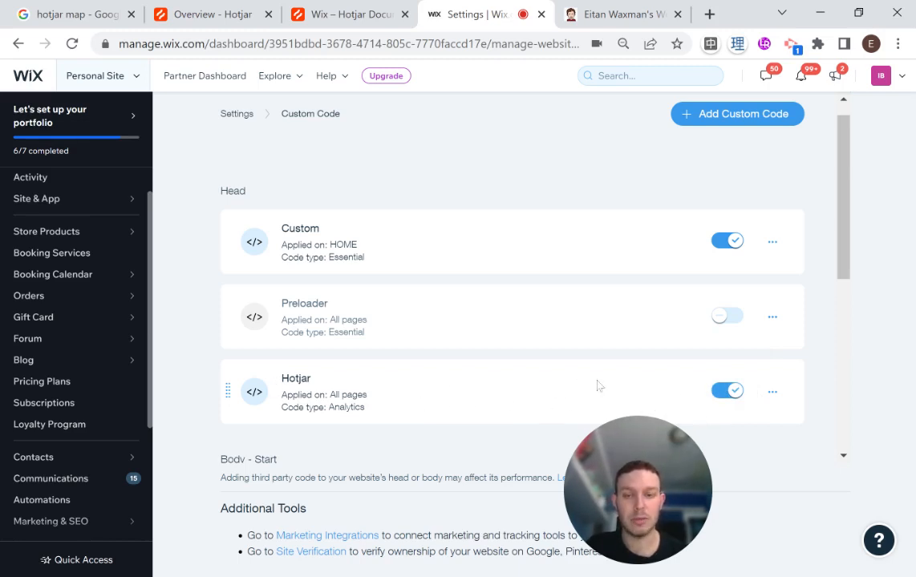
{"action": "mouse_move", "coordinate": [727, 392]}
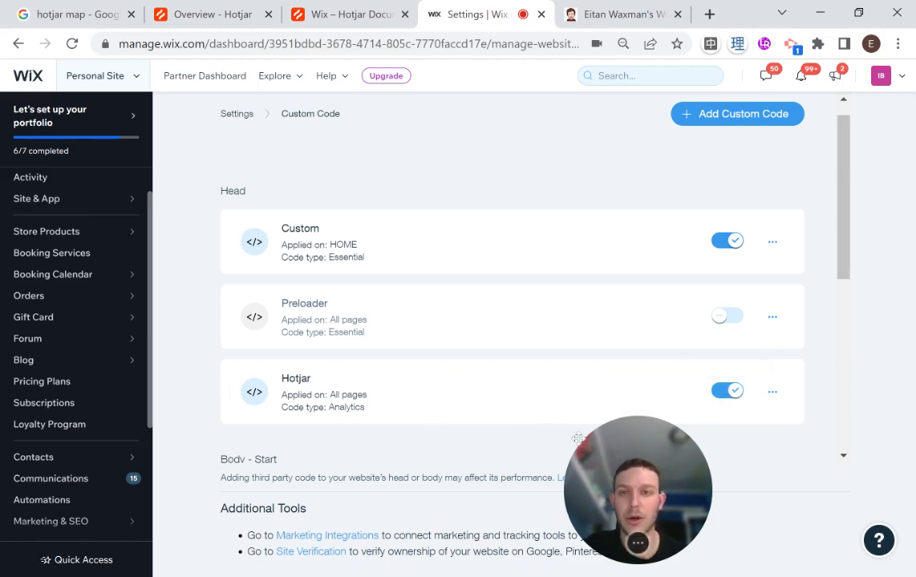
View Hotjar's overview showing the site installed and close the Get Started panel.
{"action": "left_click", "coordinate": [212, 14]}
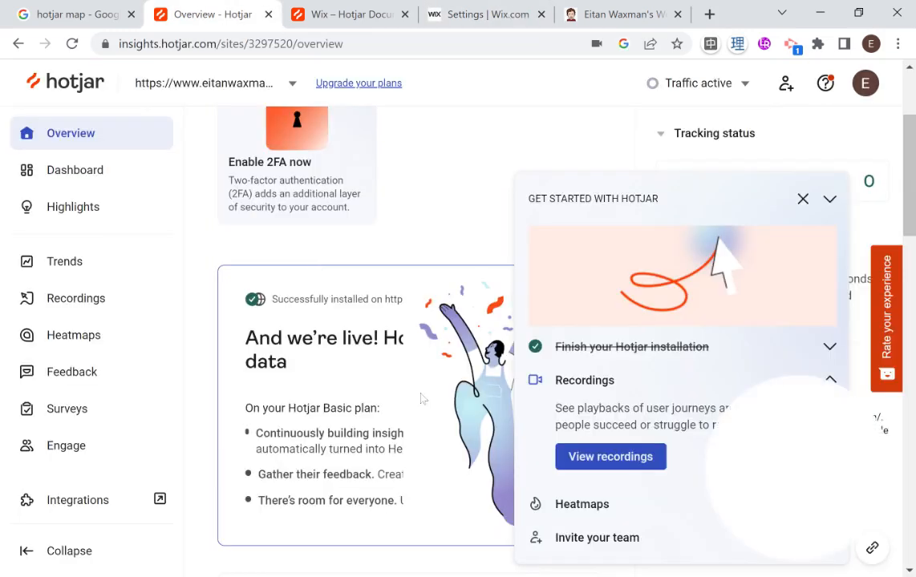
{"action": "scroll", "scroll_direction": "up", "scroll_amount": 3}
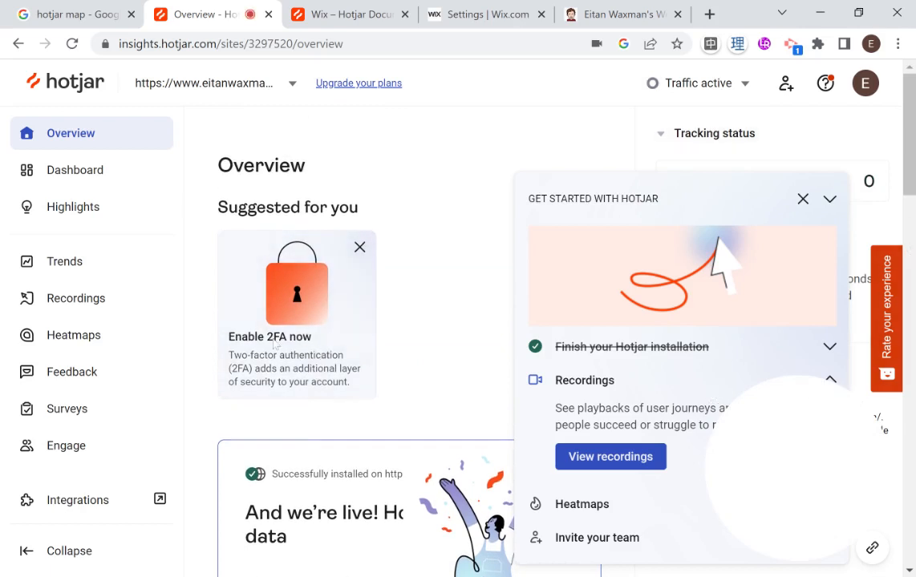
{"action": "left_click", "coordinate": [802, 199]}
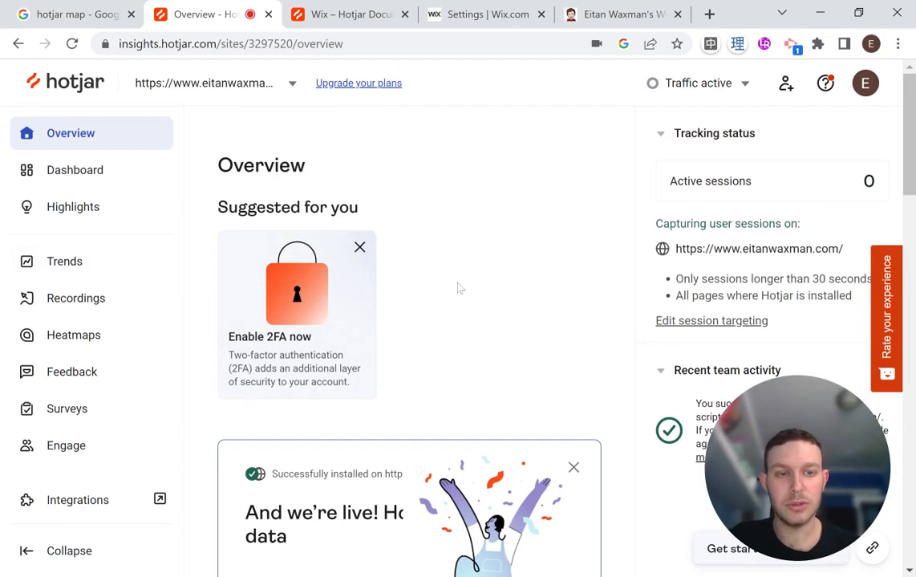
{"action": "scroll", "scroll_direction": "down", "scroll_amount": 3}
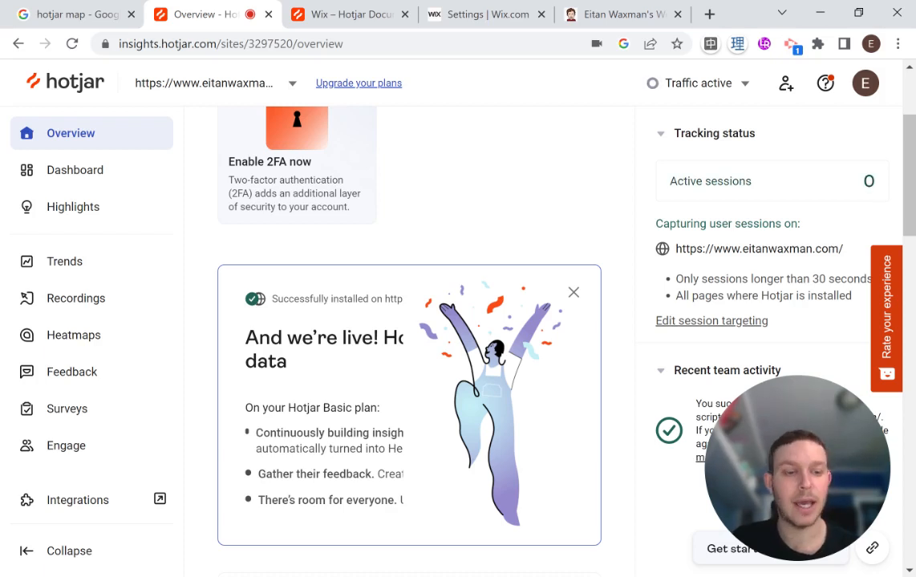
{"action": "mouse_move", "coordinate": [103, 312]}
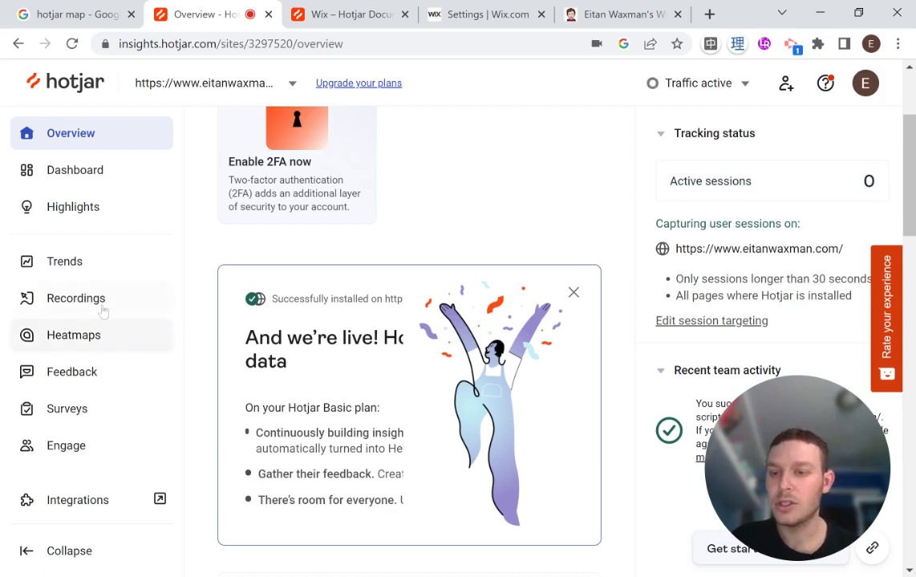
Check Hotjar's Recordings page and highlight the 'Recordings are on the way' message.
{"action": "left_click", "coordinate": [77, 297]}
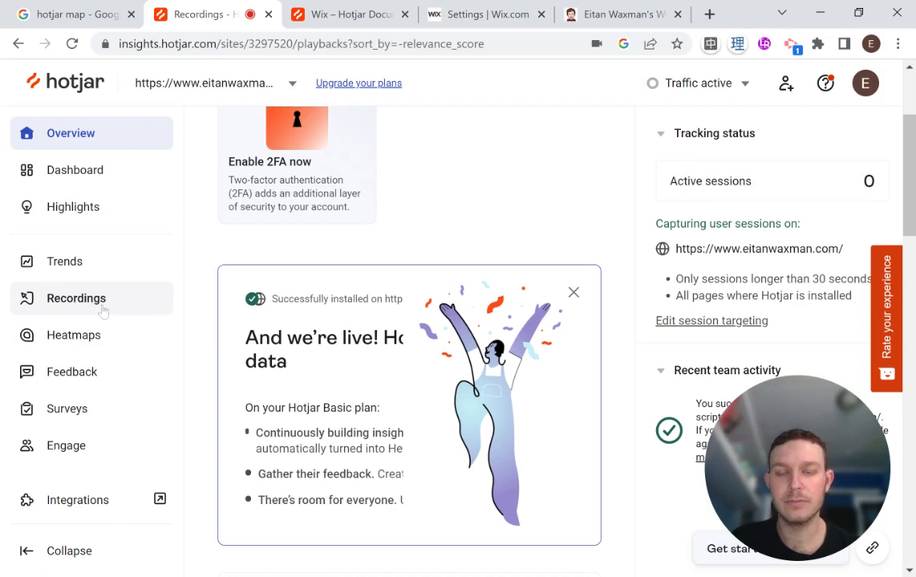
{"action": "left_click", "coordinate": [77, 297]}
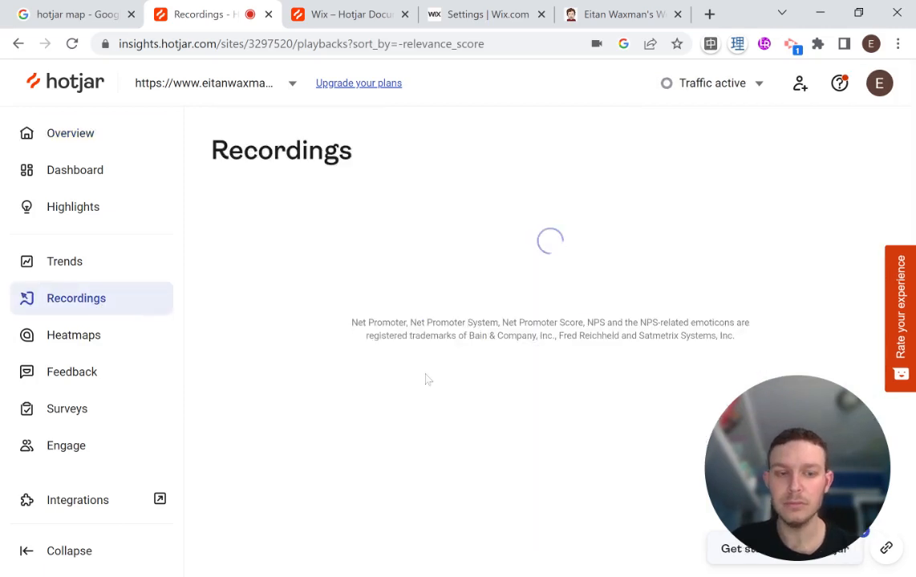
{"action": "mouse_move", "coordinate": [480, 385]}
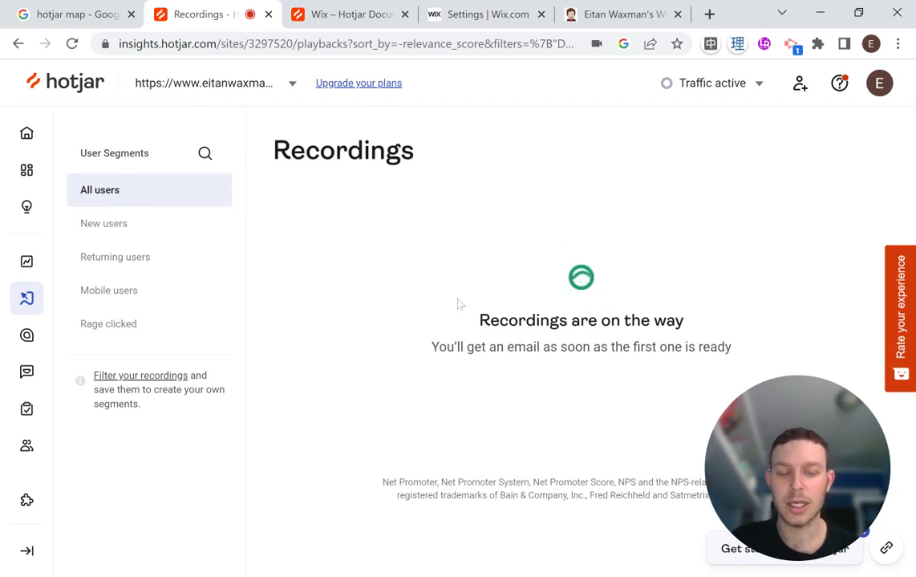
{"action": "left_click_drag", "start_coordinate": [485, 321], "coordinate": [641, 321]}
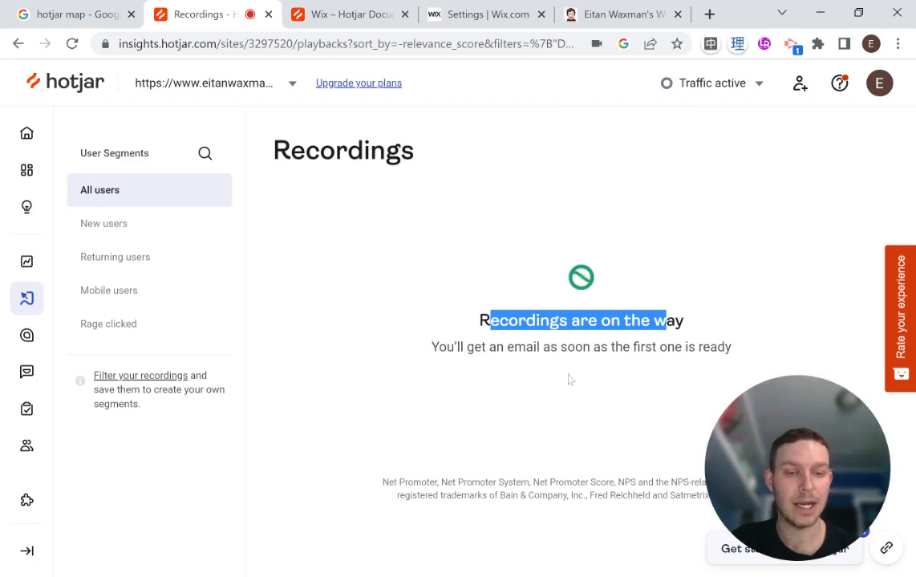
{"action": "mouse_move", "coordinate": [109, 324]}
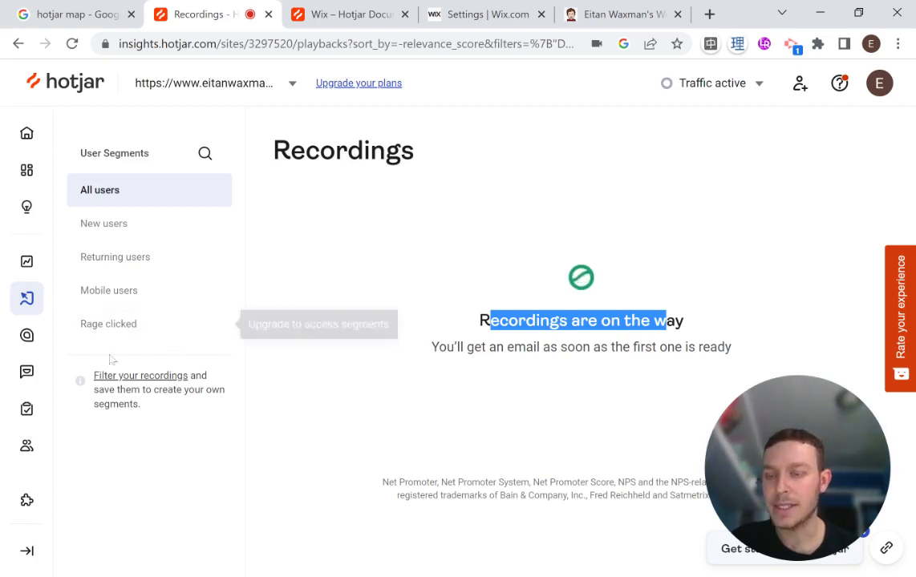
{"action": "left_click", "coordinate": [26, 337]}
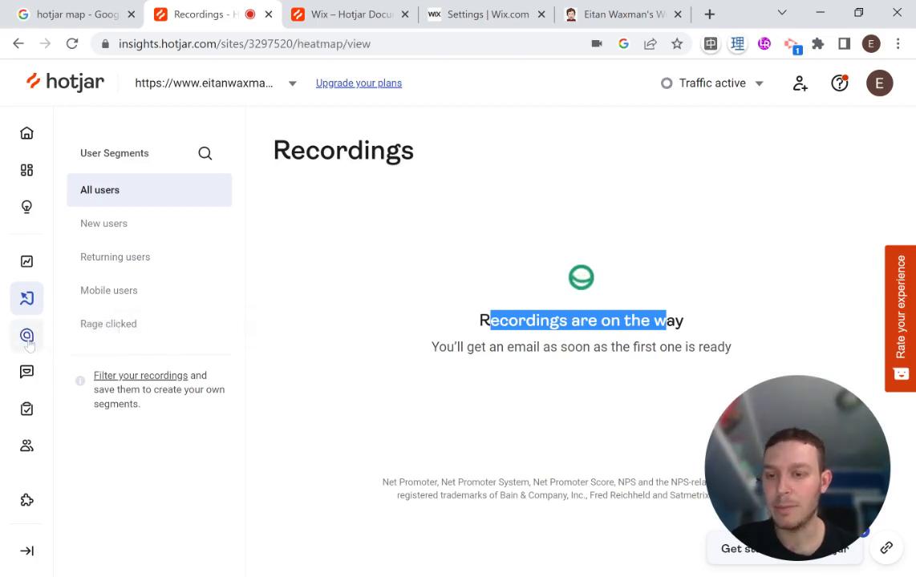
Start a new heatmap in Hotjar's Heatmaps section, skipping the Welcome to Heatmaps tour.
{"action": "left_click", "coordinate": [25, 335]}
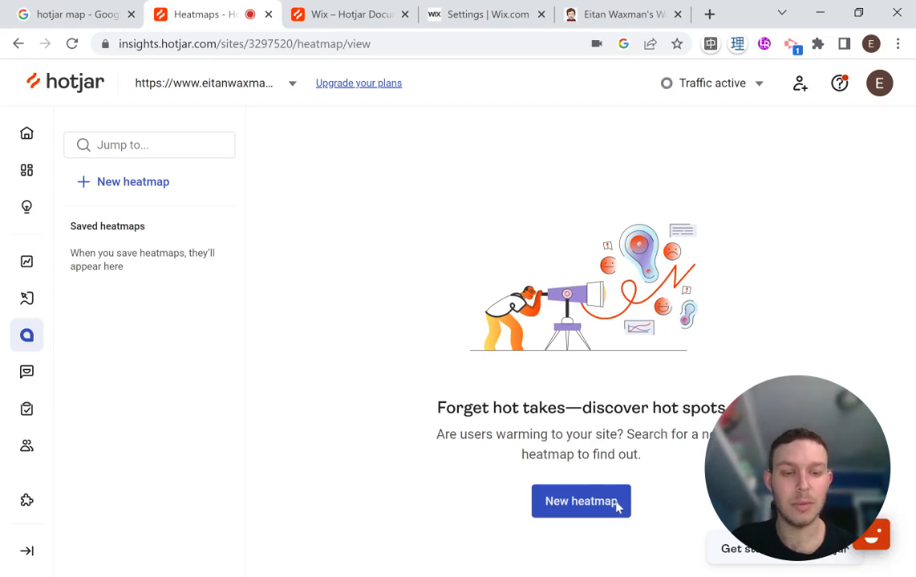
{"action": "left_click", "coordinate": [581, 500]}
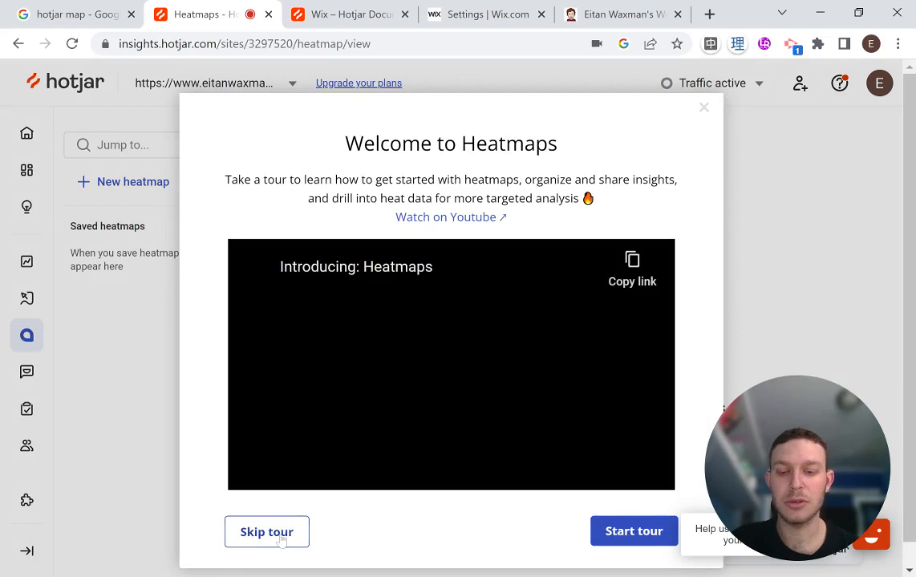
{"action": "left_click", "coordinate": [266, 532]}
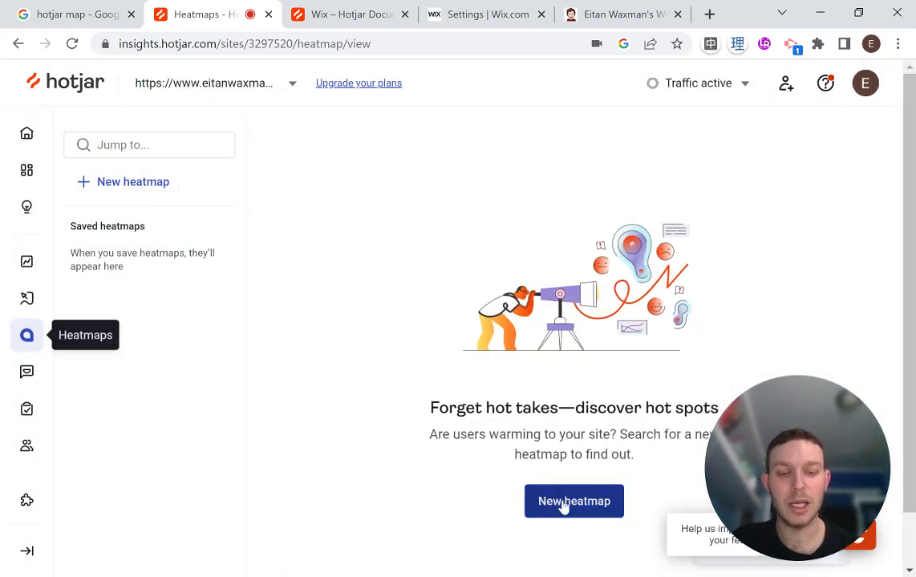
{"action": "left_click", "coordinate": [573, 500]}
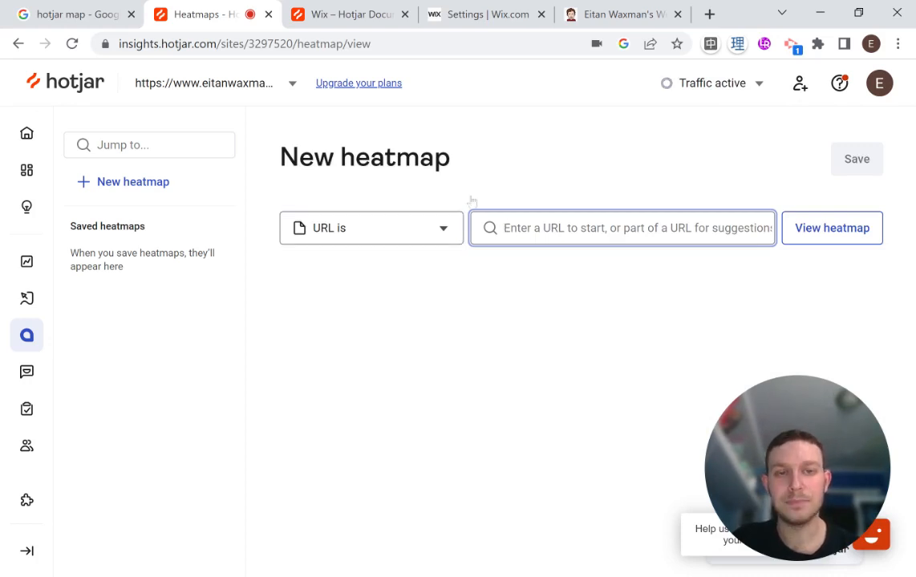
{"action": "left_click", "coordinate": [617, 13]}
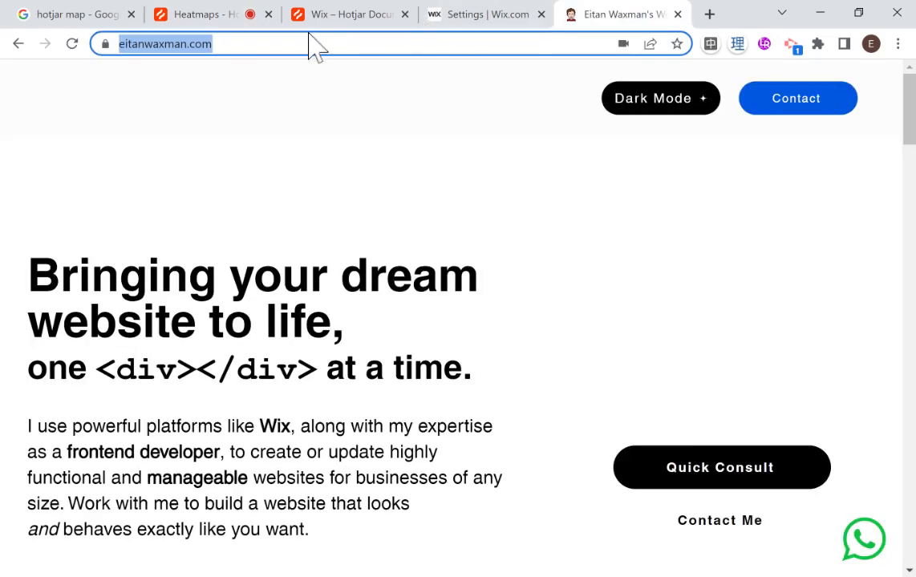
{"action": "left_click", "coordinate": [192, 12]}
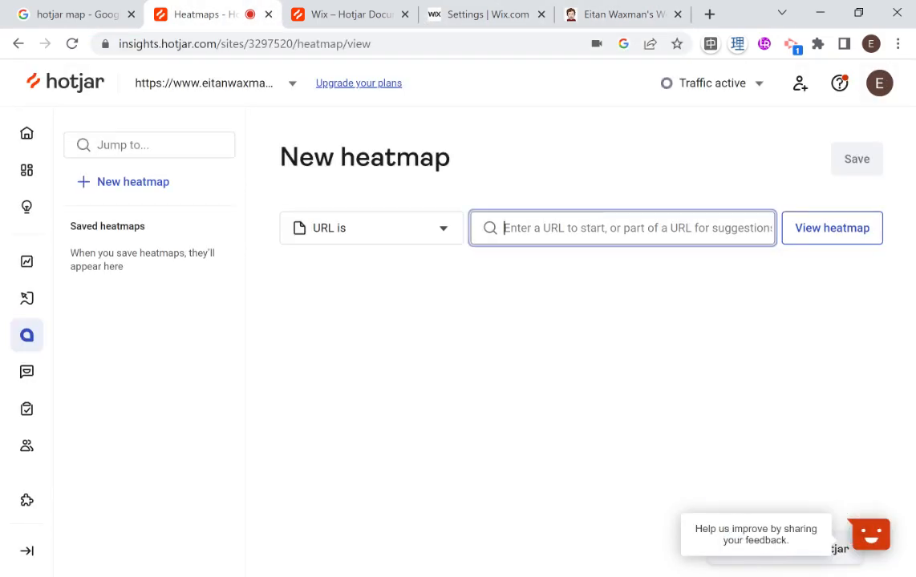
{"action": "type", "text": "https://www.eitanwaxman.com/"}
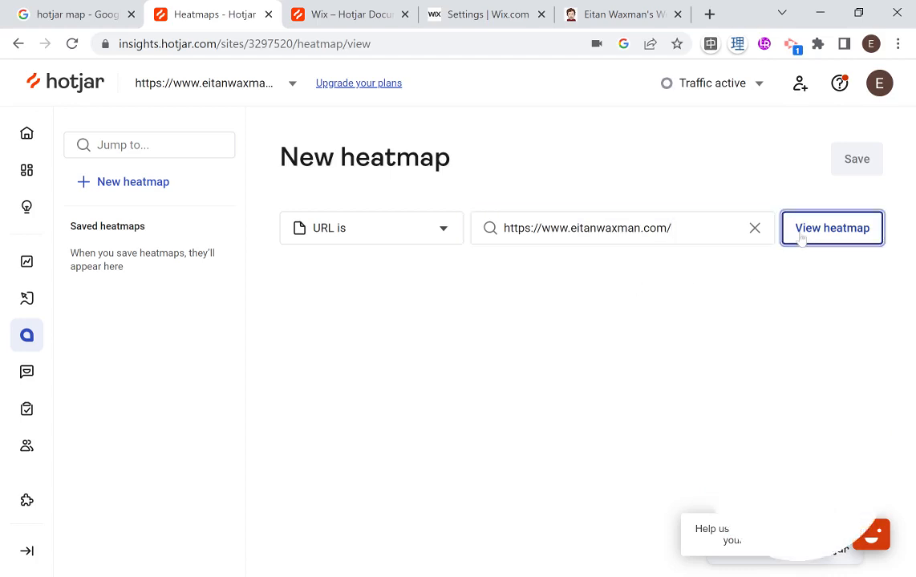
{"action": "left_click", "coordinate": [831, 227]}
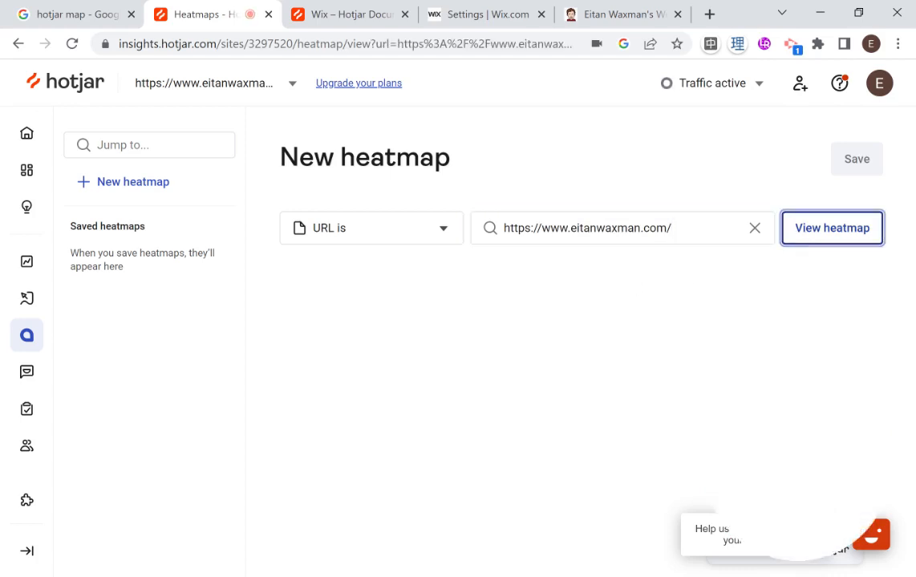
{"action": "left_click", "coordinate": [831, 228]}
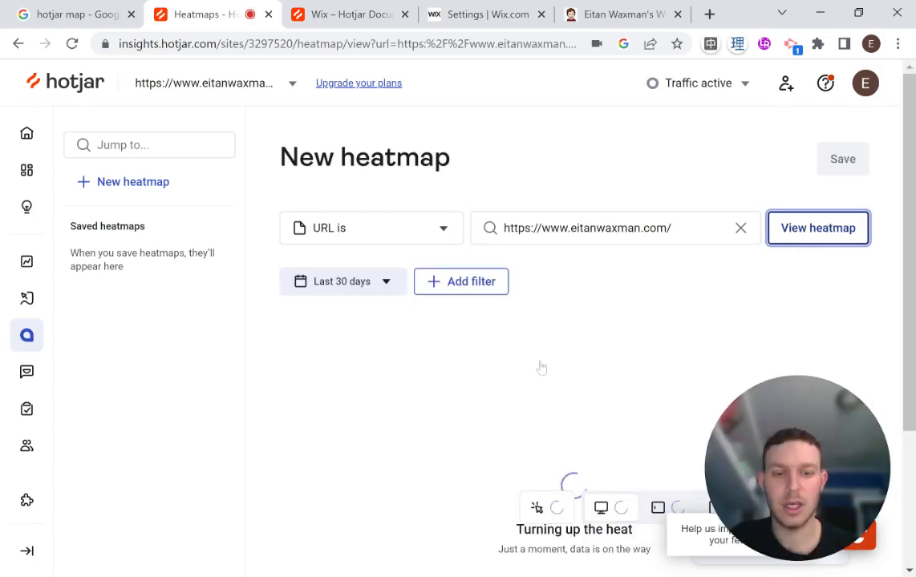
{"action": "mouse_move", "coordinate": [450, 479]}
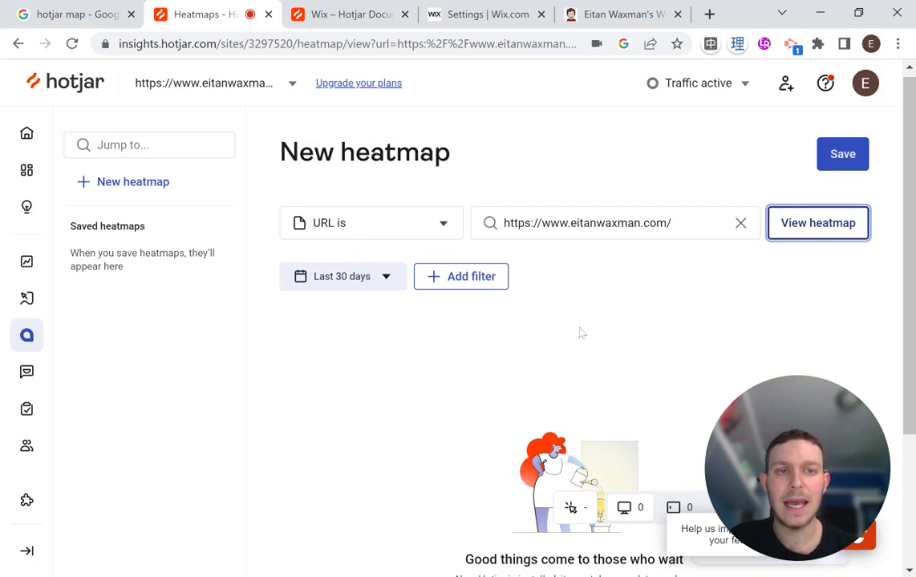
Return to Recordings, which now lists one captured session from 24 December.
{"action": "scroll", "scroll_direction": "down", "scroll_amount": 3}
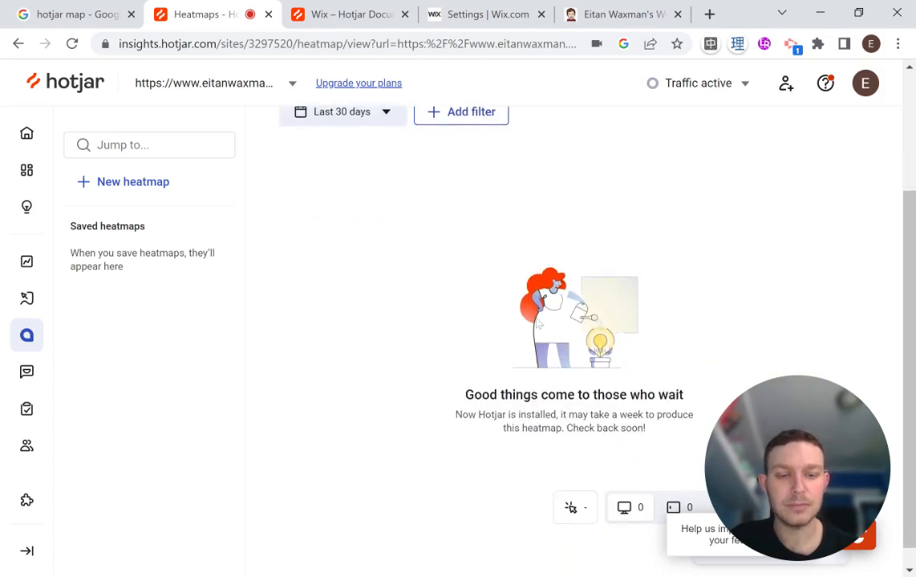
{"action": "left_click", "coordinate": [131, 183]}
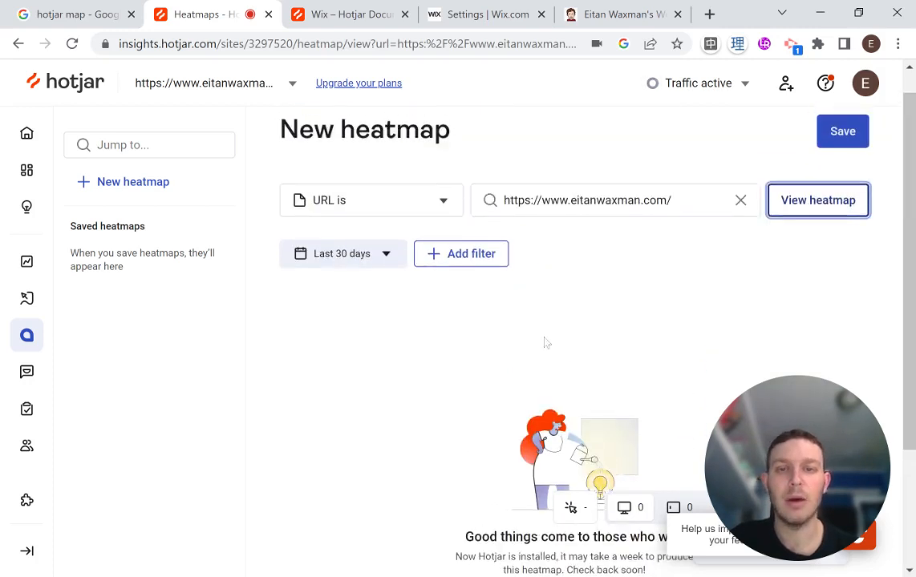
{"action": "mouse_move", "coordinate": [536, 332]}
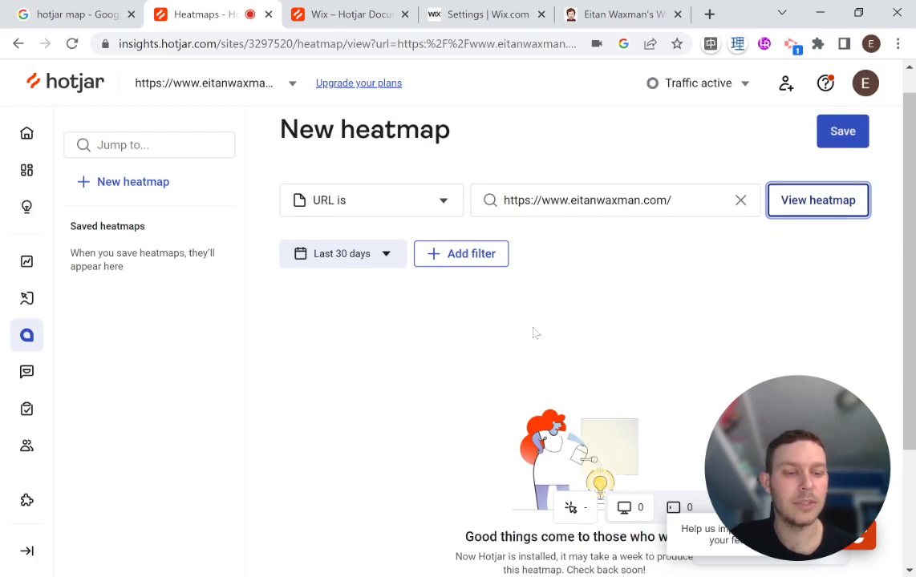
{"action": "mouse_move", "coordinate": [427, 332]}
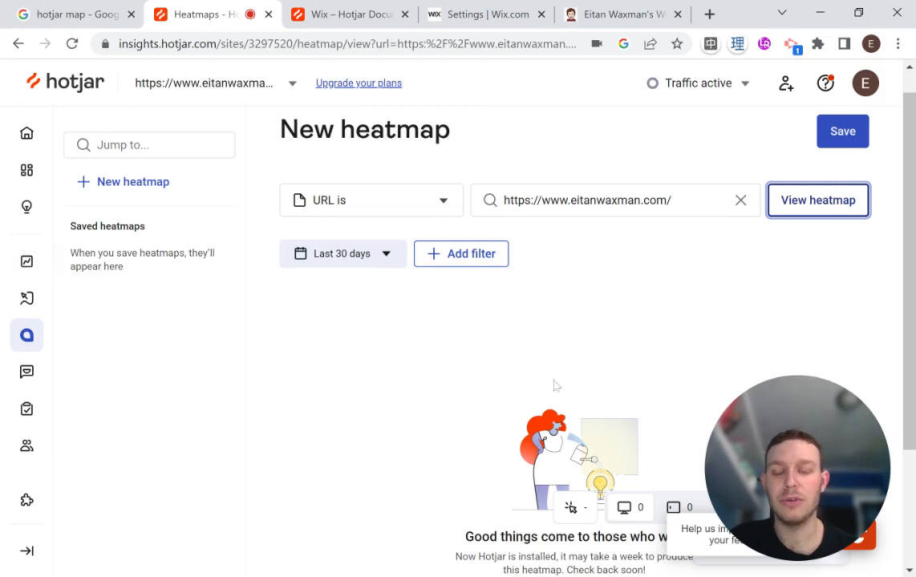
{"action": "mouse_move", "coordinate": [197, 385]}
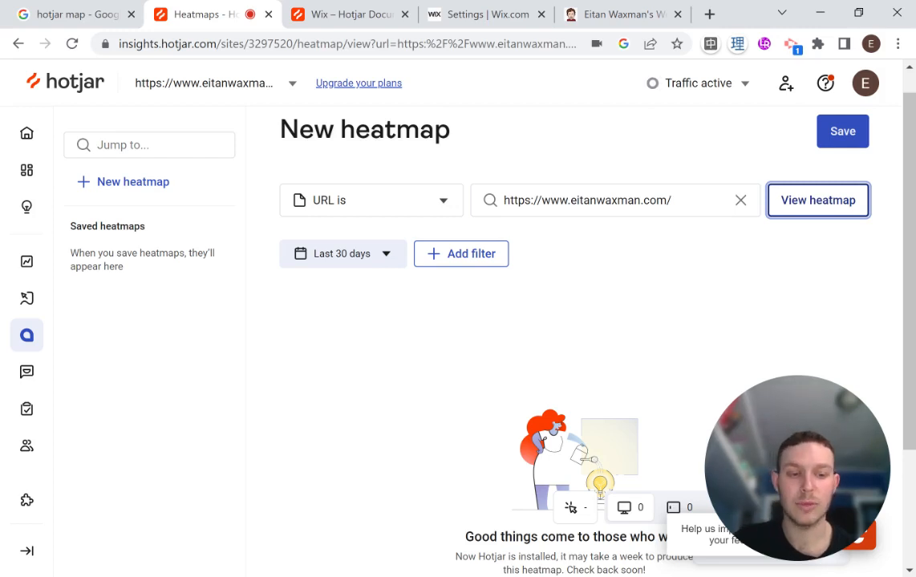
{"action": "left_click", "coordinate": [26, 298]}
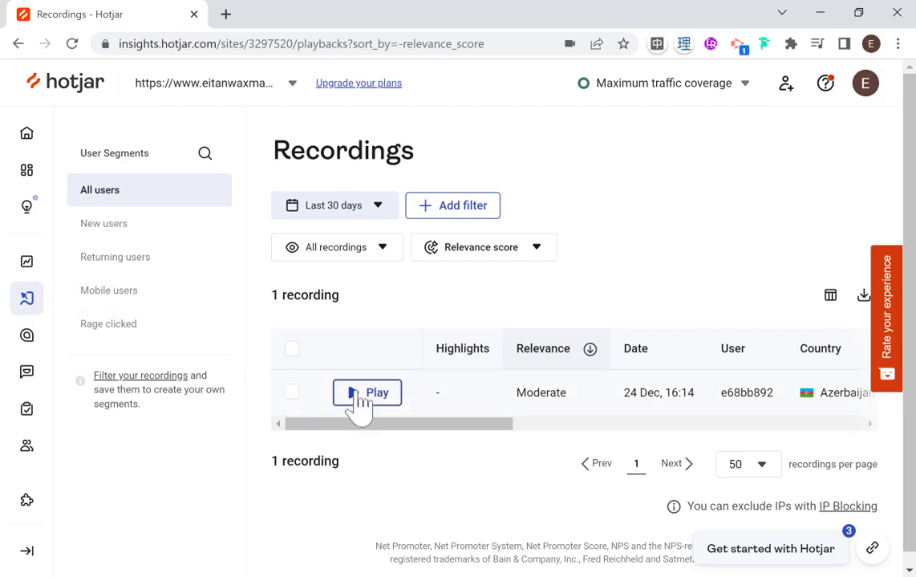
{"action": "mouse_move", "coordinate": [83, 409]}
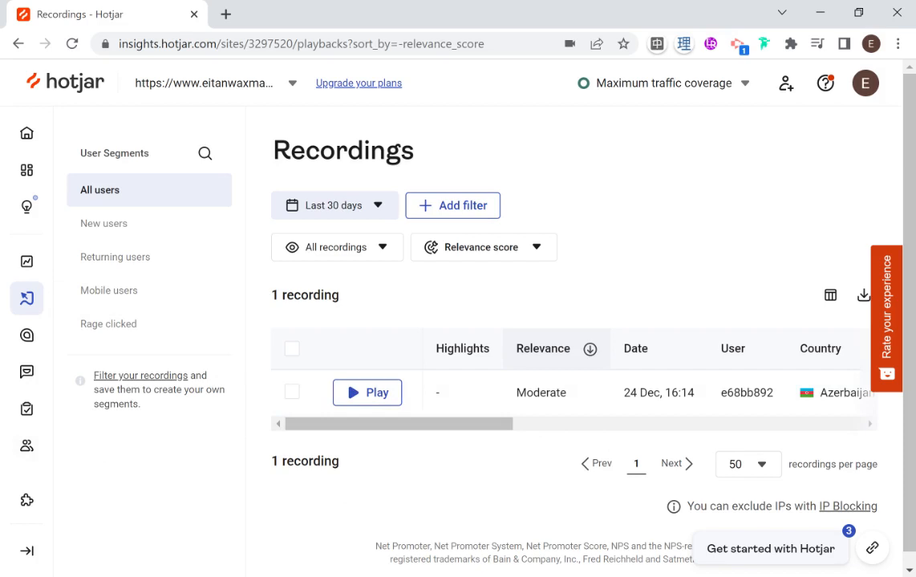
{"action": "mouse_move", "coordinate": [109, 324]}
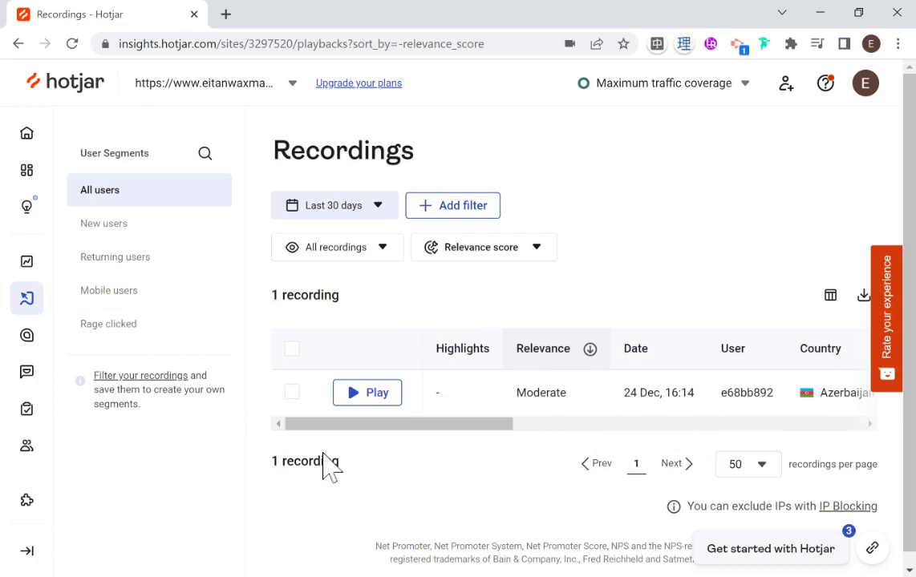
{"action": "mouse_move", "coordinate": [654, 337]}
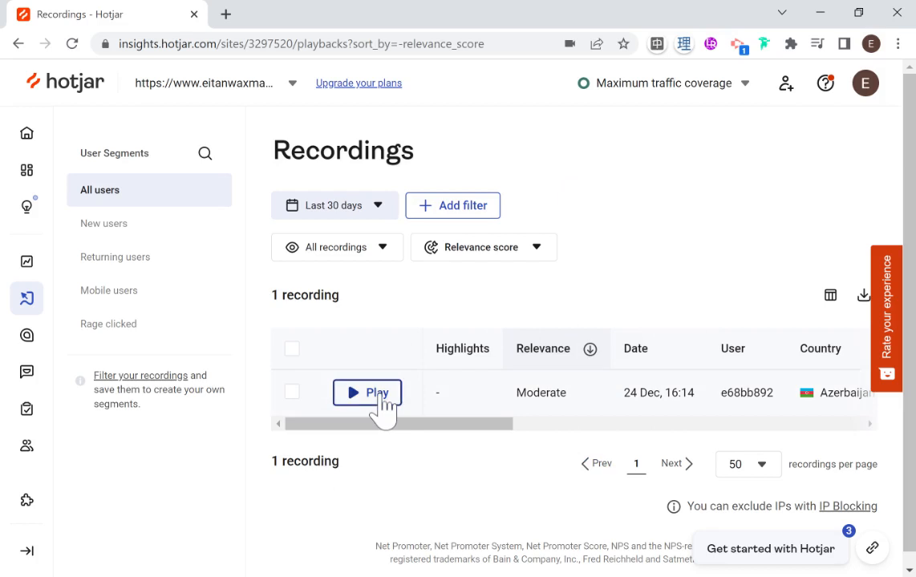
Start playback of the single session recorded on 24 Dec, 16:14.
{"action": "left_click", "coordinate": [377, 392]}
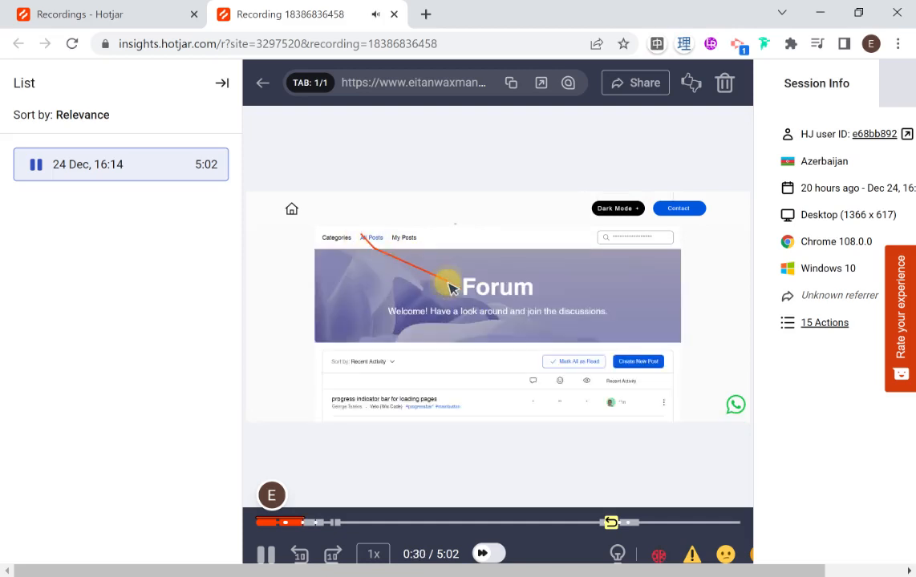
Follow the replay as the visitor scrolls down the Forum page toward the footer.
{"action": "scroll", "scroll_direction": "down", "scroll_amount": 3}
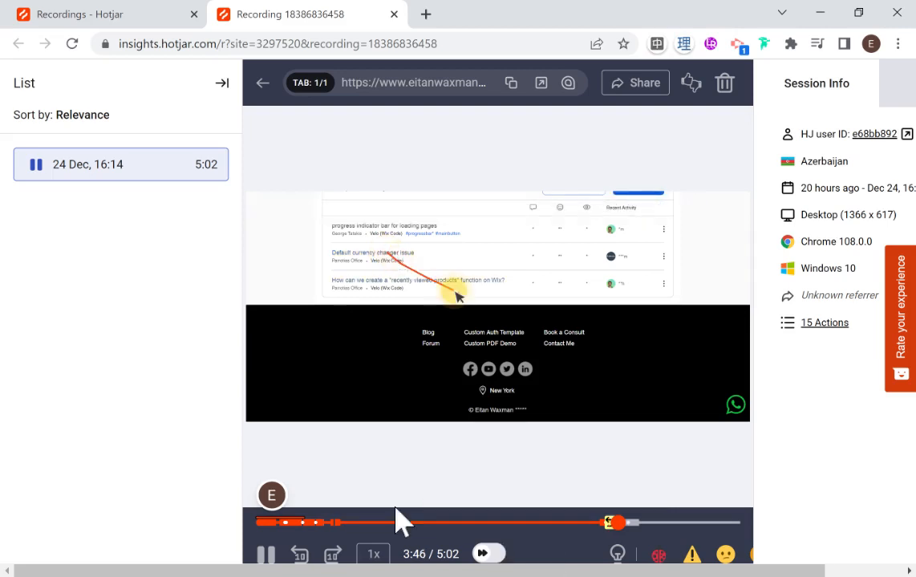
{"action": "mouse_move", "coordinate": [671, 529]}
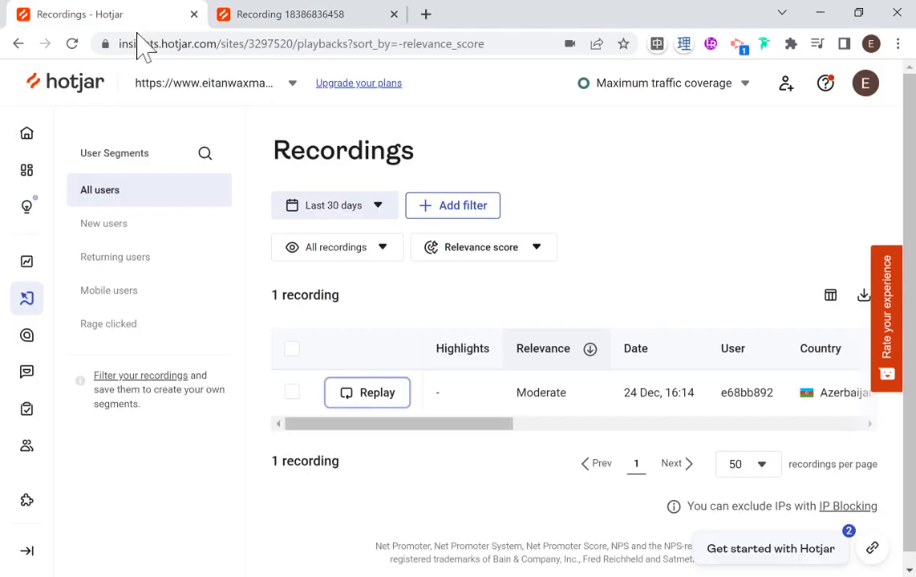
{"action": "mouse_move", "coordinate": [26, 261]}
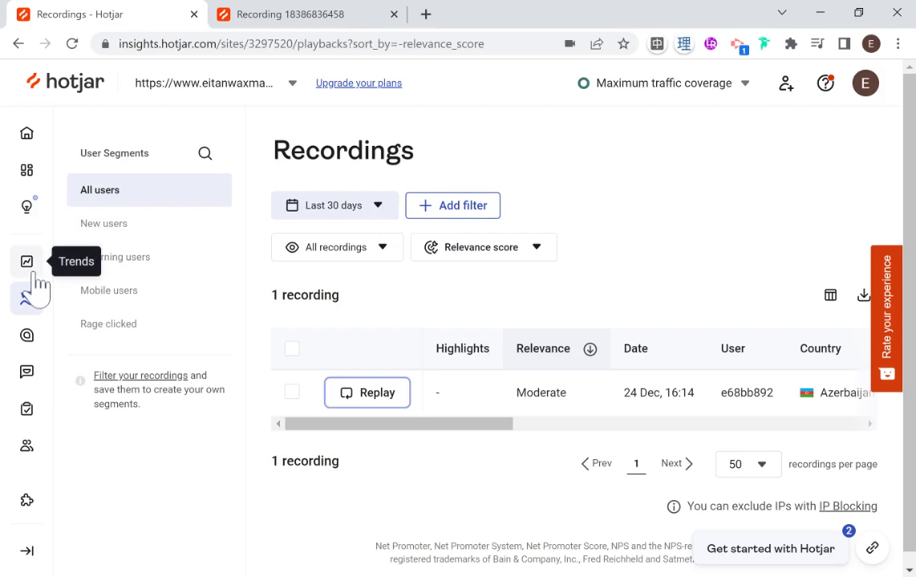
{"action": "mouse_move", "coordinate": [25, 299]}
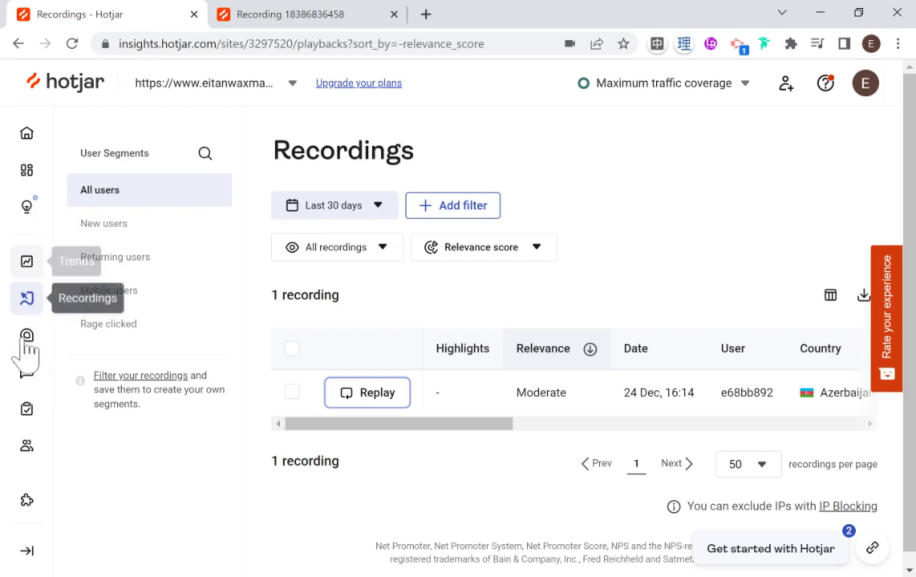
From the empty Homepage heatmap, switch to the default-currency-changer-issue forum URL's heatmap.
{"action": "left_click", "coordinate": [26, 335]}
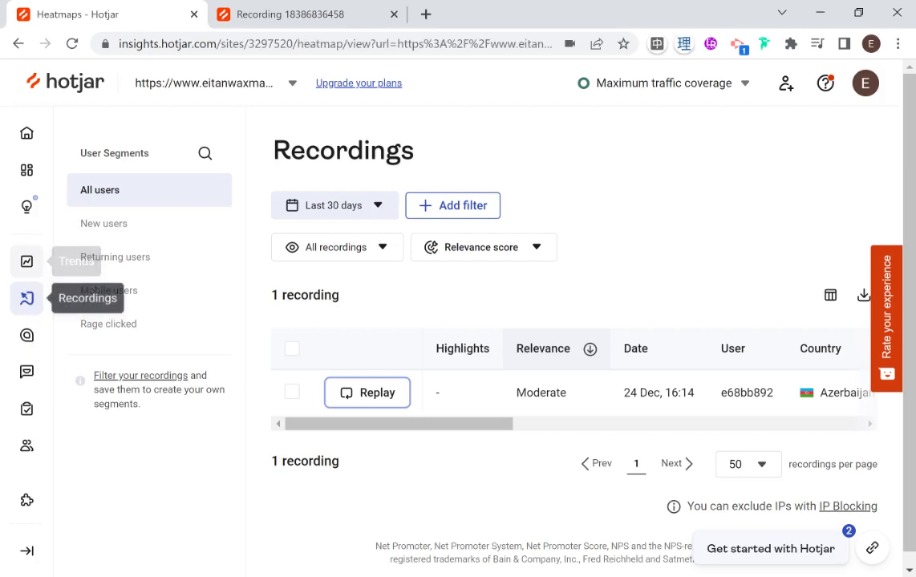
{"action": "left_click", "coordinate": [26, 335]}
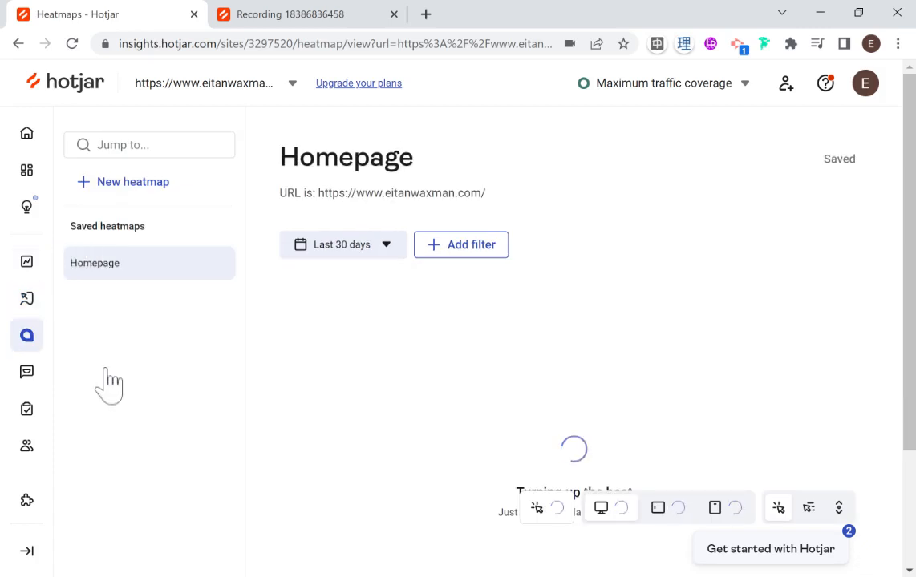
{"action": "mouse_move", "coordinate": [550, 356]}
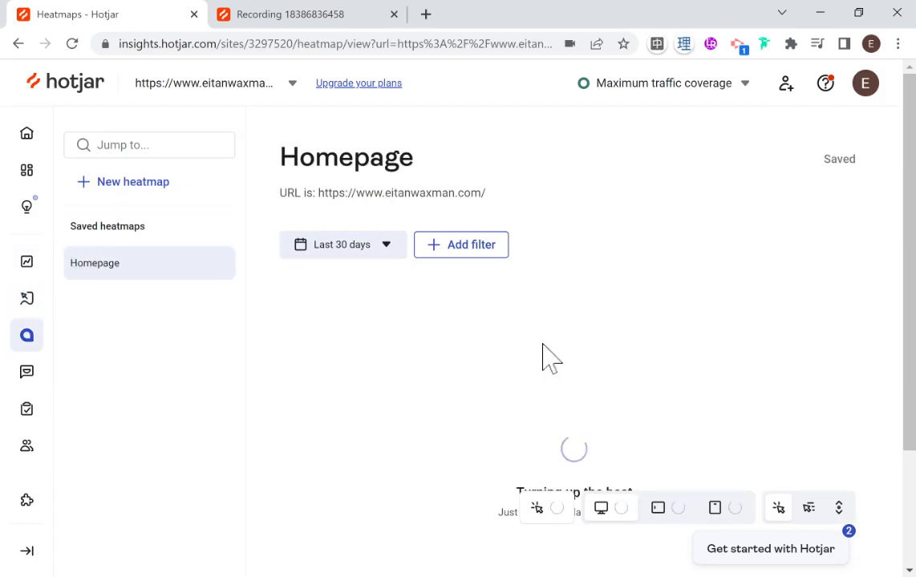
{"action": "mouse_move", "coordinate": [512, 371]}
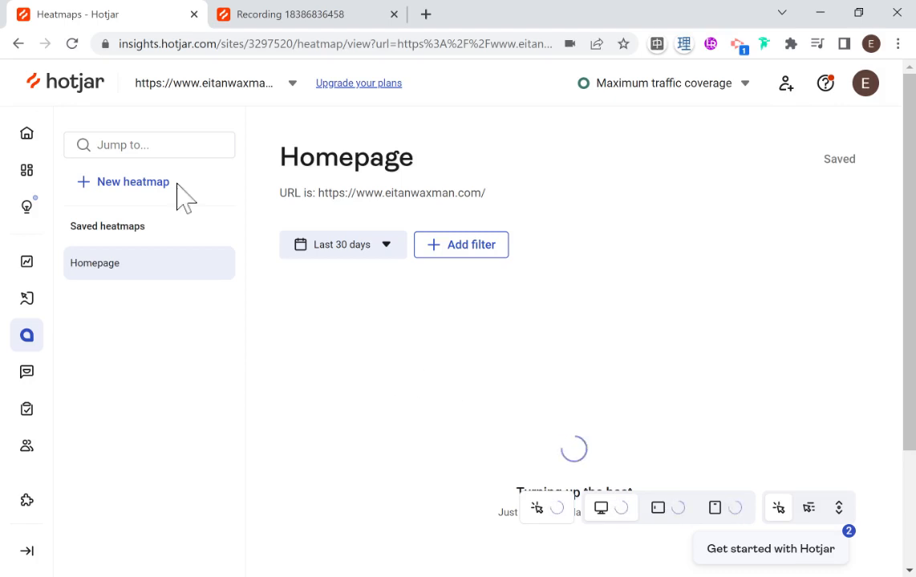
{"action": "mouse_move", "coordinate": [456, 375]}
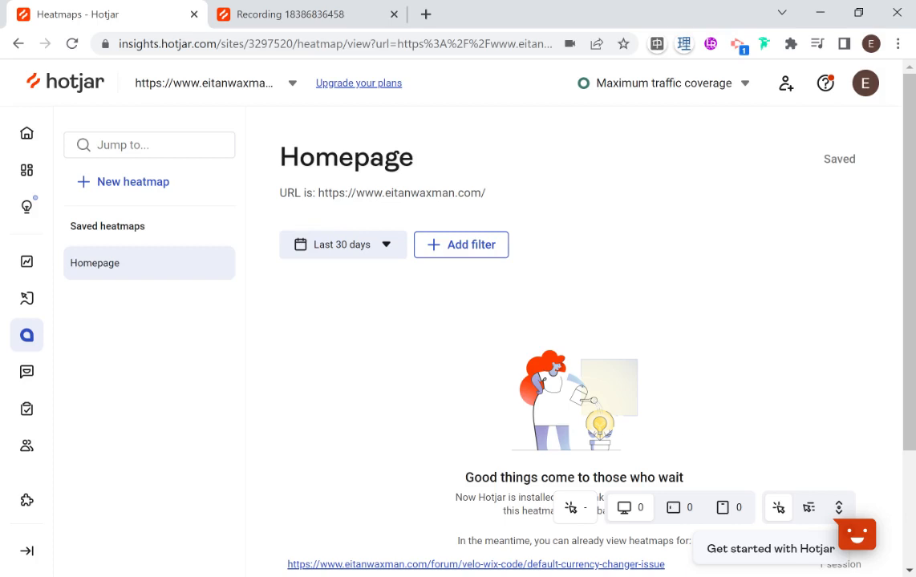
{"action": "mouse_move", "coordinate": [365, 315]}
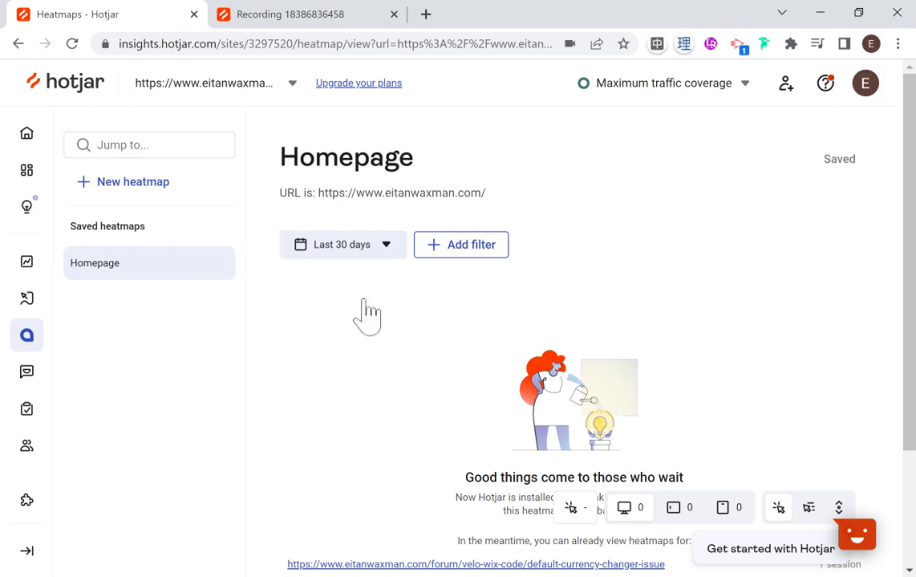
{"action": "scroll", "scroll_direction": "down", "scroll_amount": 3}
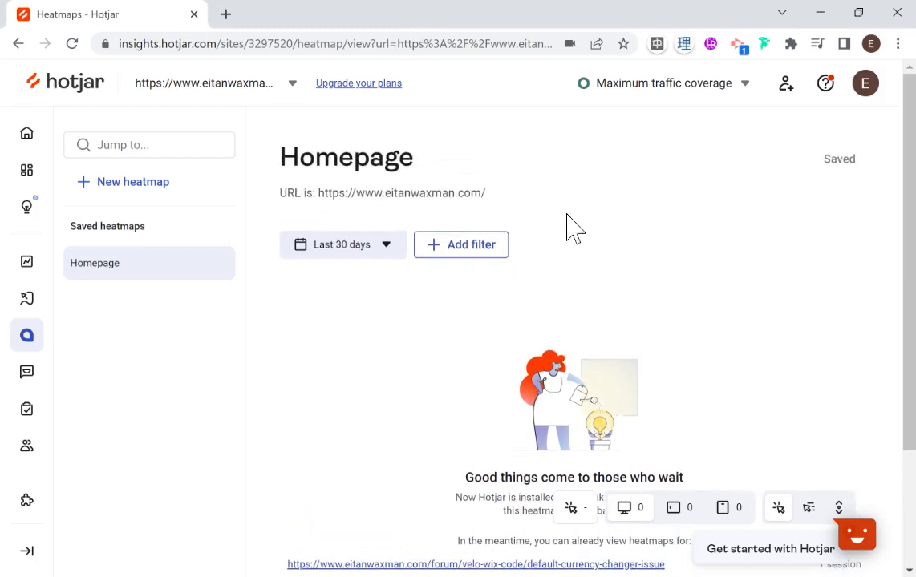
{"action": "mouse_move", "coordinate": [648, 272]}
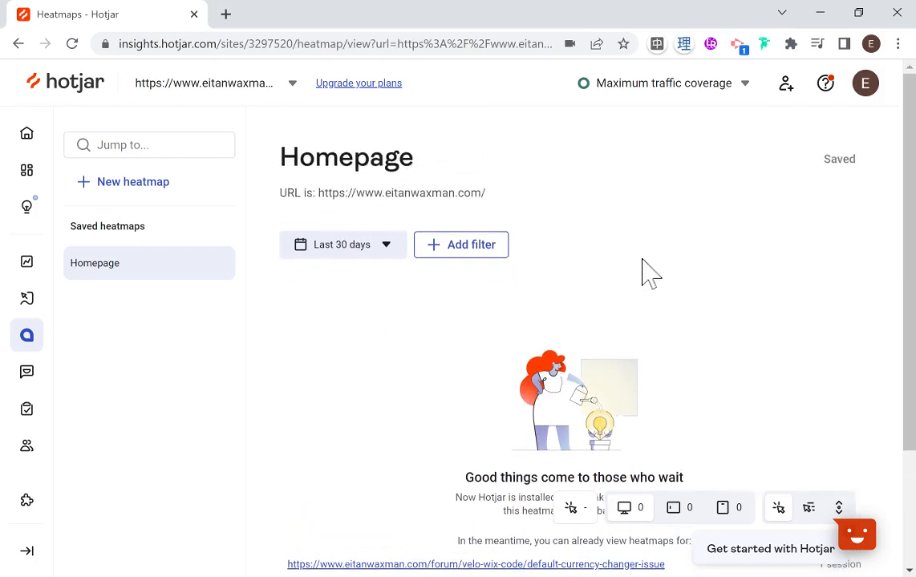
{"action": "scroll", "scroll_direction": "down", "scroll_amount": 3}
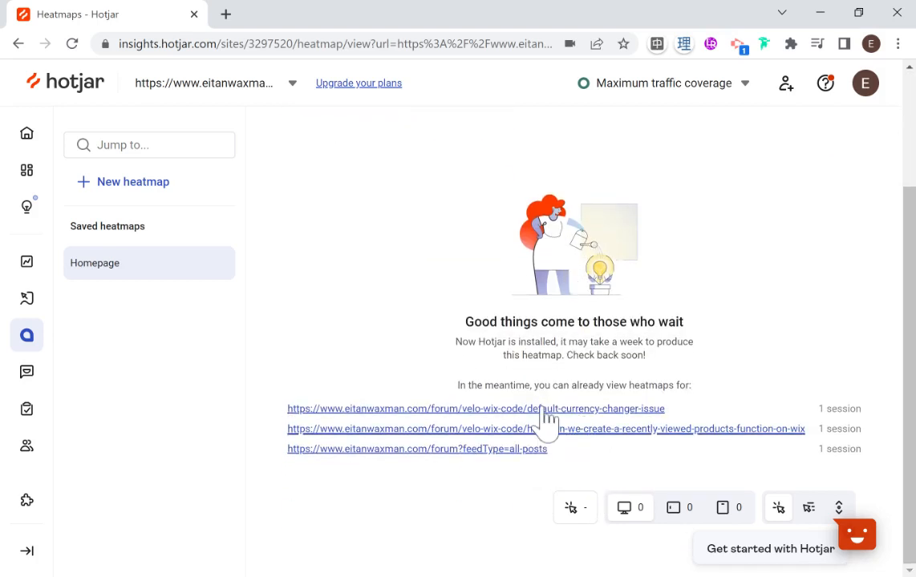
{"action": "mouse_move", "coordinate": [548, 446]}
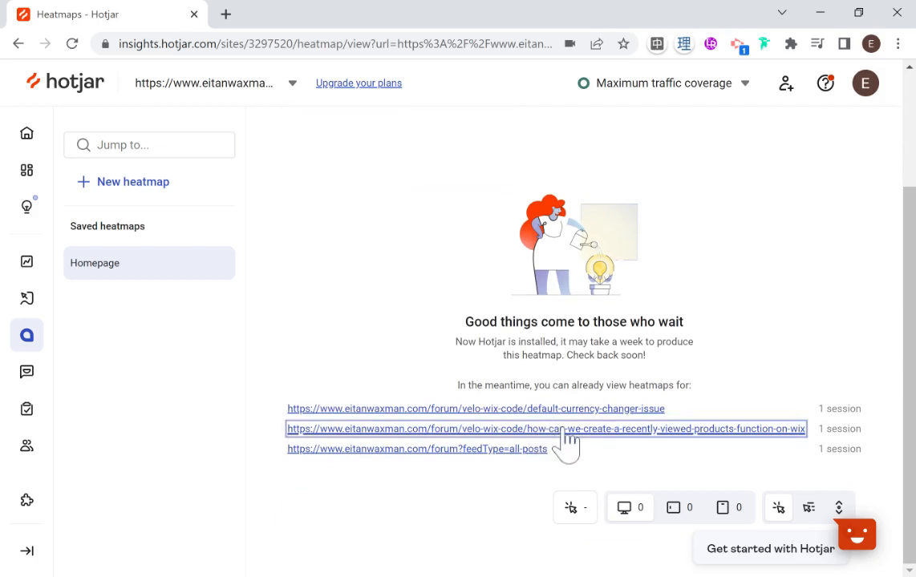
{"action": "left_click", "coordinate": [545, 428]}
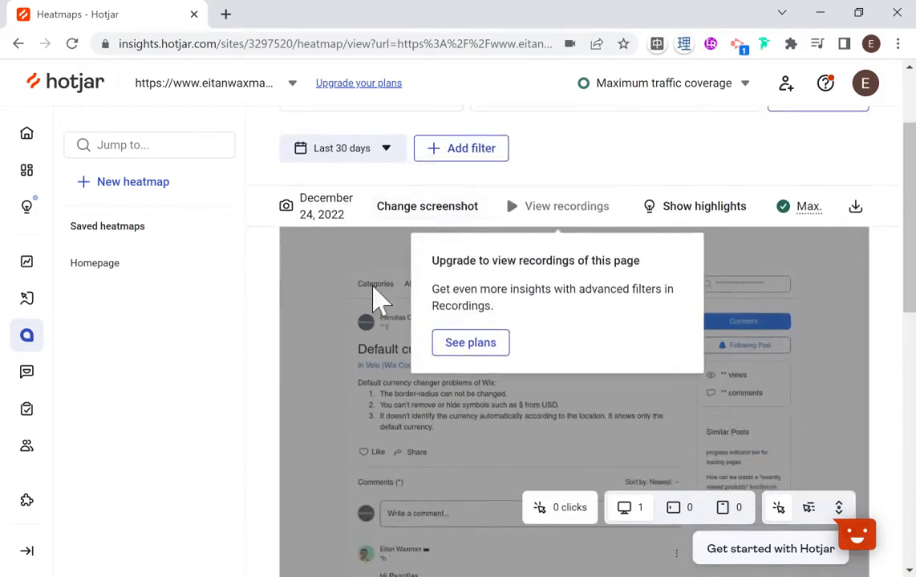
{"action": "scroll", "scroll_direction": "down", "scroll_amount": 3}
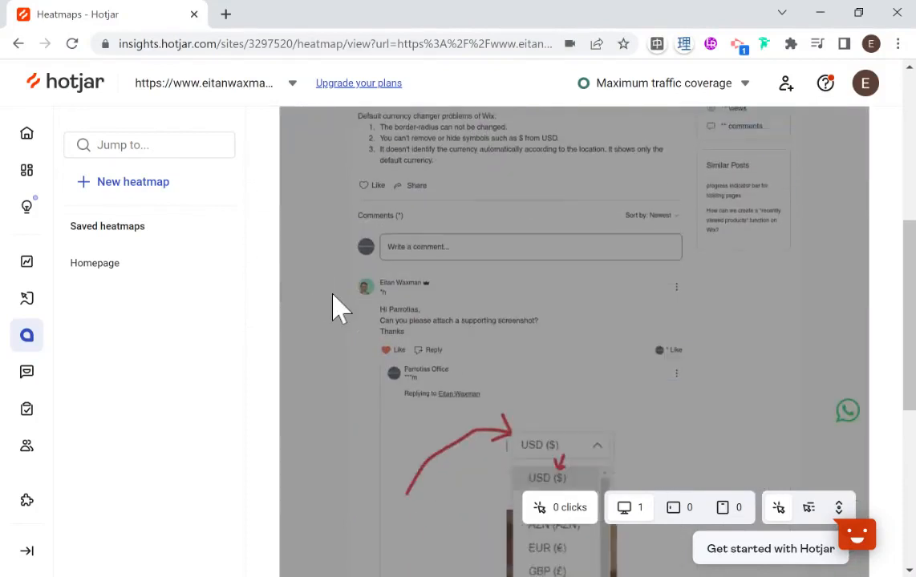
{"action": "scroll", "scroll_direction": "down", "scroll_amount": 3}
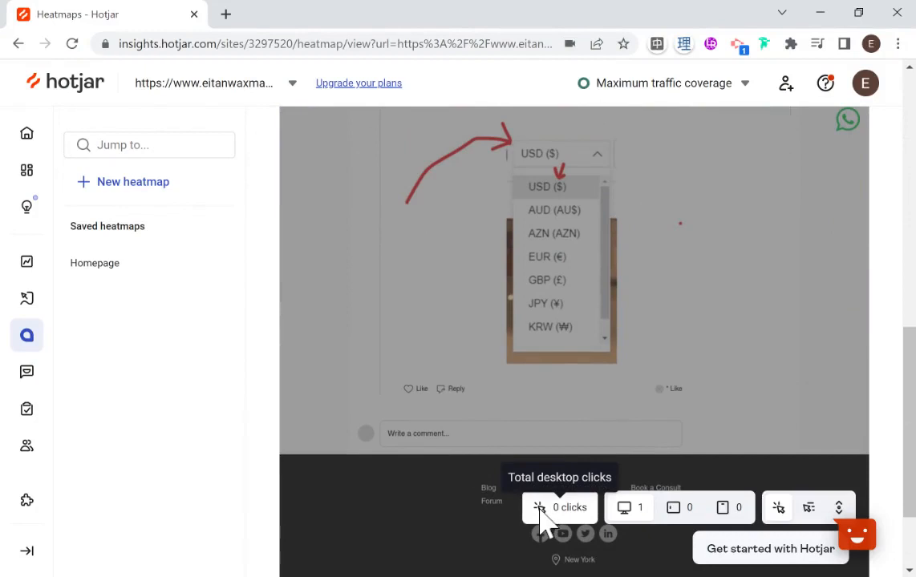
{"action": "mouse_move", "coordinate": [553, 517]}
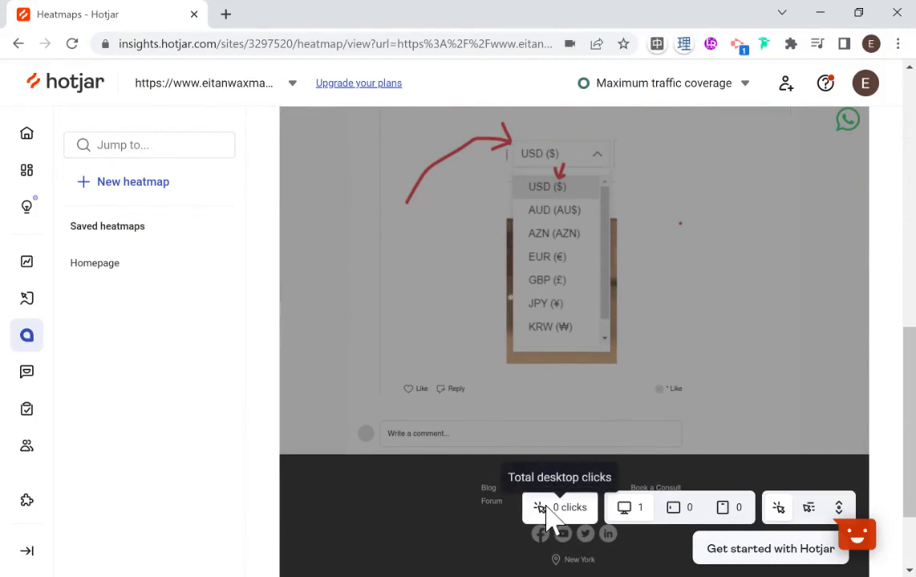
{"action": "scroll", "scroll_direction": "down", "scroll_amount": 3}
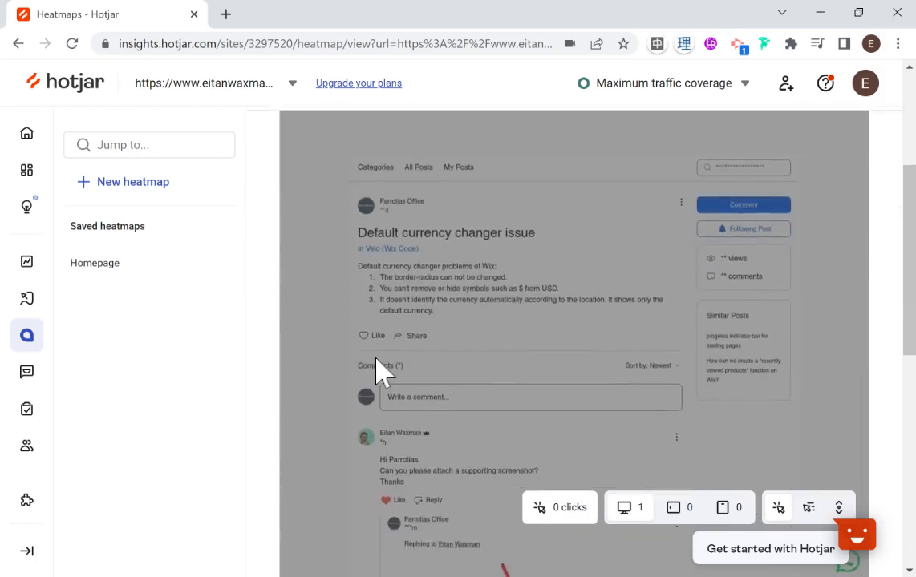
{"action": "scroll", "scroll_direction": "down", "scroll_amount": 3}
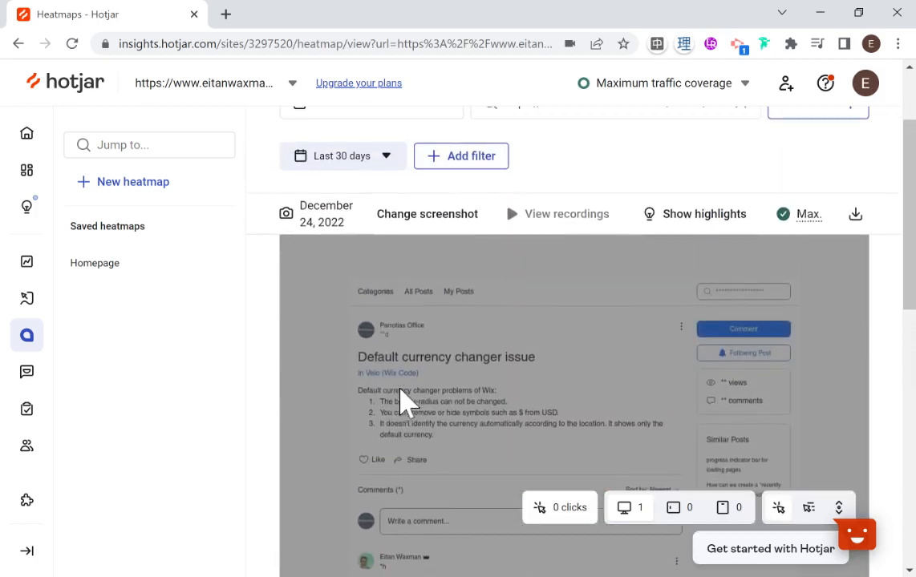
{"action": "scroll", "scroll_direction": "down", "scroll_amount": 3}
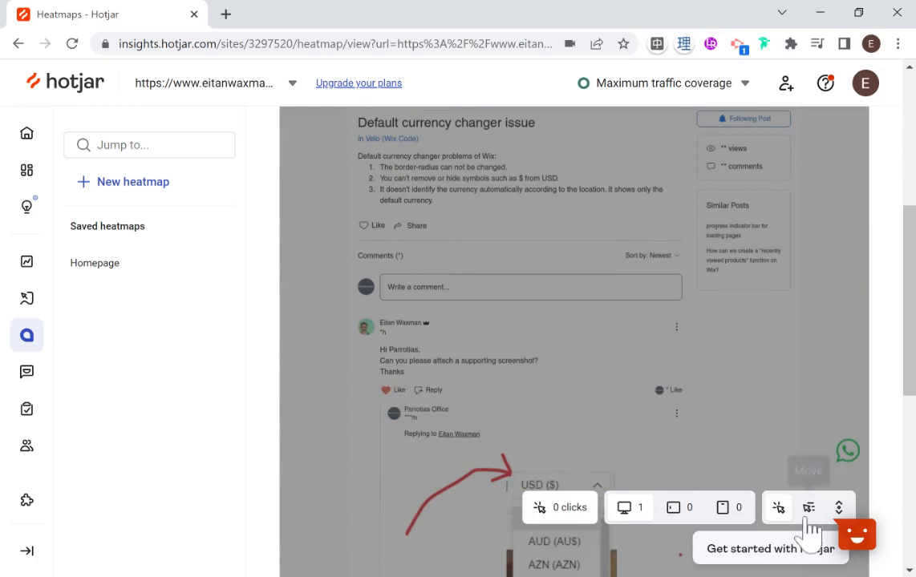
{"action": "mouse_move", "coordinate": [629, 507]}
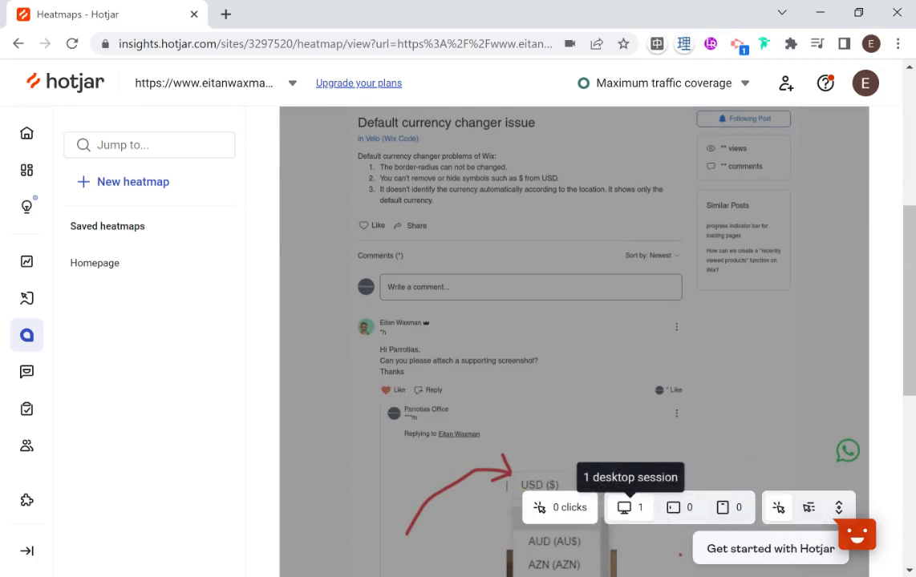
Show the Moves heatmap for Desktop, after briefly checking the Tablet view.
{"action": "left_click", "coordinate": [703, 507]}
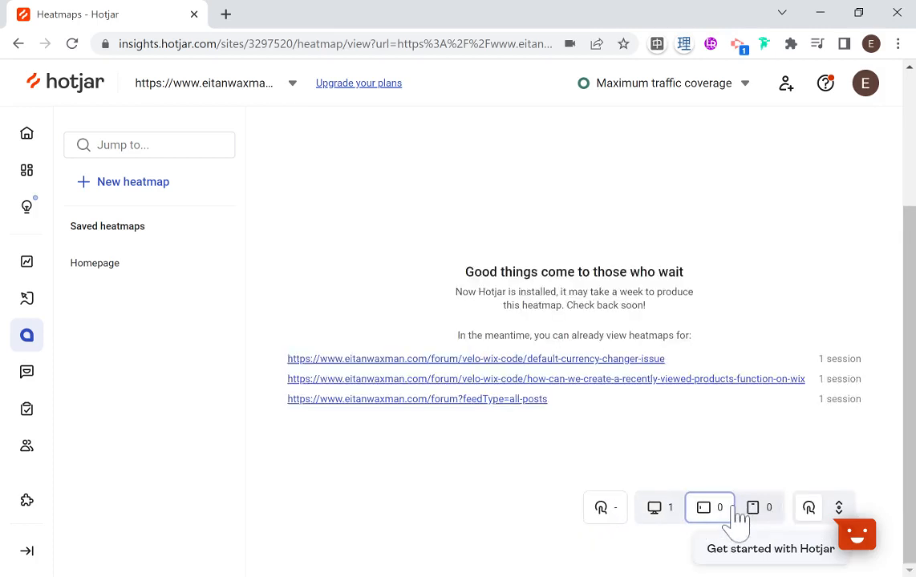
{"action": "left_click", "coordinate": [659, 506]}
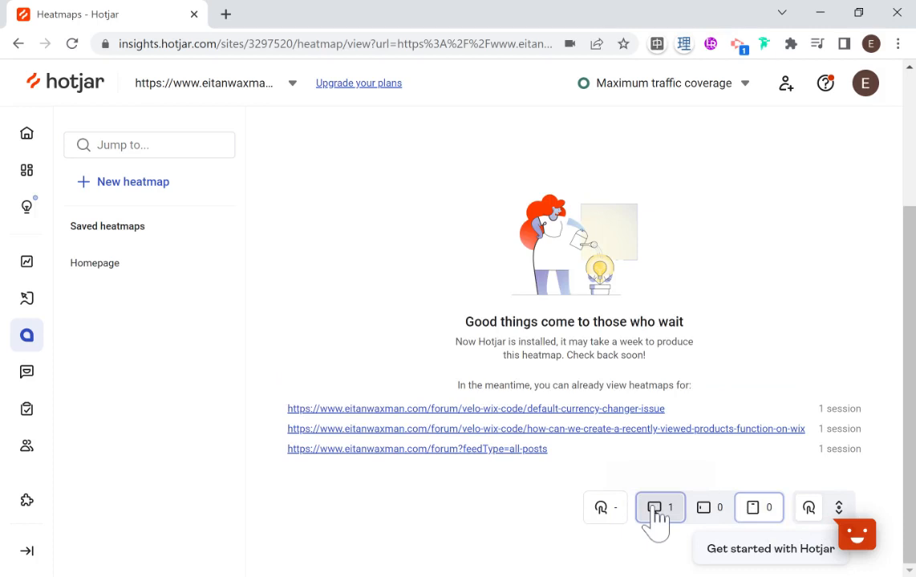
{"action": "left_click", "coordinate": [475, 409]}
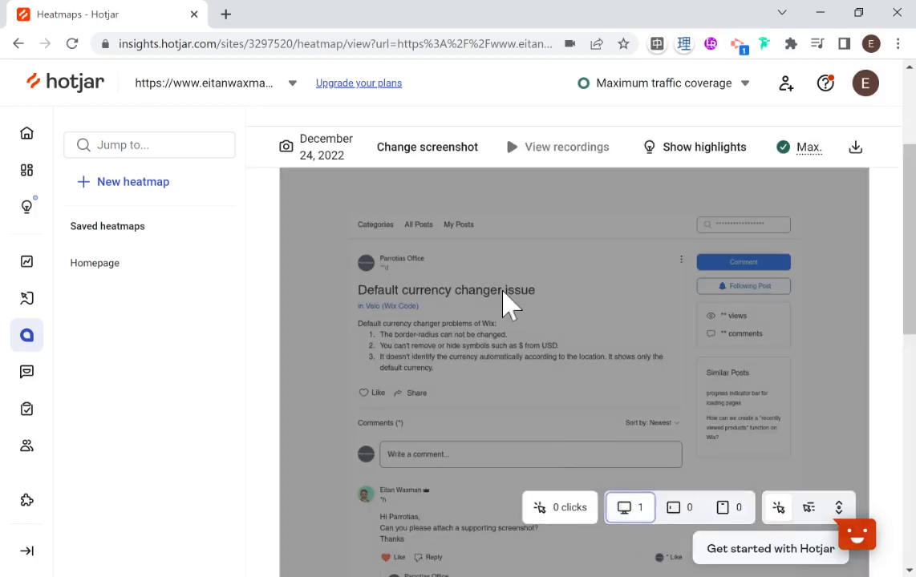
Scroll through the movement heatmap past the comments and currency dropdown screenshot.
{"action": "scroll", "scroll_direction": "down", "scroll_amount": 3}
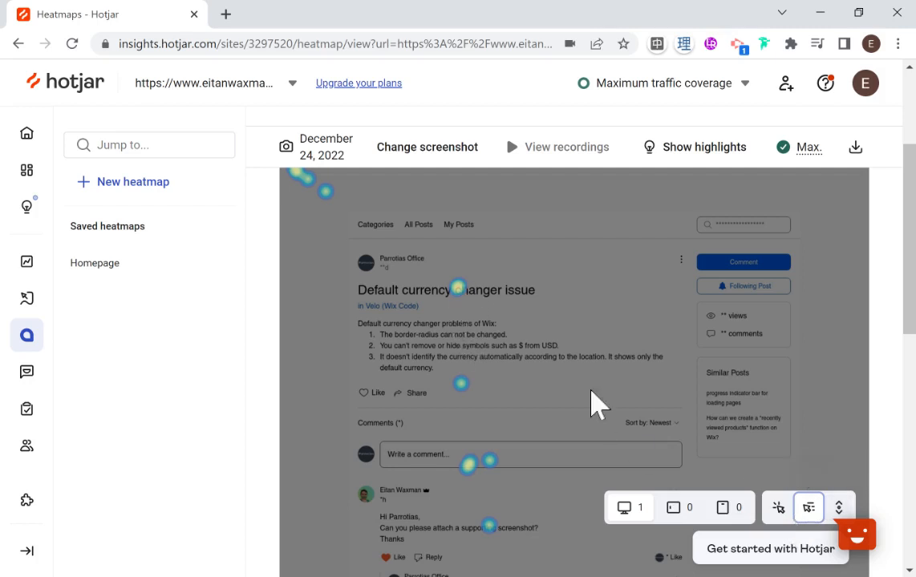
{"action": "mouse_move", "coordinate": [457, 321]}
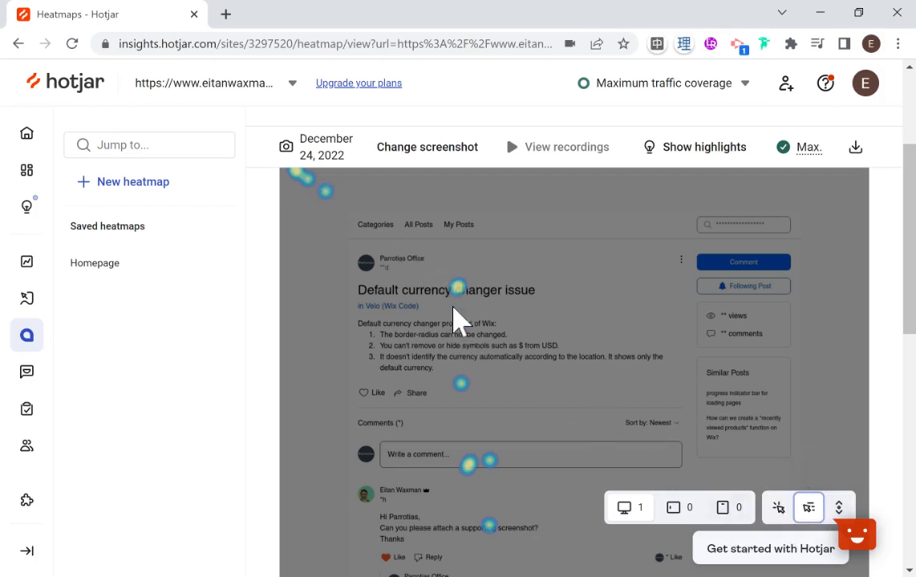
{"action": "scroll", "scroll_direction": "down", "scroll_amount": 3}
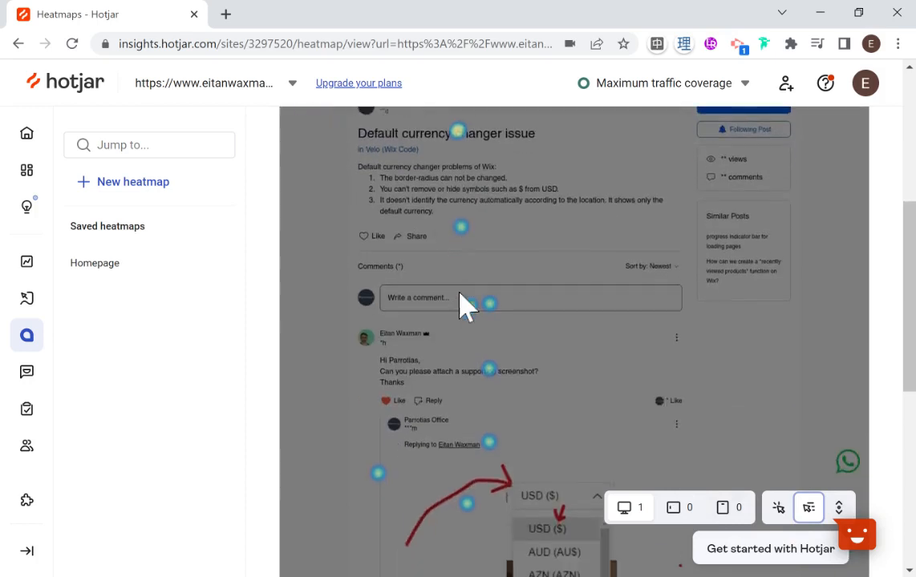
{"action": "scroll", "scroll_direction": "down", "scroll_amount": 3}
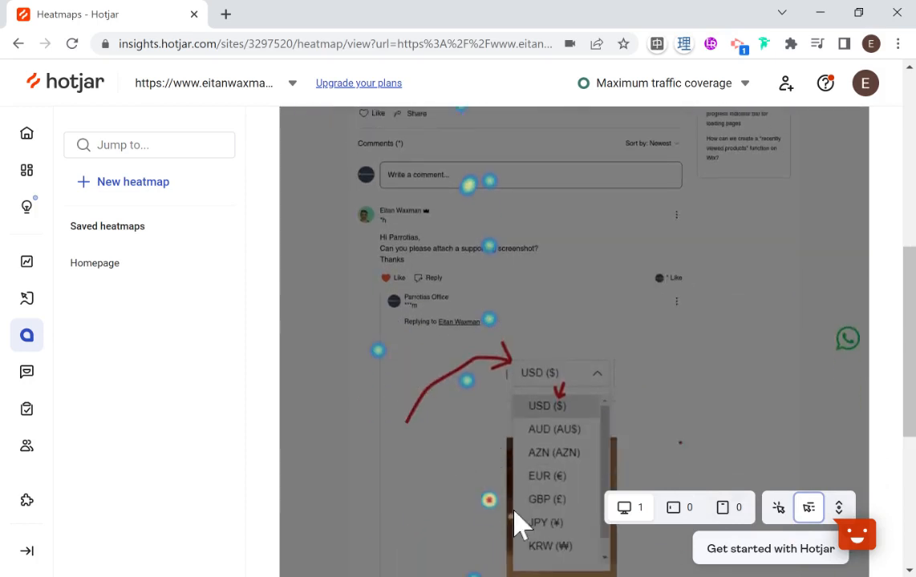
{"action": "scroll", "scroll_direction": "down", "scroll_amount": 3}
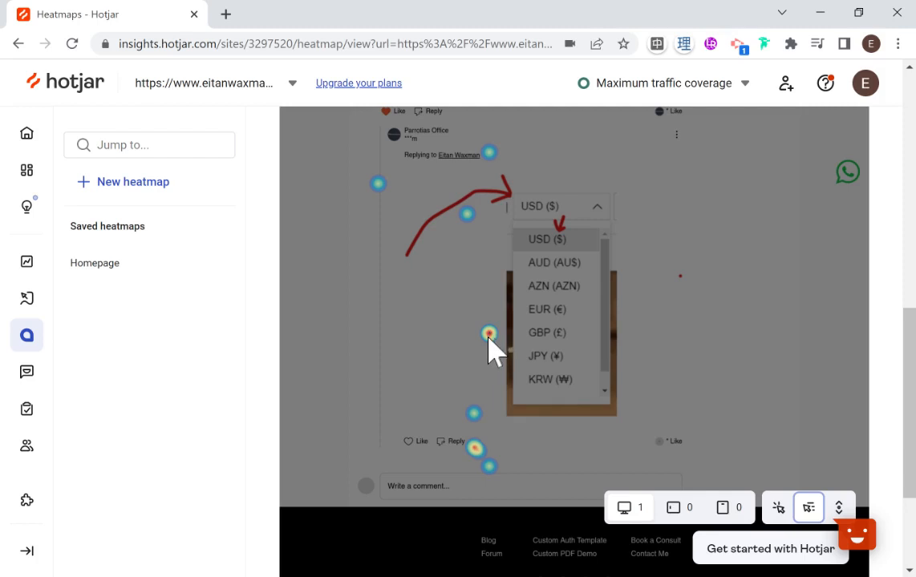
{"action": "mouse_move", "coordinate": [468, 305]}
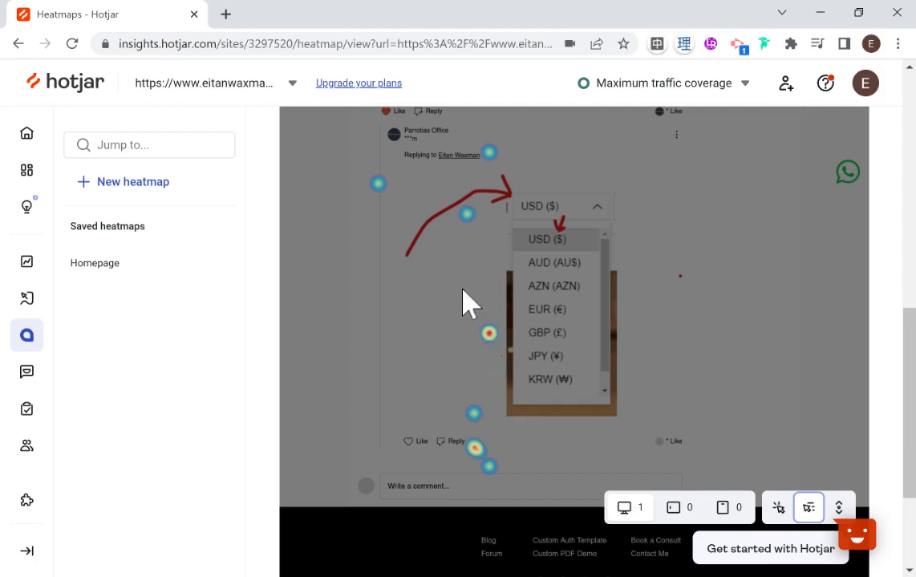
{"action": "mouse_move", "coordinate": [481, 345]}
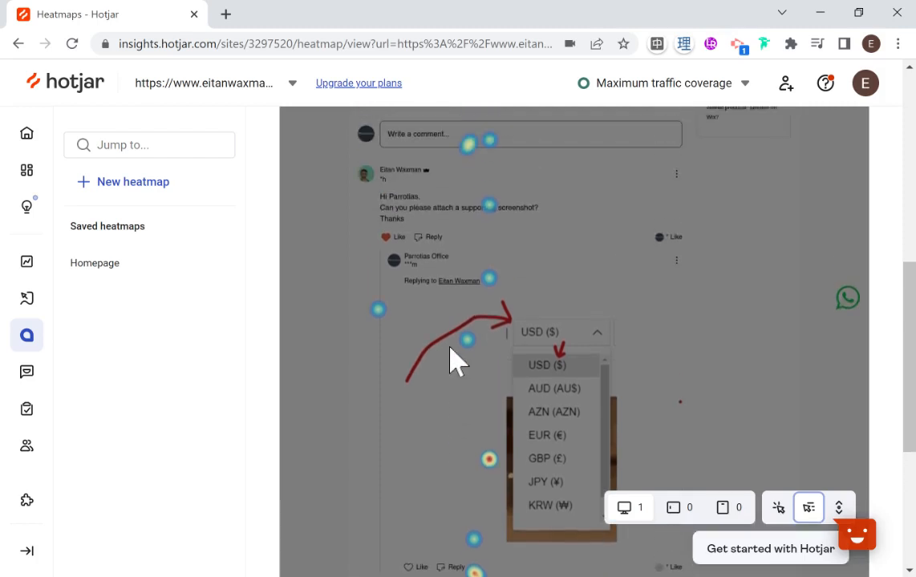
{"action": "mouse_move", "coordinate": [469, 276]}
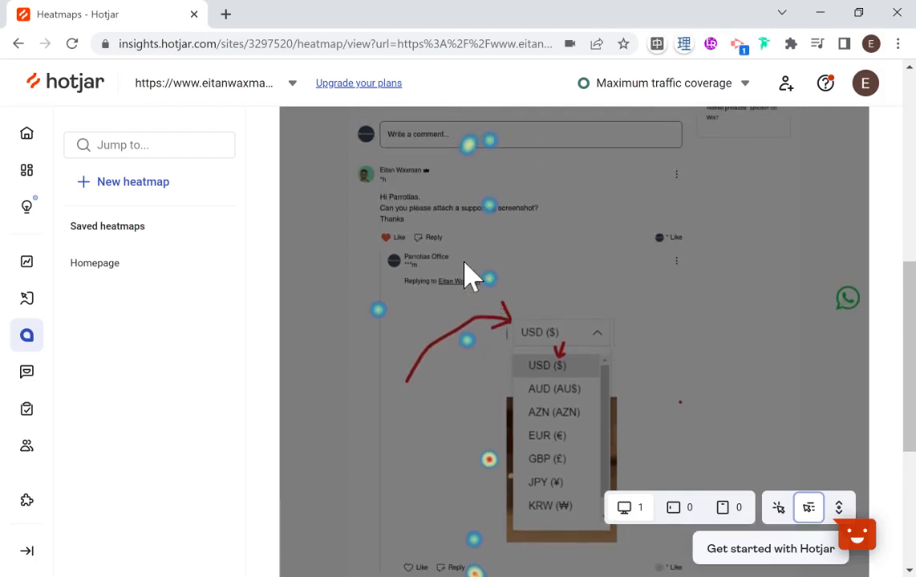
{"action": "scroll", "scroll_direction": "down", "scroll_amount": 3}
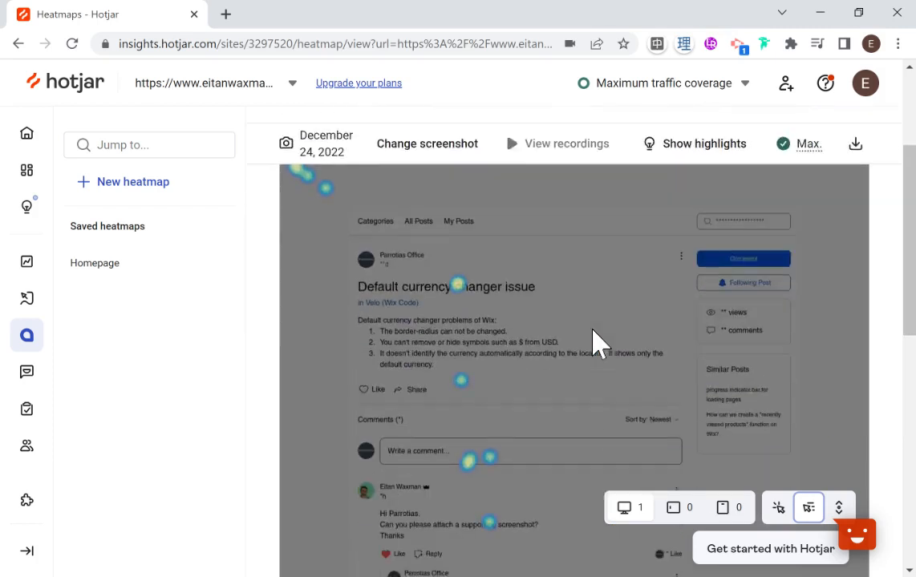
{"action": "left_click", "coordinate": [839, 507]}
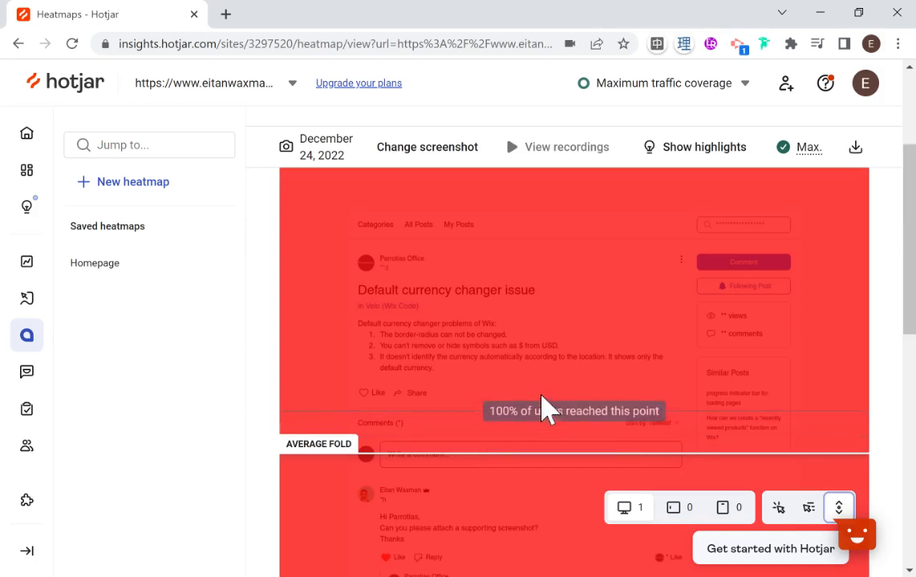
{"action": "scroll", "scroll_direction": "down", "scroll_amount": 3}
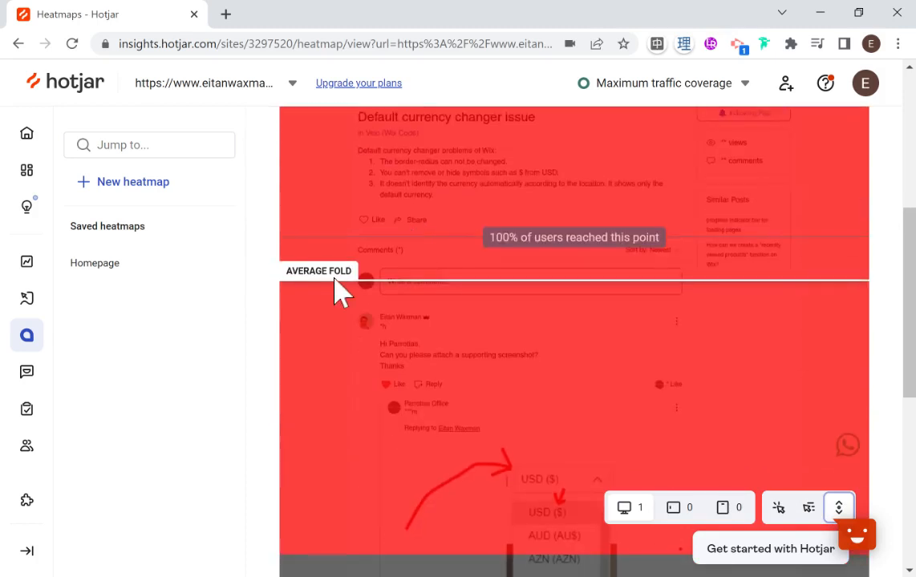
{"action": "mouse_move", "coordinate": [485, 292]}
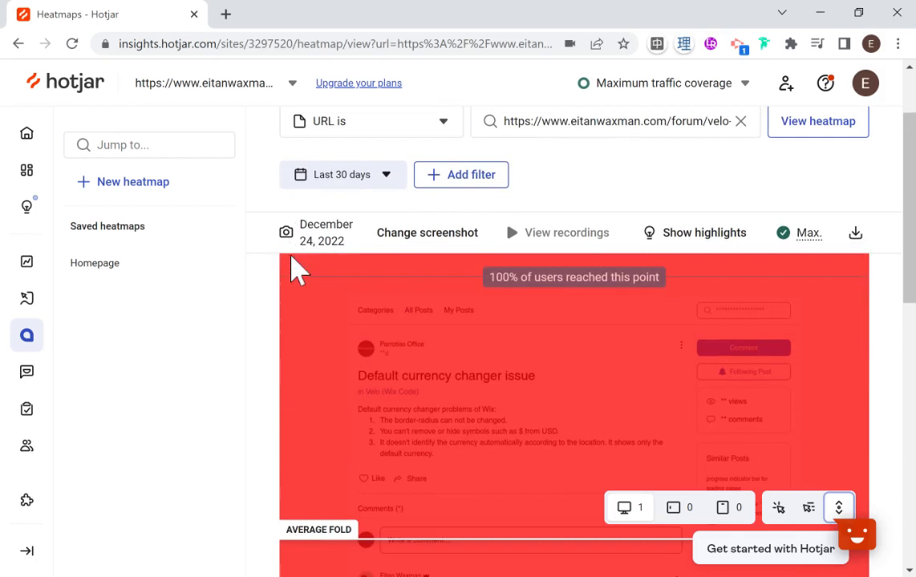
{"action": "scroll", "scroll_direction": "down", "scroll_amount": 3}
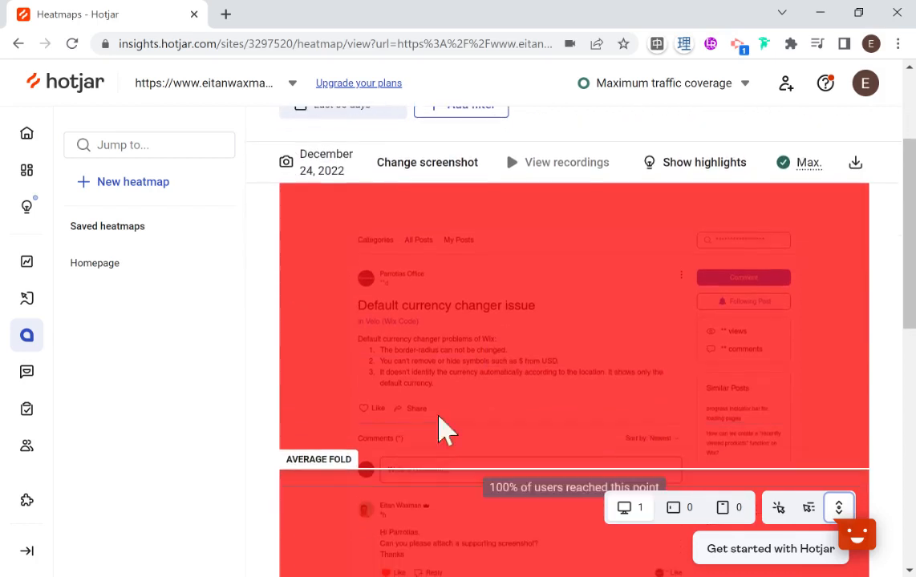
{"action": "mouse_move", "coordinate": [452, 481]}
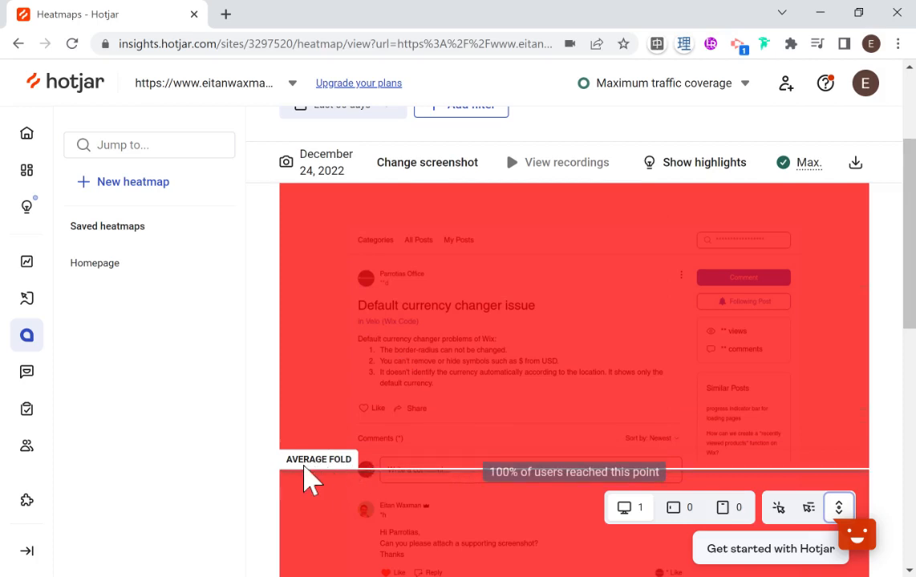
{"action": "mouse_move", "coordinate": [363, 495]}
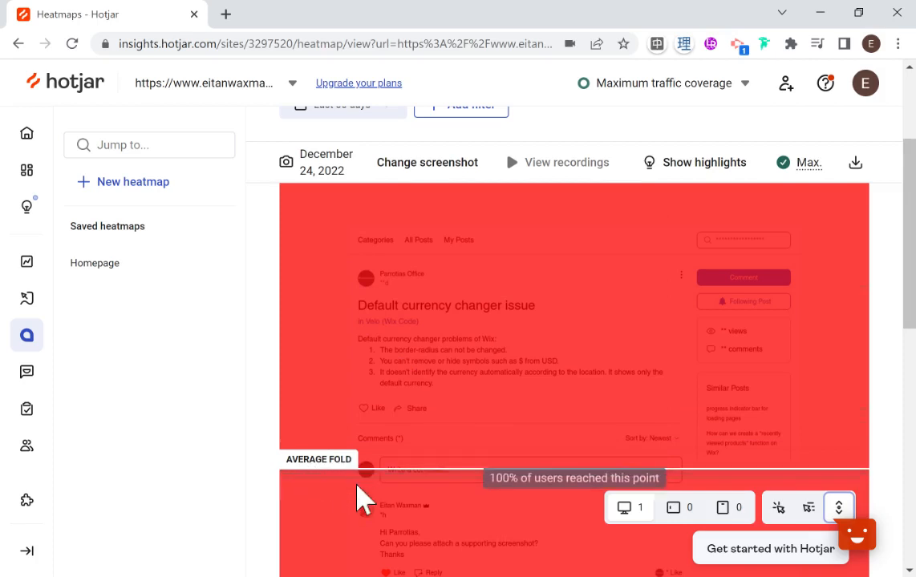
{"action": "mouse_move", "coordinate": [393, 529]}
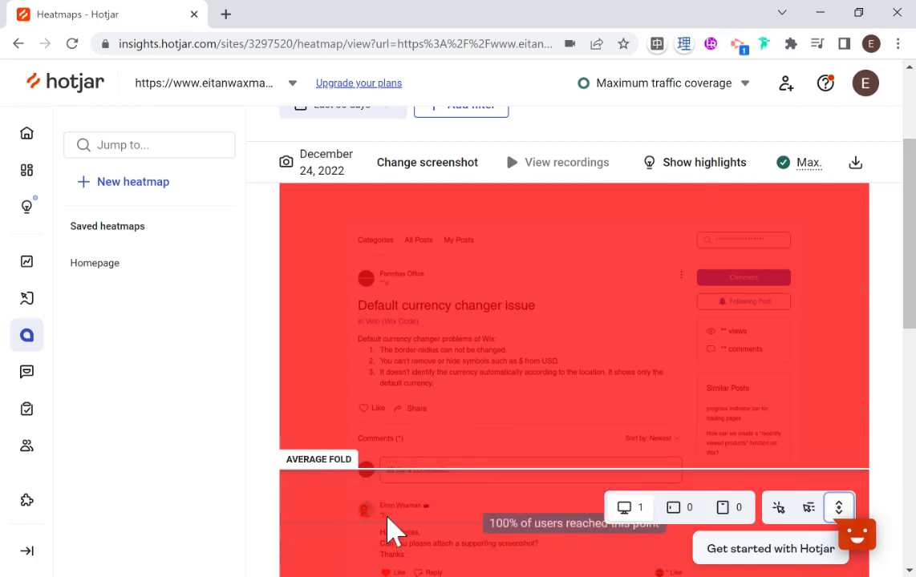
{"action": "scroll", "scroll_direction": "down", "scroll_amount": 3}
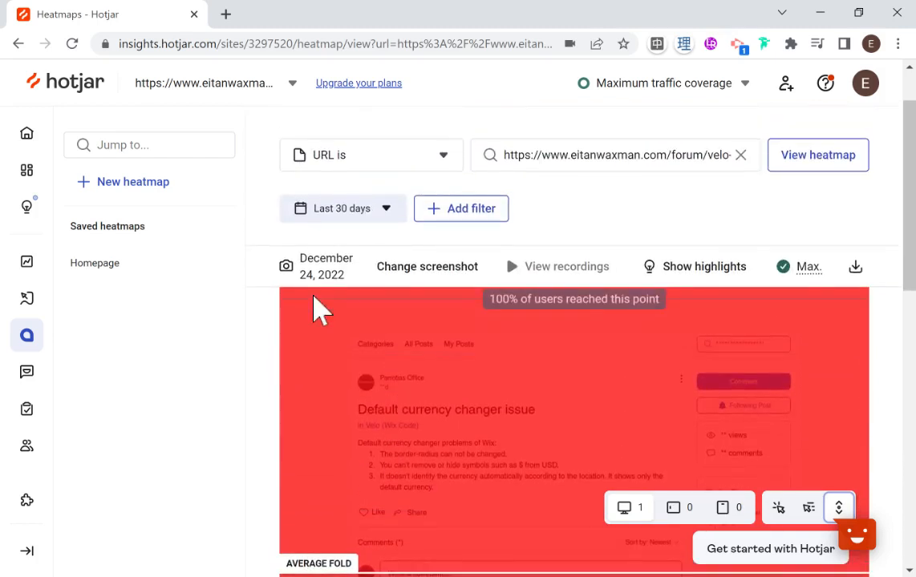
{"action": "scroll", "scroll_direction": "down", "scroll_amount": 3}
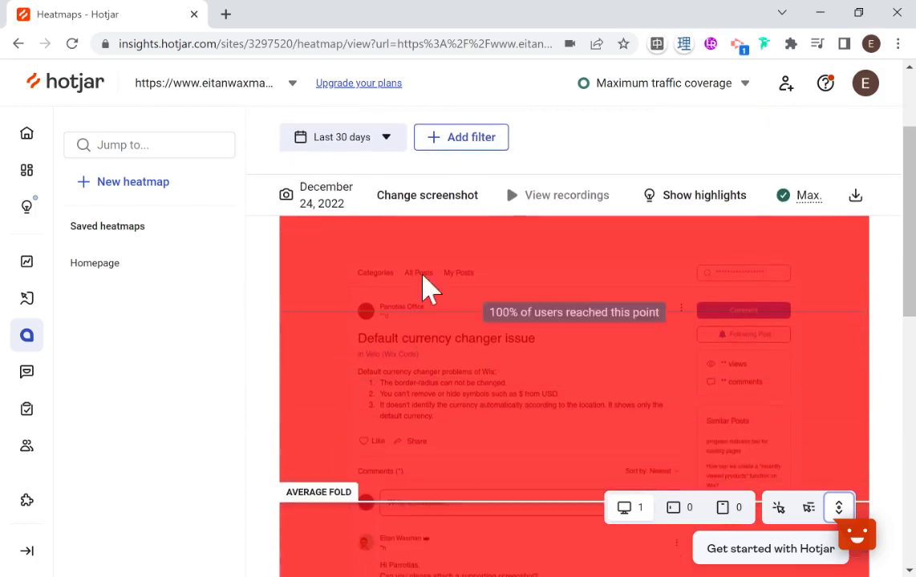
{"action": "scroll", "scroll_direction": "down", "scroll_amount": 3}
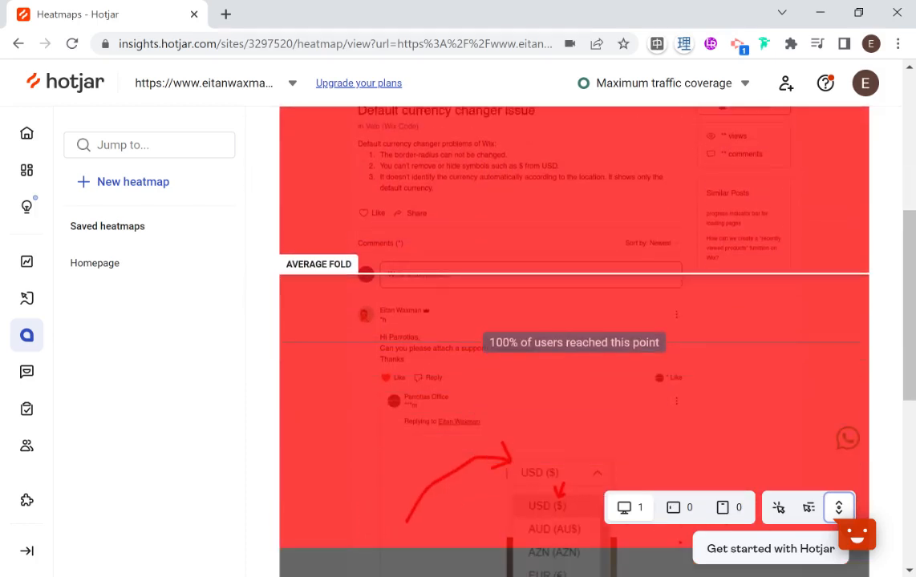
{"action": "scroll", "scroll_direction": "down", "scroll_amount": 3}
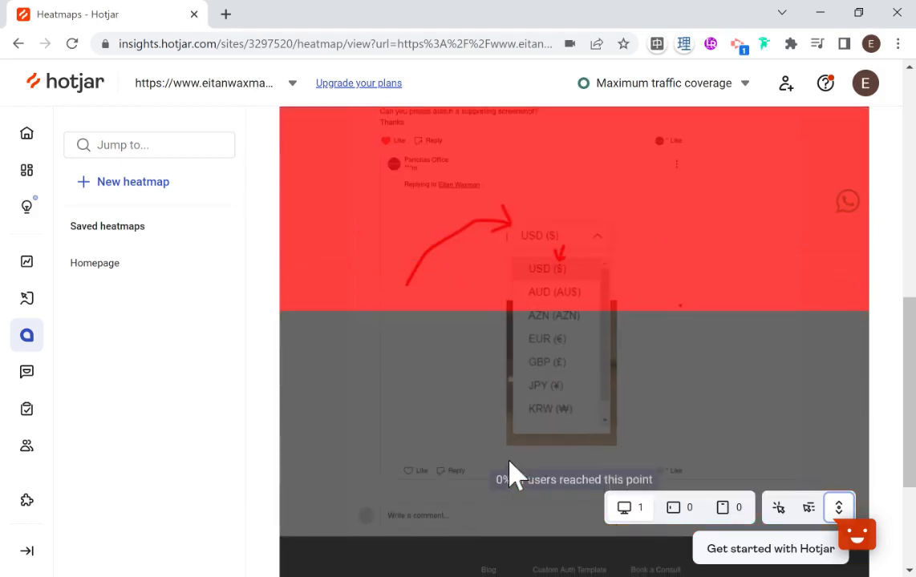
{"action": "scroll", "scroll_direction": "down", "scroll_amount": 3}
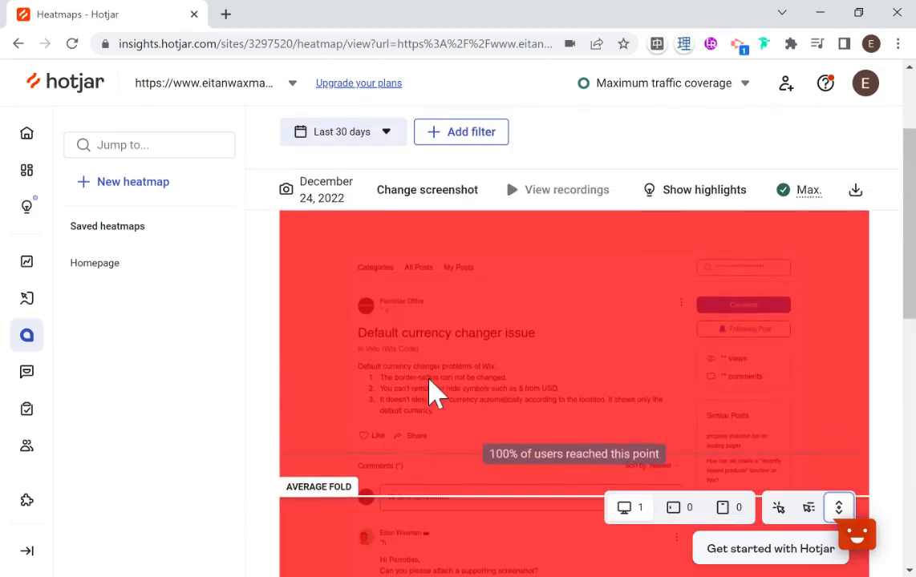
{"action": "mouse_move", "coordinate": [489, 292]}
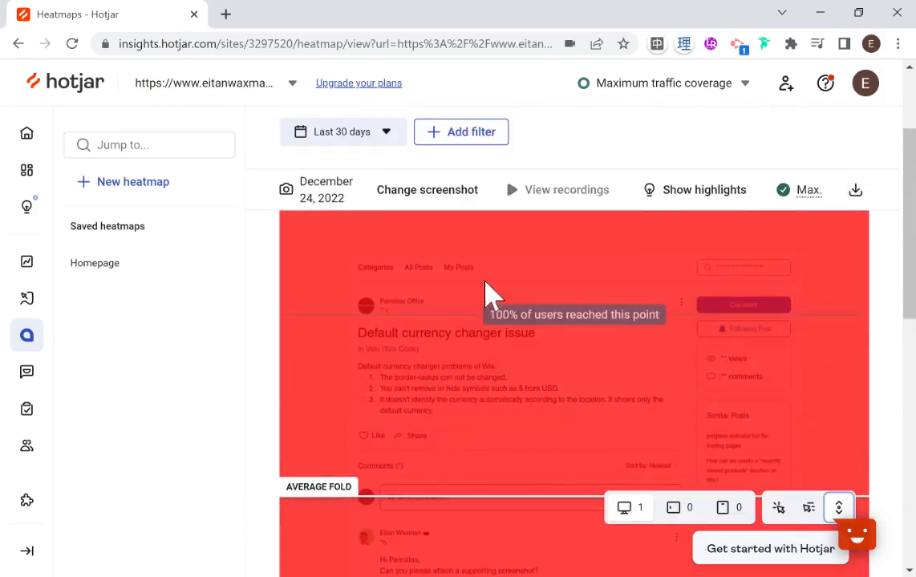
{"action": "mouse_move", "coordinate": [481, 489]}
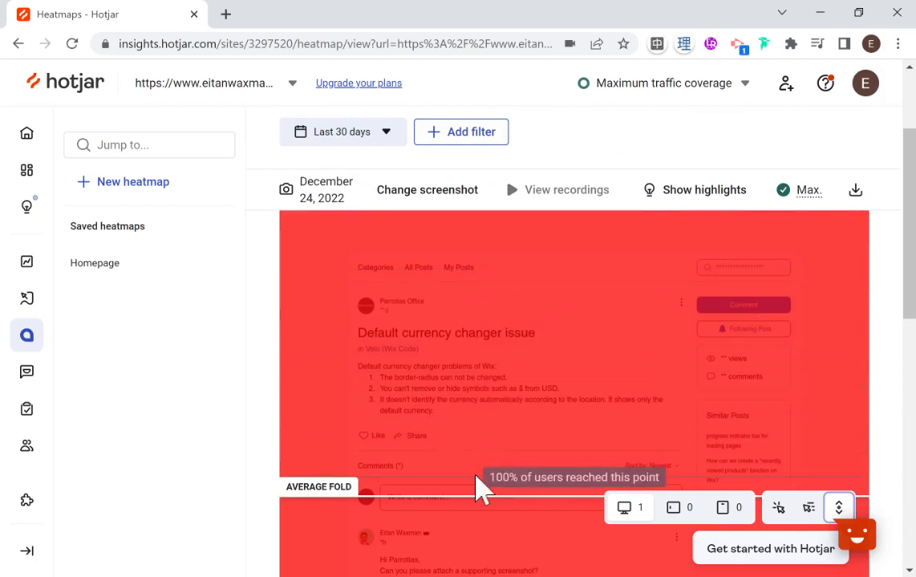
{"action": "scroll", "scroll_direction": "down", "scroll_amount": 3}
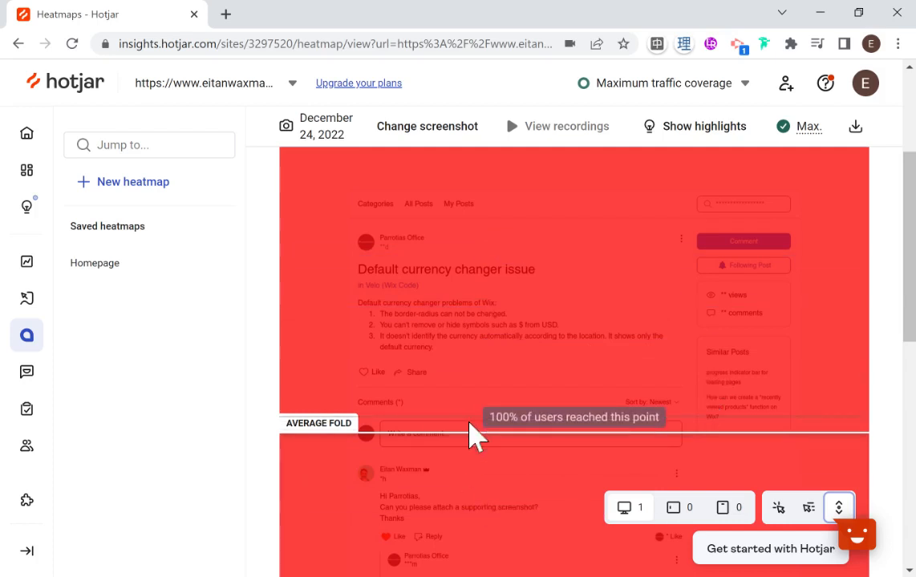
{"action": "mouse_move", "coordinate": [714, 361]}
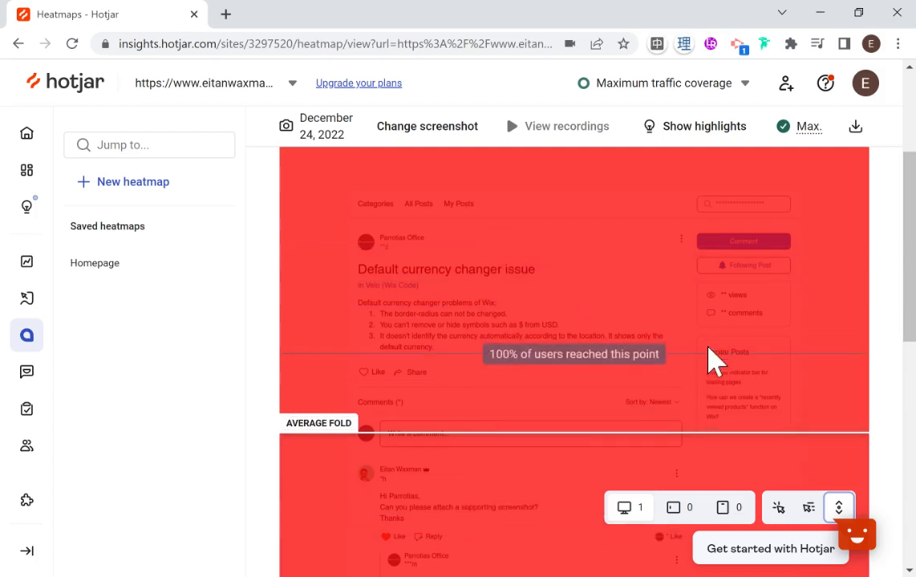
{"action": "mouse_move", "coordinate": [725, 398]}
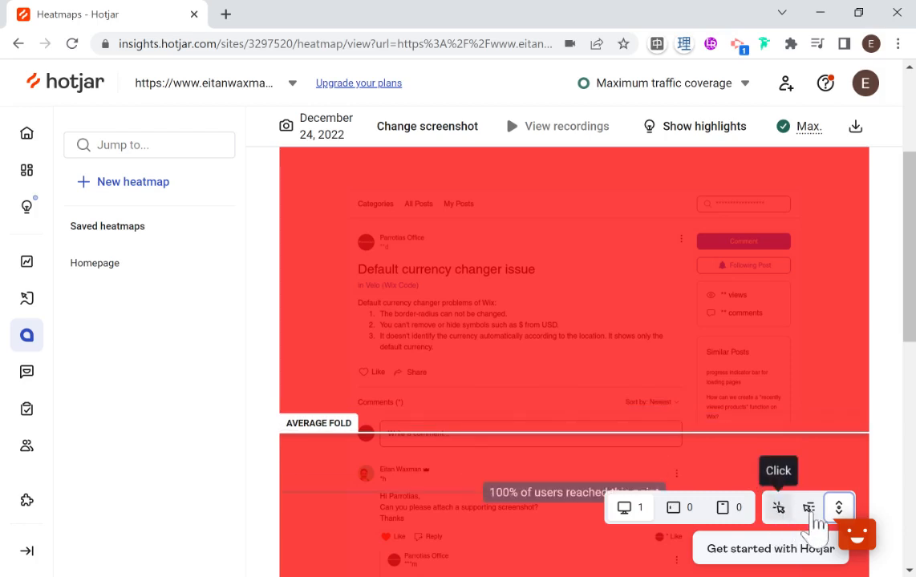
Switch from the Scroll map back to interaction hotspots and review the pointer-activity spots down the post.
{"action": "left_click", "coordinate": [808, 506]}
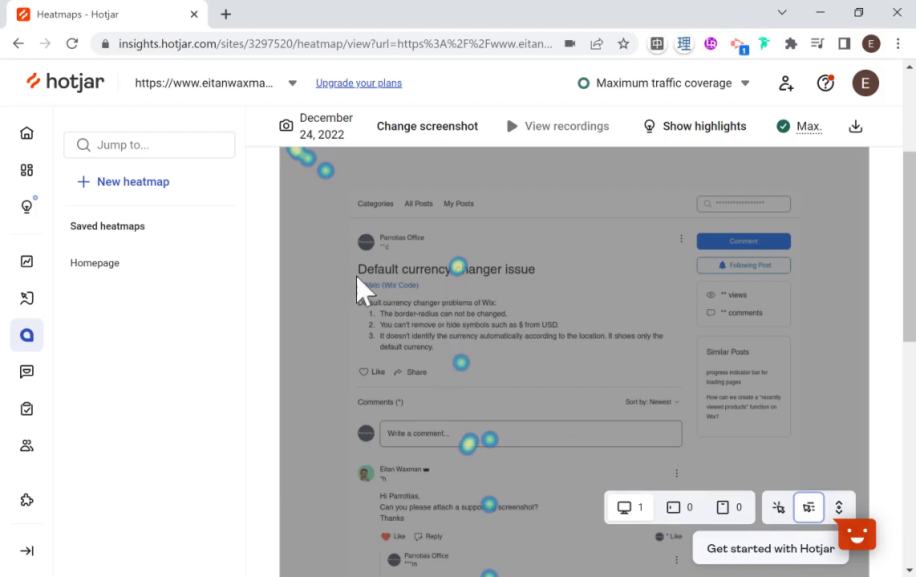
{"action": "mouse_move", "coordinate": [433, 286]}
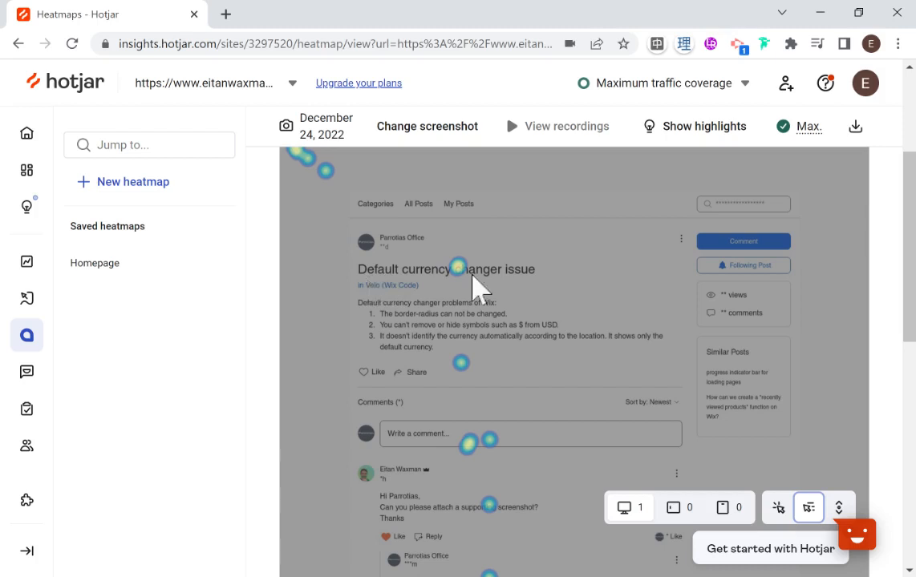
{"action": "mouse_move", "coordinate": [539, 290]}
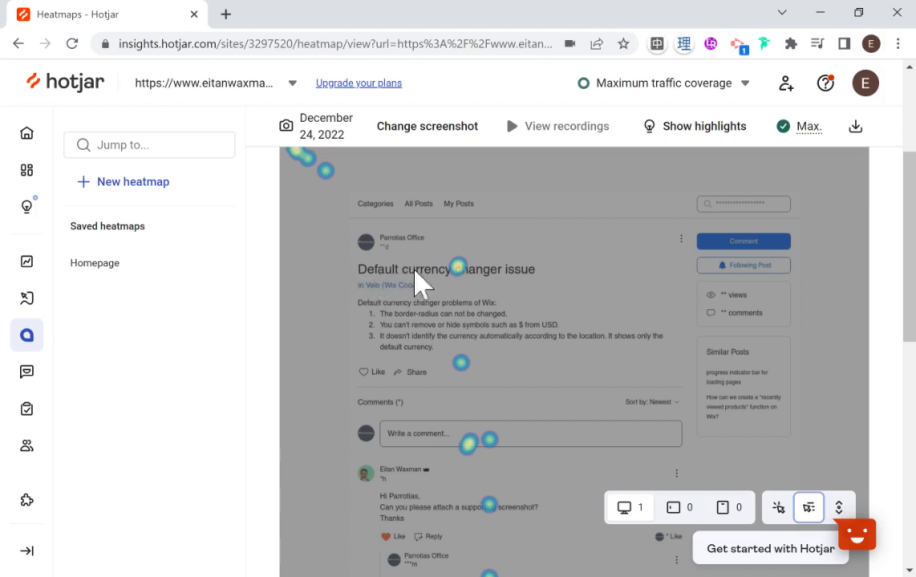
{"action": "mouse_move", "coordinate": [481, 285]}
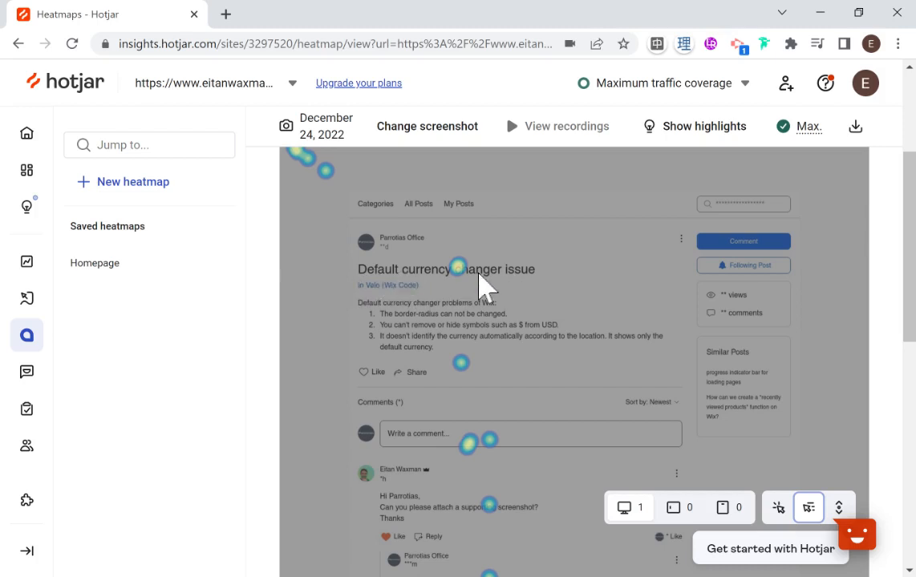
{"action": "mouse_move", "coordinate": [366, 393]}
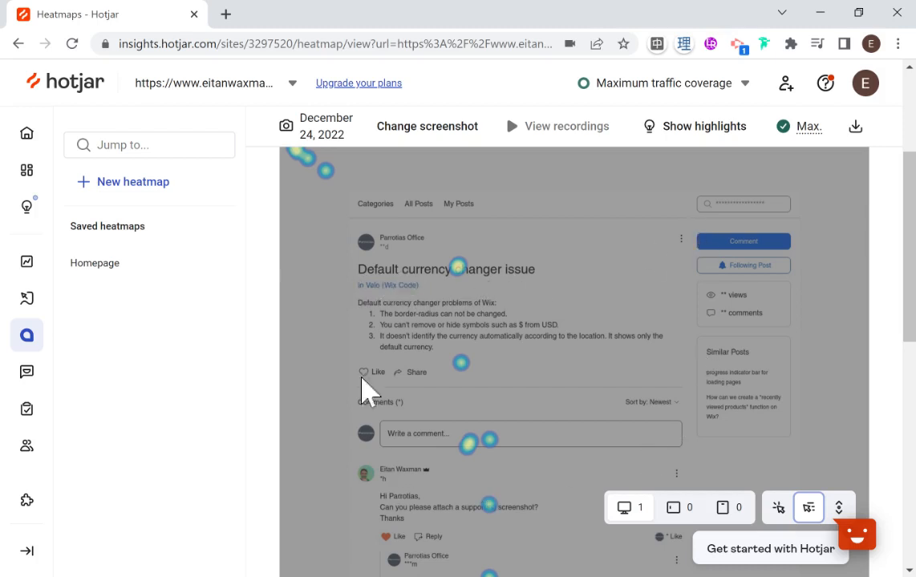
{"action": "mouse_move", "coordinate": [789, 336]}
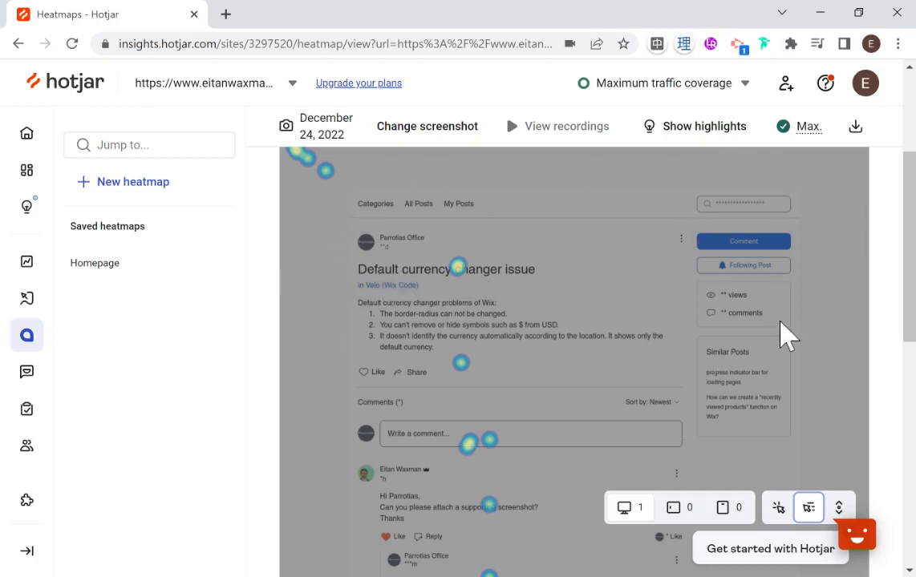
{"action": "mouse_move", "coordinate": [815, 416]}
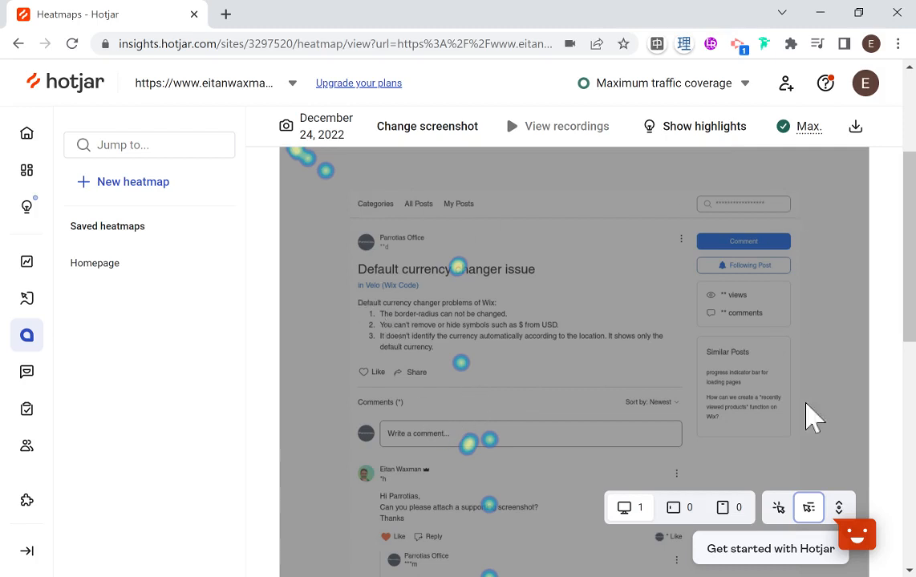
{"action": "mouse_move", "coordinate": [361, 283]}
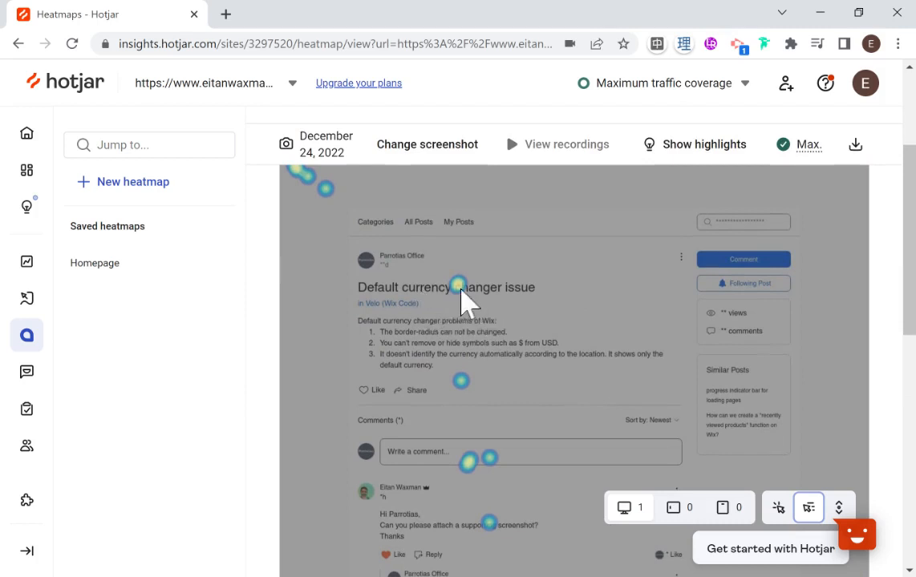
{"action": "mouse_move", "coordinate": [510, 301]}
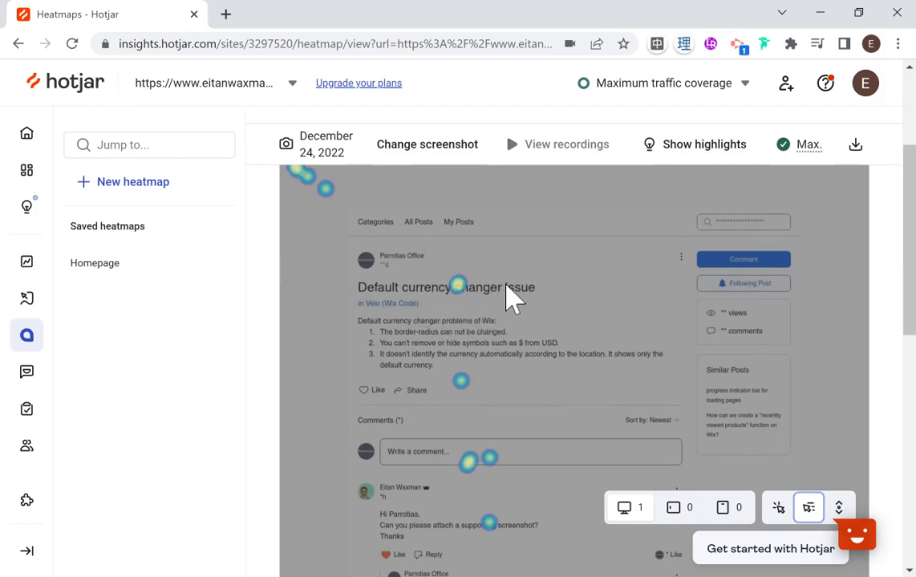
{"action": "scroll", "scroll_direction": "down", "scroll_amount": 3}
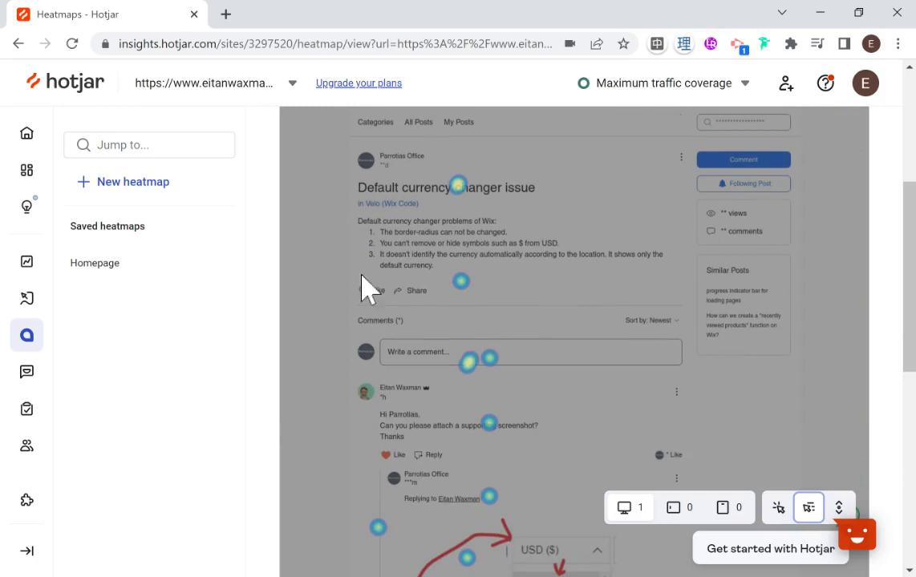
{"action": "scroll", "scroll_direction": "down", "scroll_amount": 3}
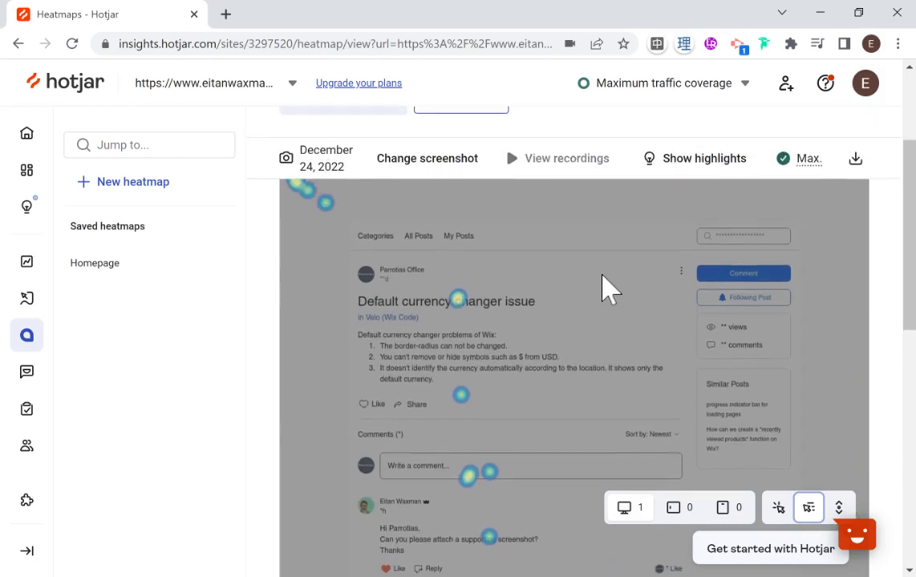